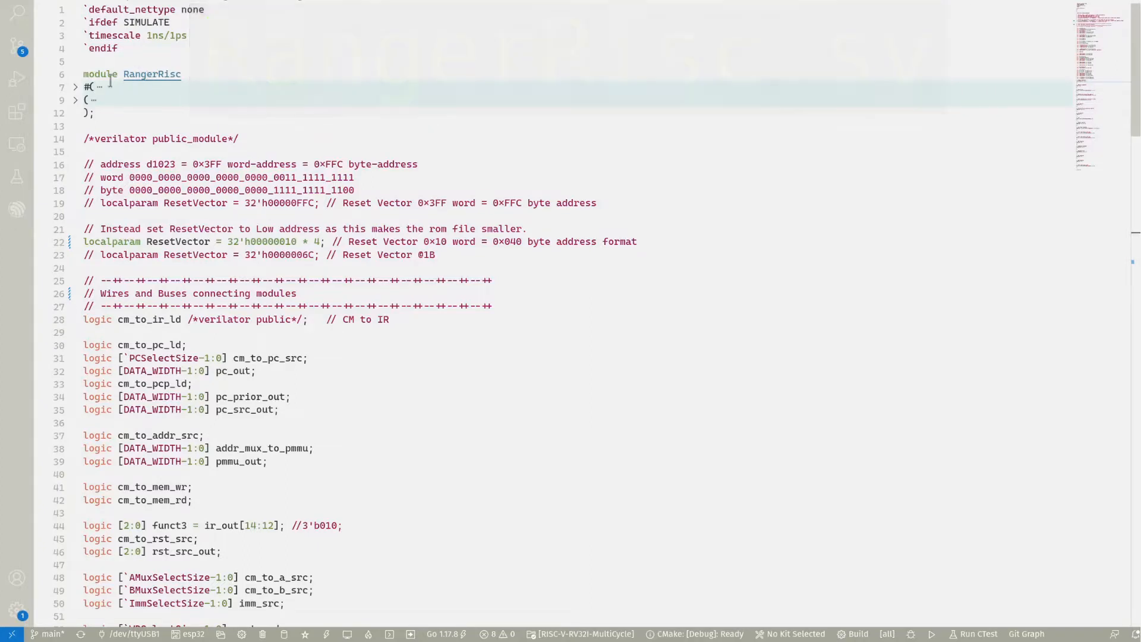
- Unfold RangerRisc's DATA_WIDTH = 32 parameter list and its clk_i/reset_i port list
{"action": "left_click", "coordinate": [75, 87]}
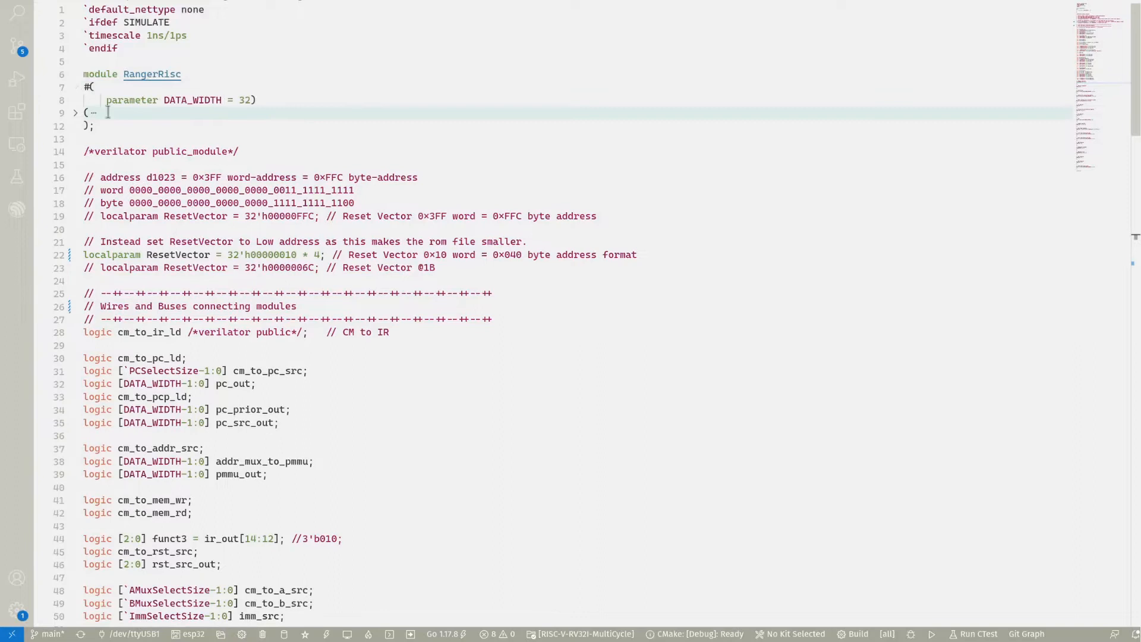
{"action": "left_click", "coordinate": [76, 112]}
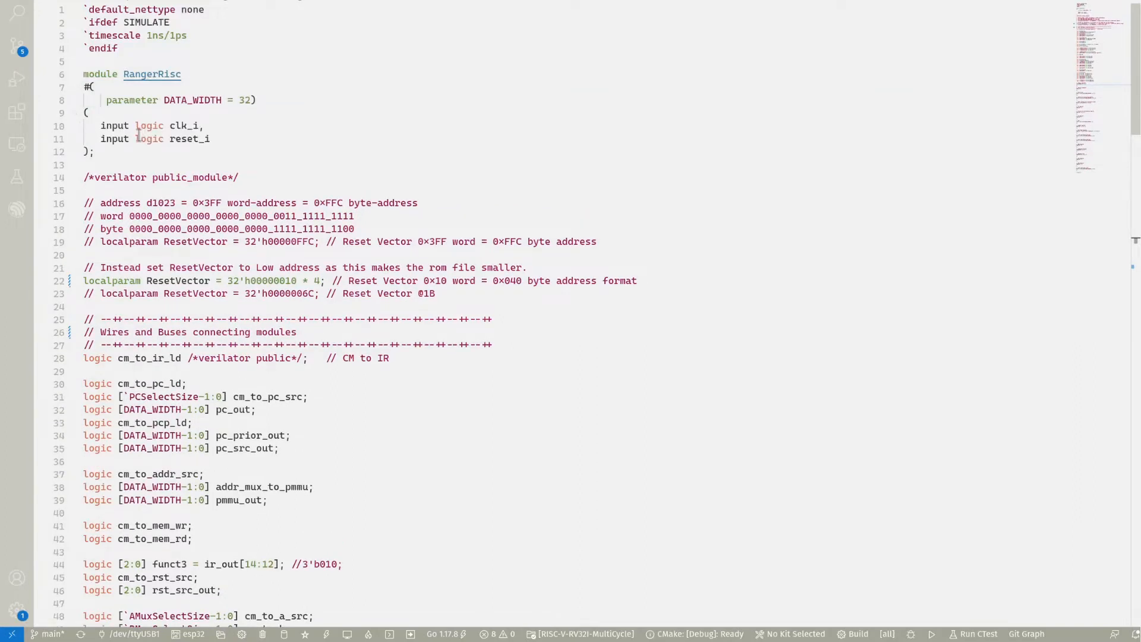
{"action": "mouse_move", "coordinate": [246, 142]}
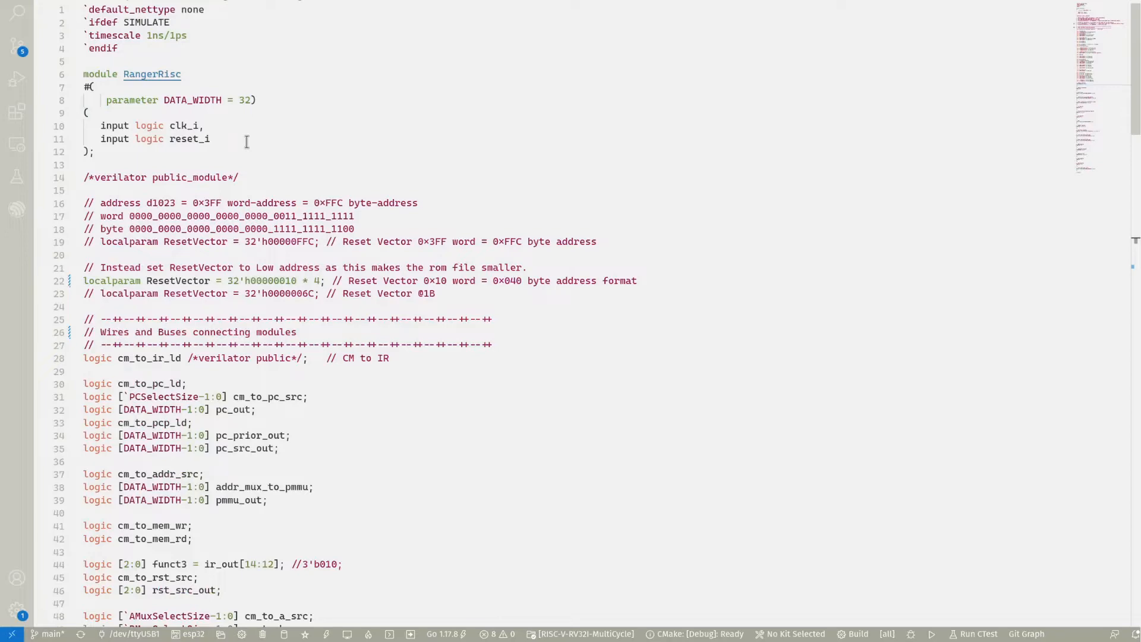
{"action": "left_click", "coordinate": [188, 126]}
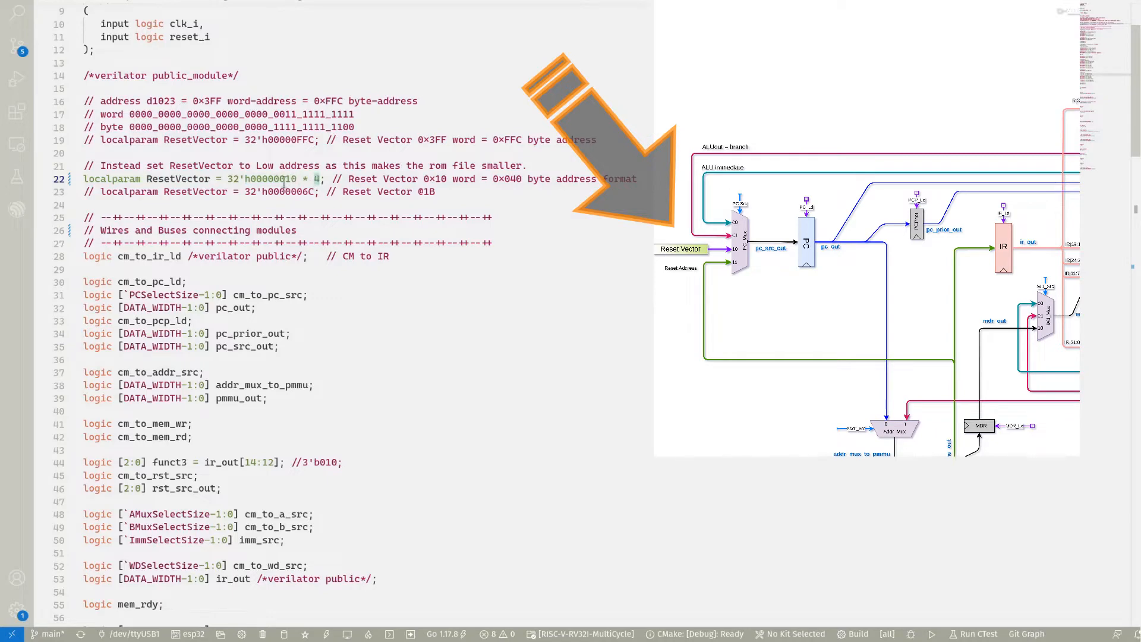
{"action": "scroll", "scroll_direction": "down", "scroll_amount": 3}
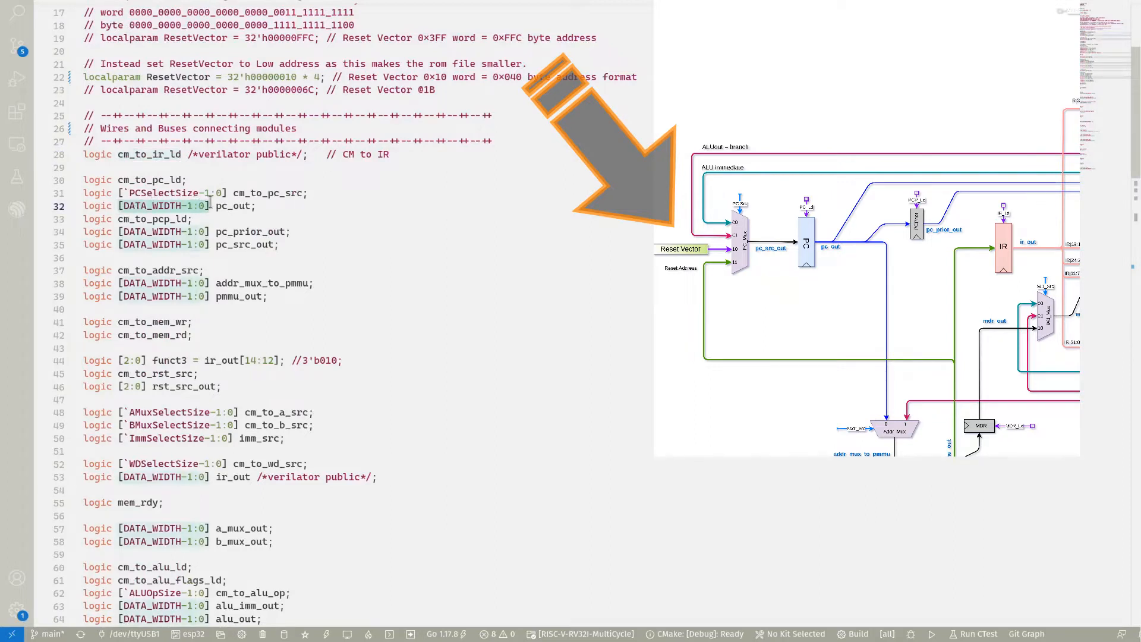
{"action": "mouse_move", "coordinate": [677, 145]}
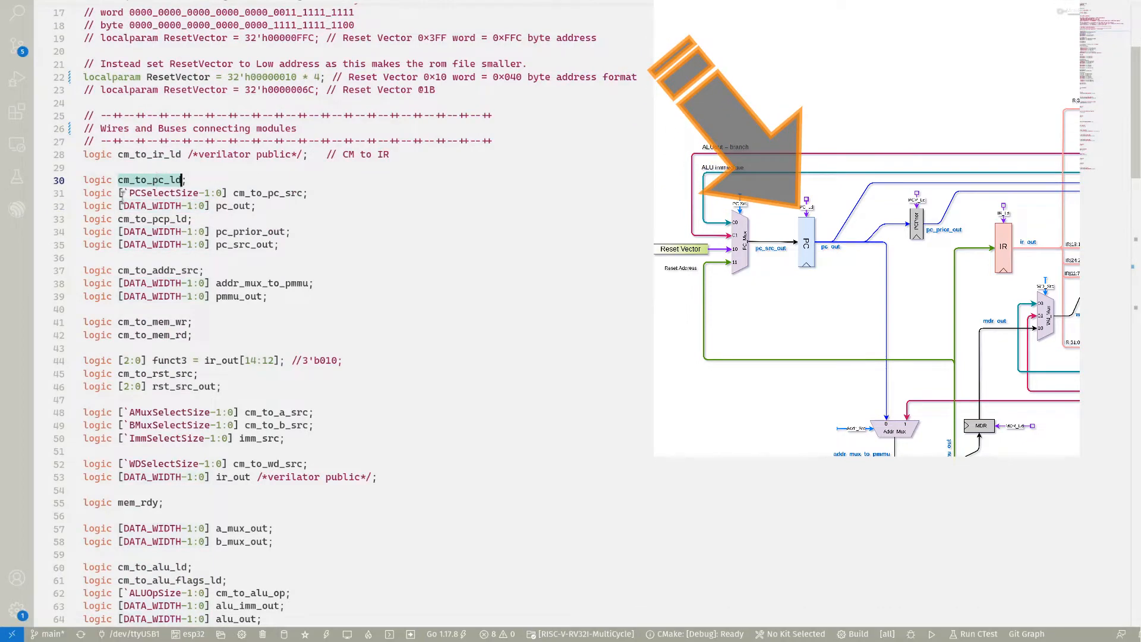
{"action": "scroll", "scroll_direction": "down", "scroll_amount": 3}
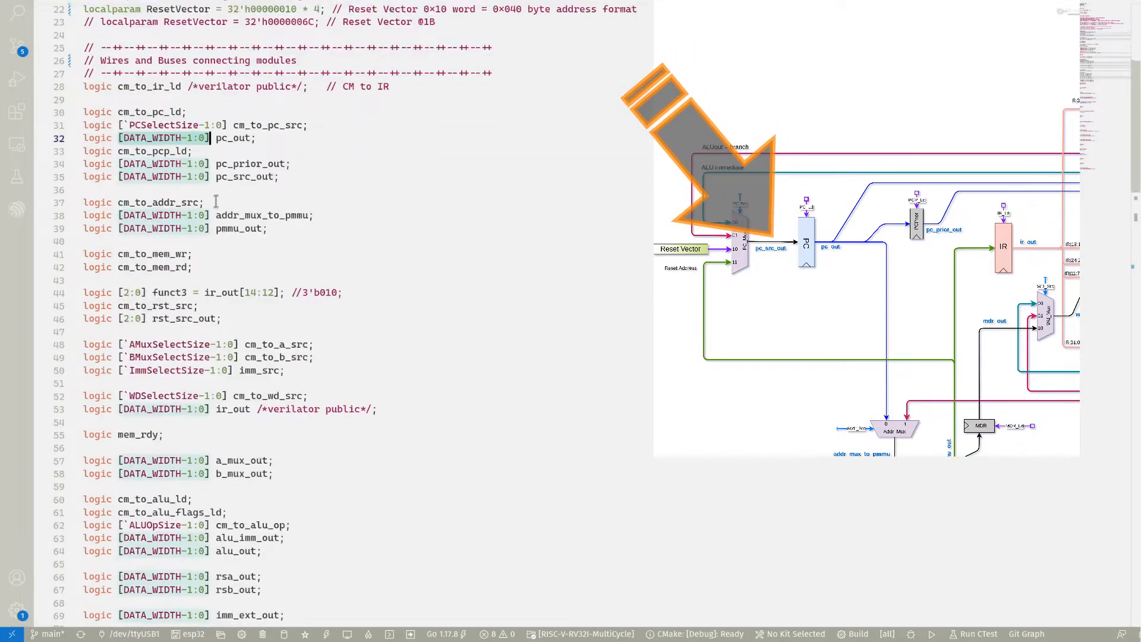
{"action": "scroll", "scroll_direction": "down", "scroll_amount": 3}
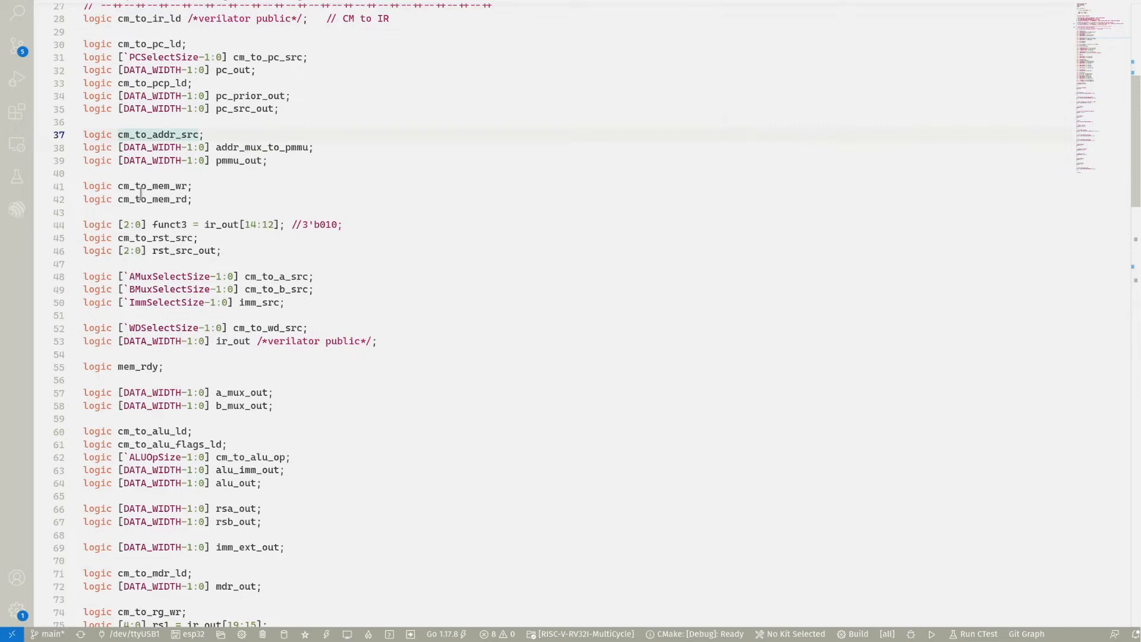
{"action": "scroll", "scroll_direction": "down", "scroll_amount": 3}
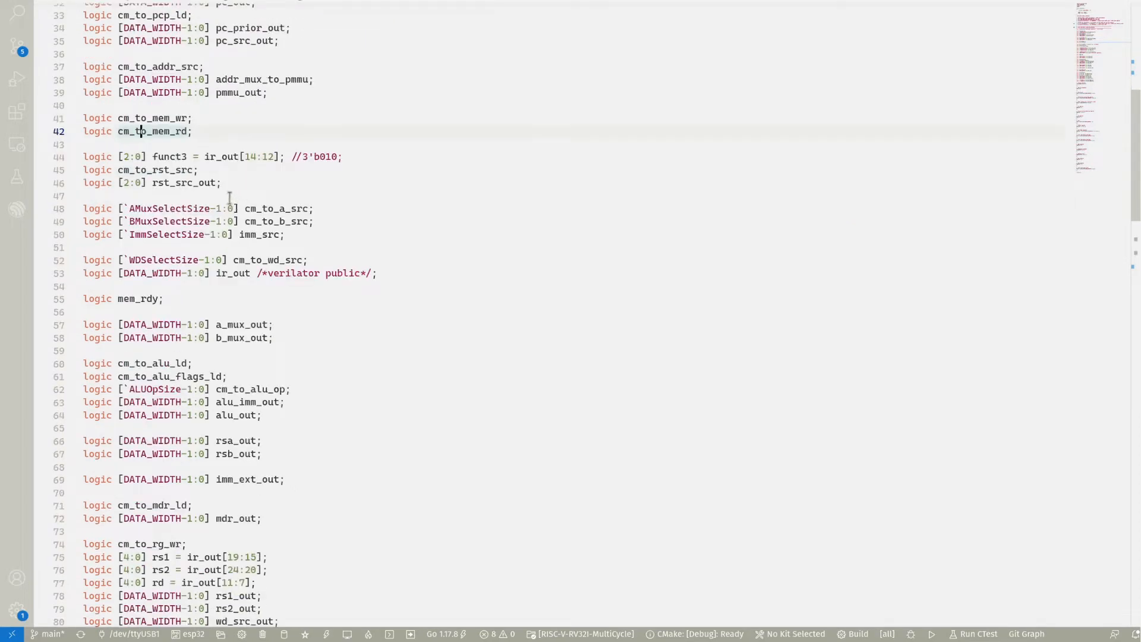
{"action": "left_click", "coordinate": [156, 170]}
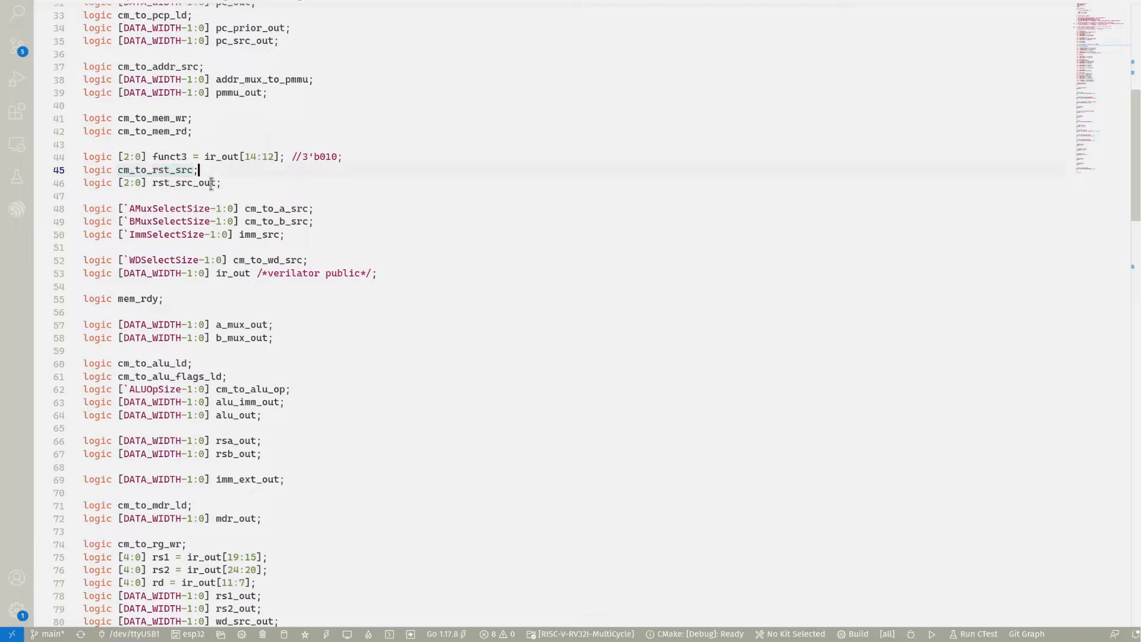
{"action": "double_click", "coordinate": [156, 170]}
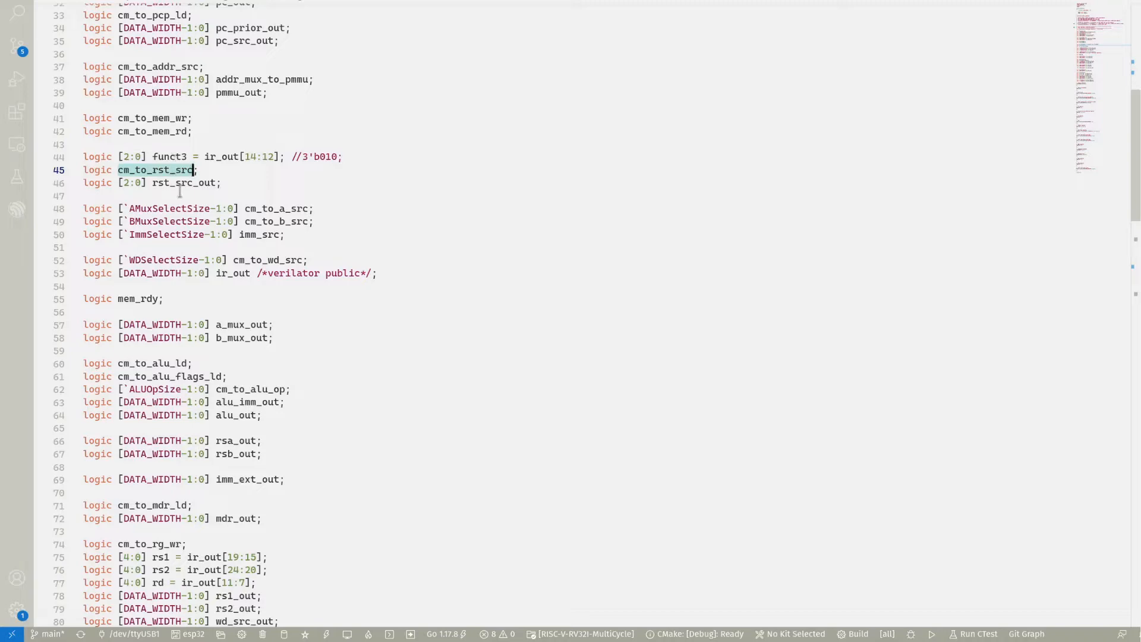
{"action": "scroll", "scroll_direction": "down", "scroll_amount": 3}
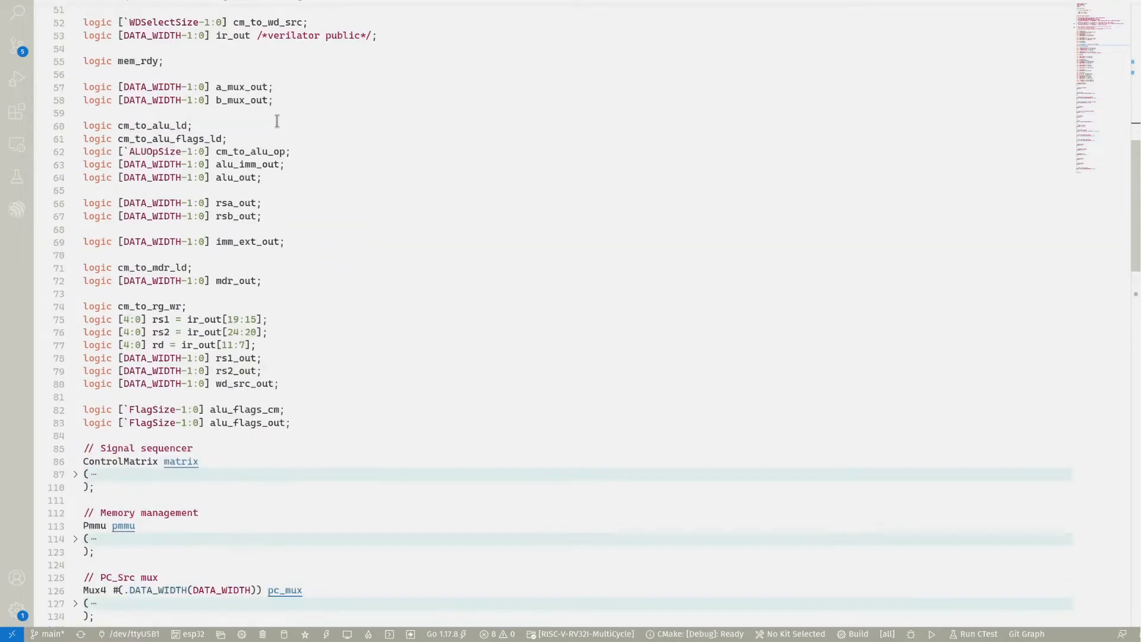
{"action": "left_click", "coordinate": [198, 139]}
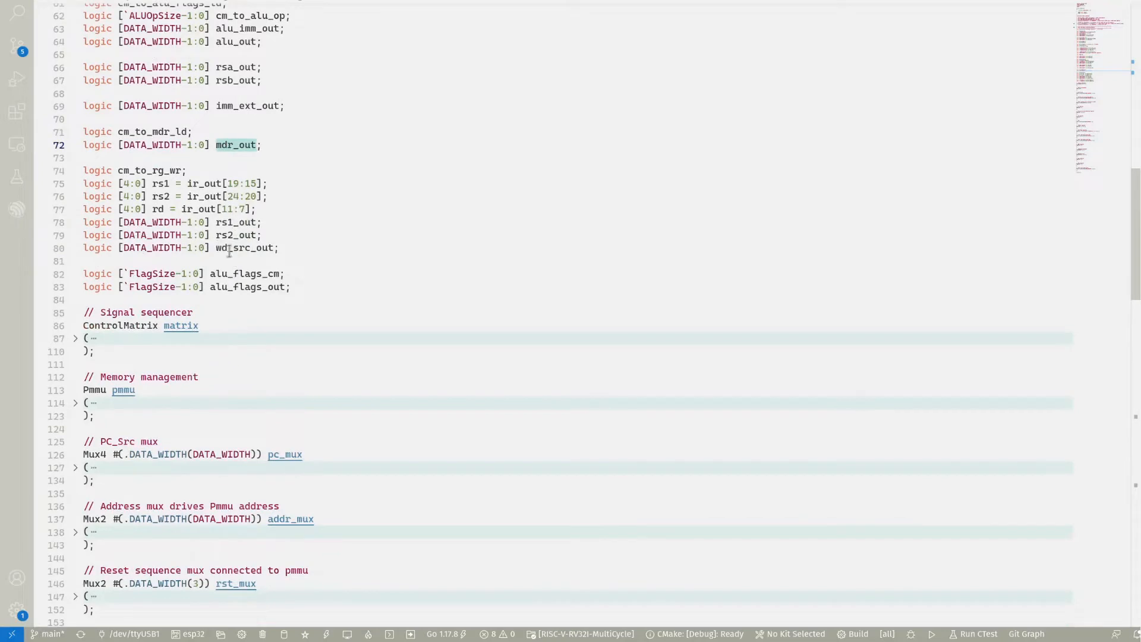
{"action": "scroll", "scroll_direction": "down", "scroll_amount": 3}
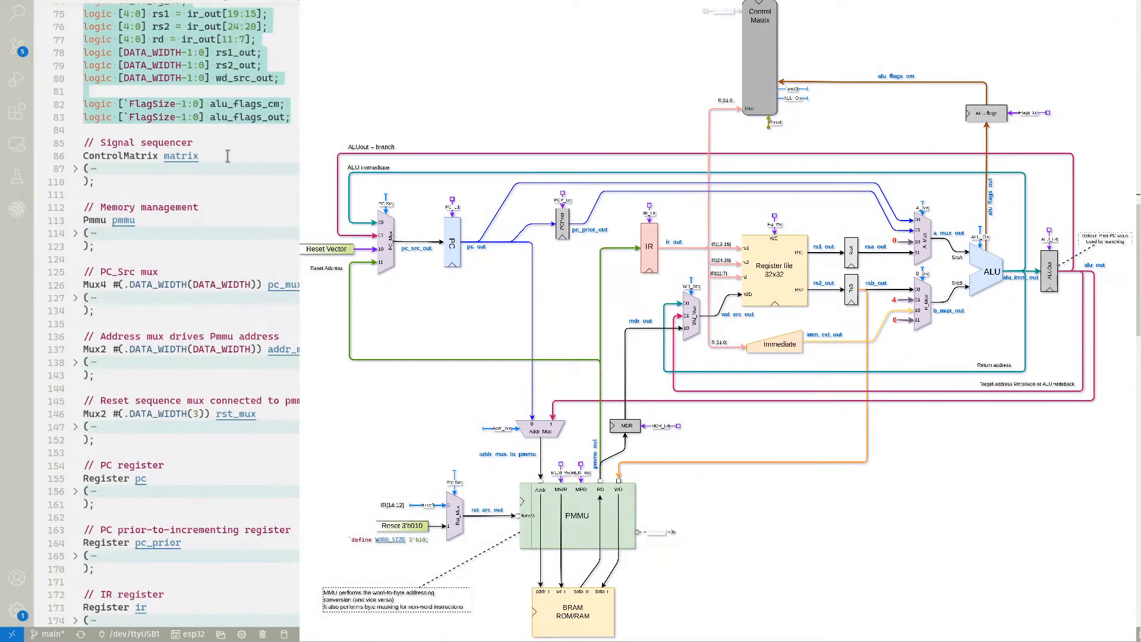
{"action": "mouse_move", "coordinate": [77, 173]}
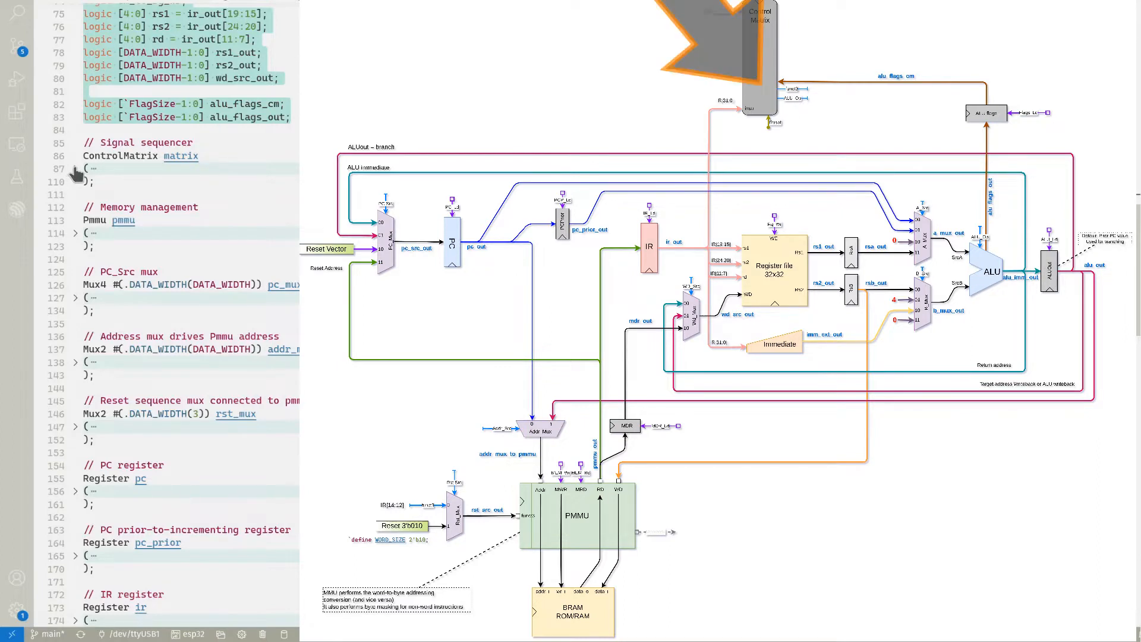
- Unfold the ControlMatrix matrix and Pmmu pmmu instances to reveal their port connections
{"action": "left_click", "coordinate": [75, 168]}
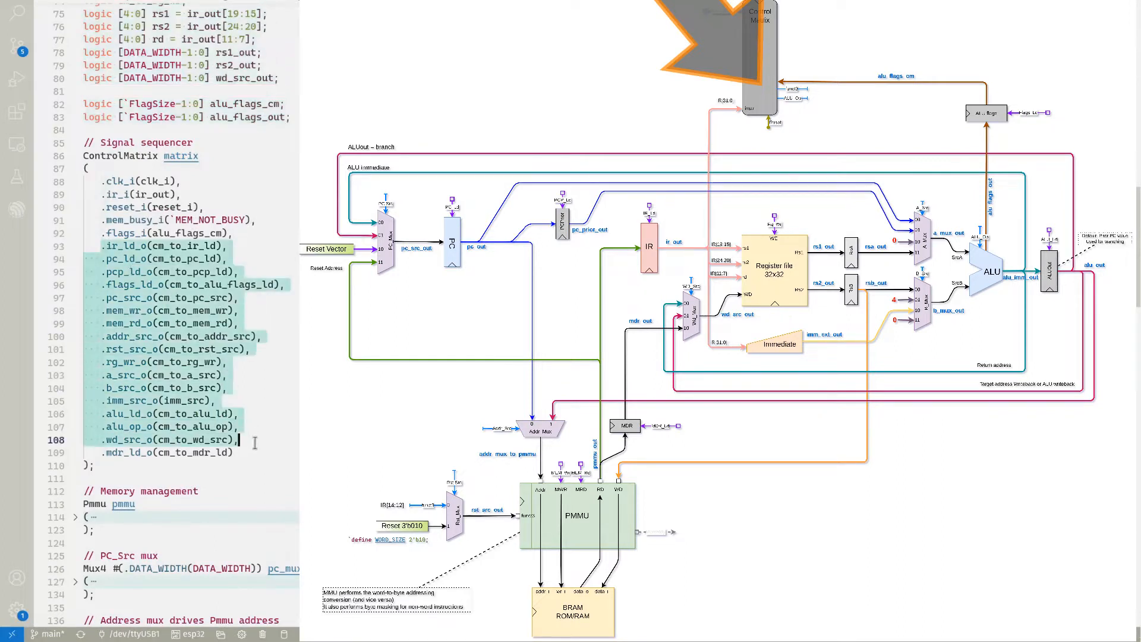
{"action": "left_click", "coordinate": [116, 259]}
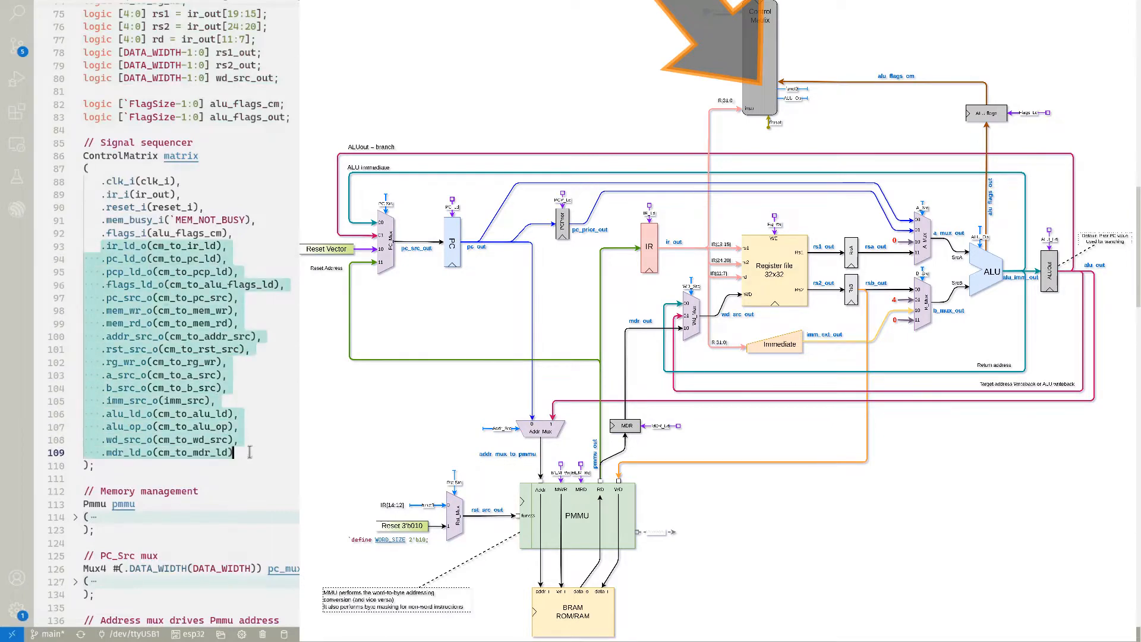
{"action": "scroll", "scroll_direction": "down", "scroll_amount": 3}
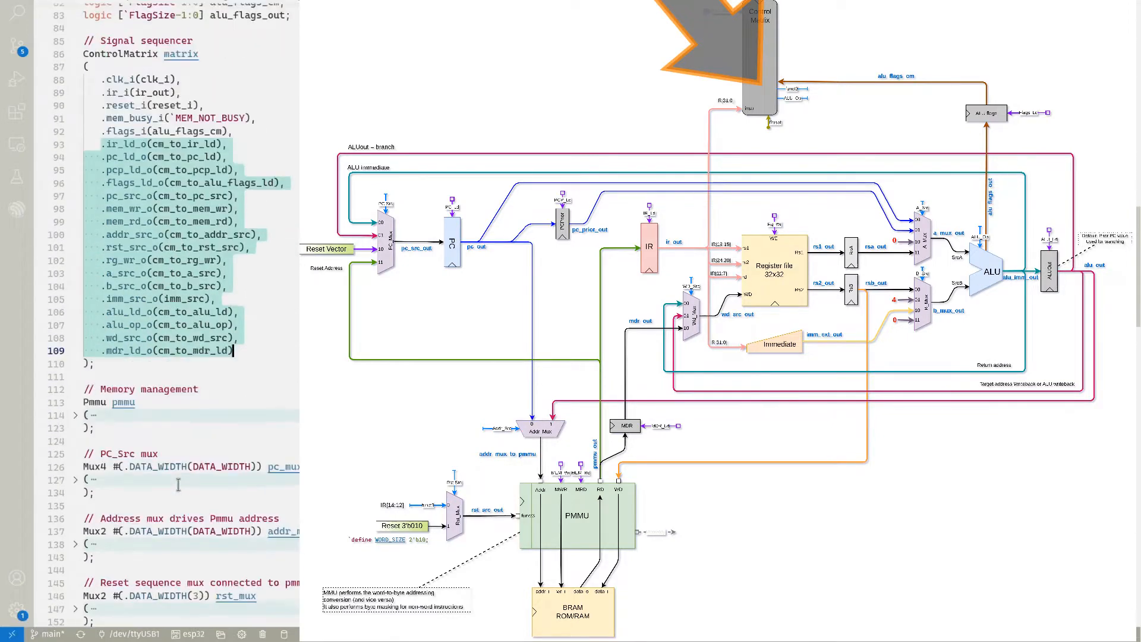
{"action": "scroll", "scroll_direction": "down", "scroll_amount": 3}
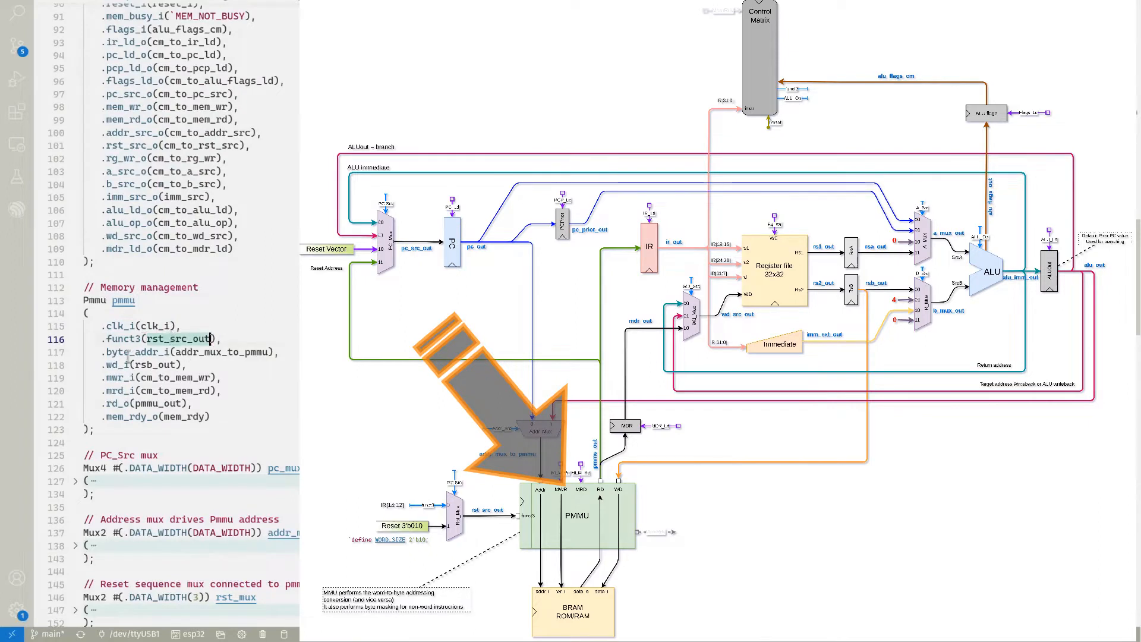
{"action": "left_click", "coordinate": [162, 351]}
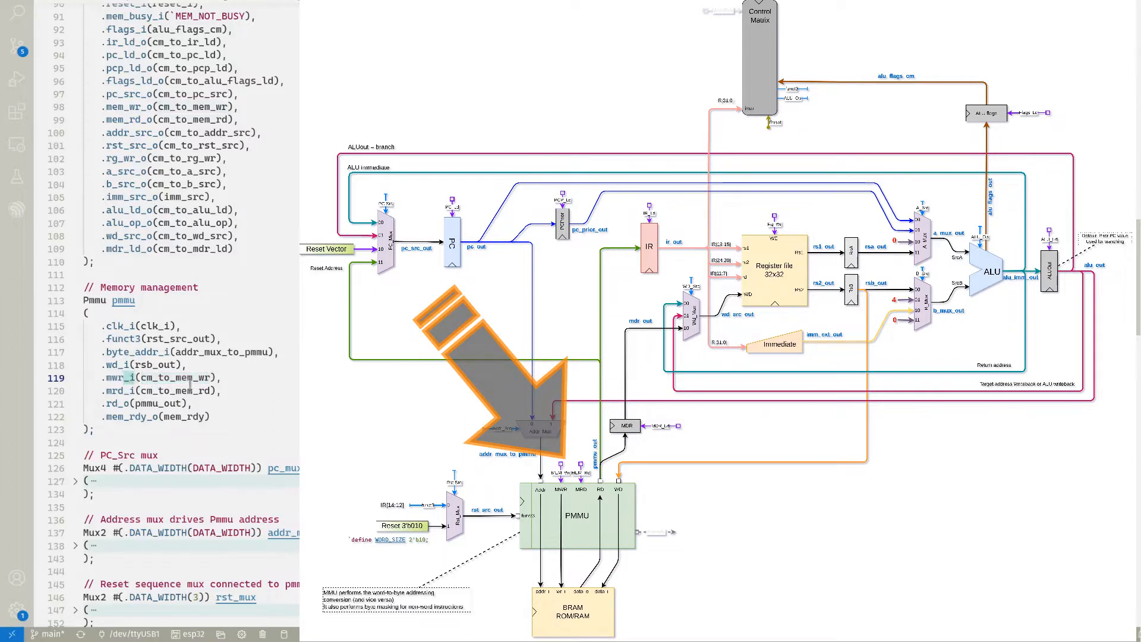
{"action": "mouse_move", "coordinate": [72, 319]}
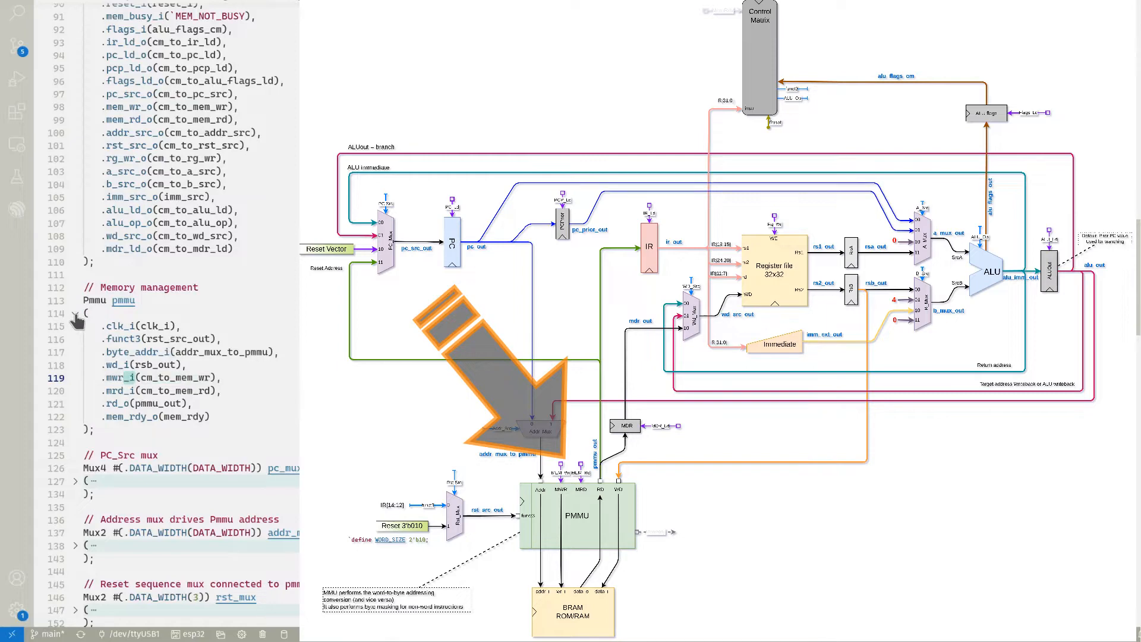
- Collapse the Pmmu instance and PC_Src mux port connections
{"action": "left_click", "coordinate": [77, 314]}
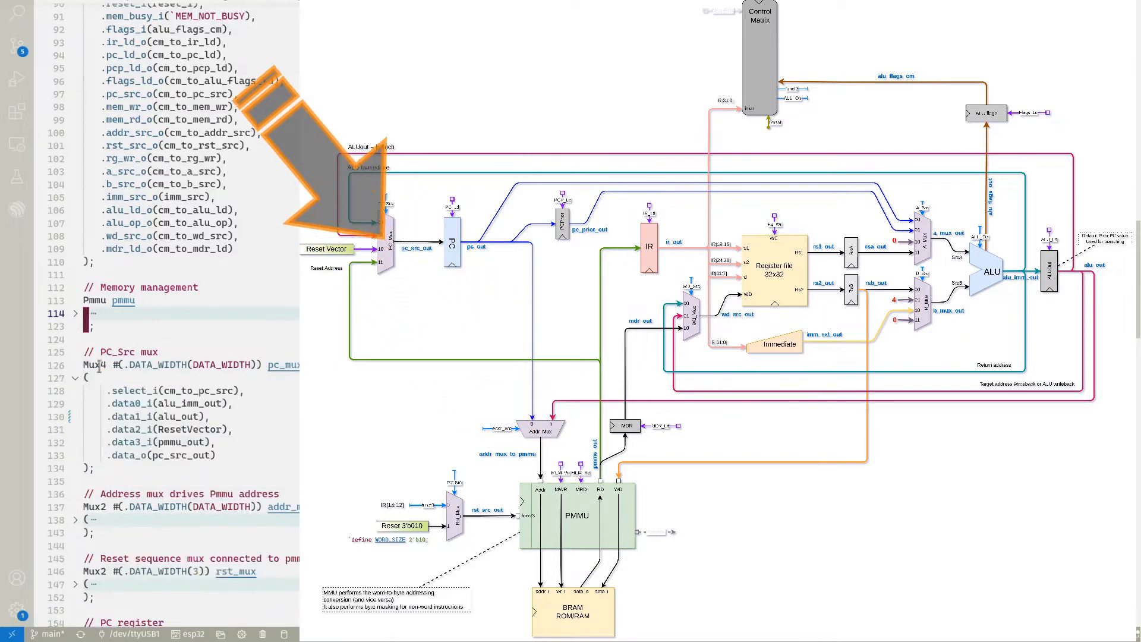
{"action": "scroll", "scroll_direction": "down", "scroll_amount": 3}
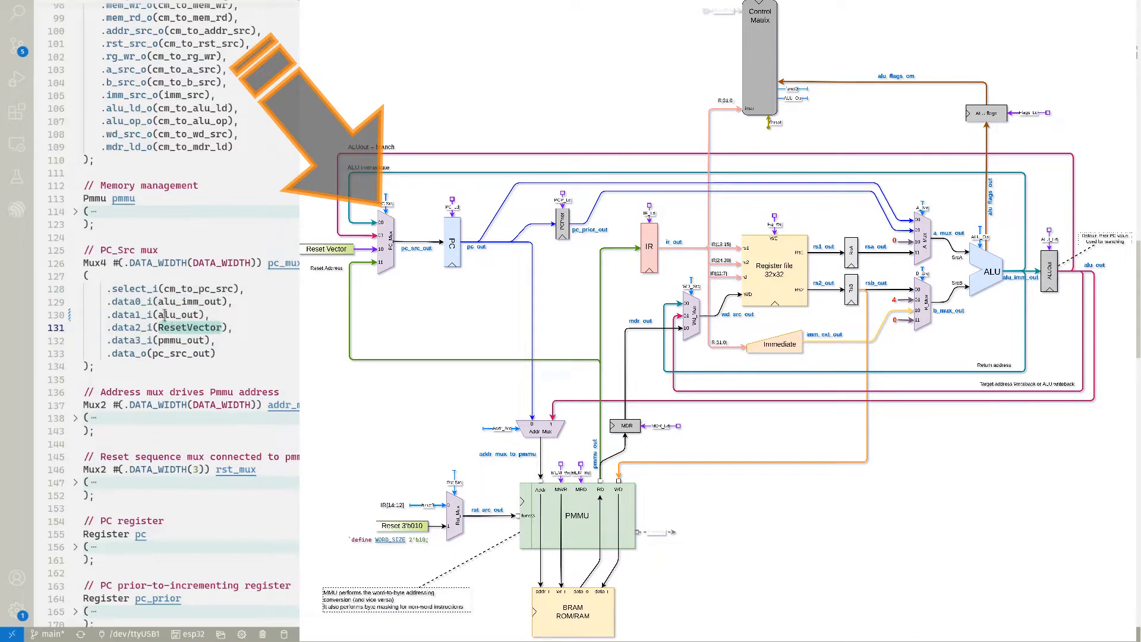
{"action": "left_click", "coordinate": [75, 276]}
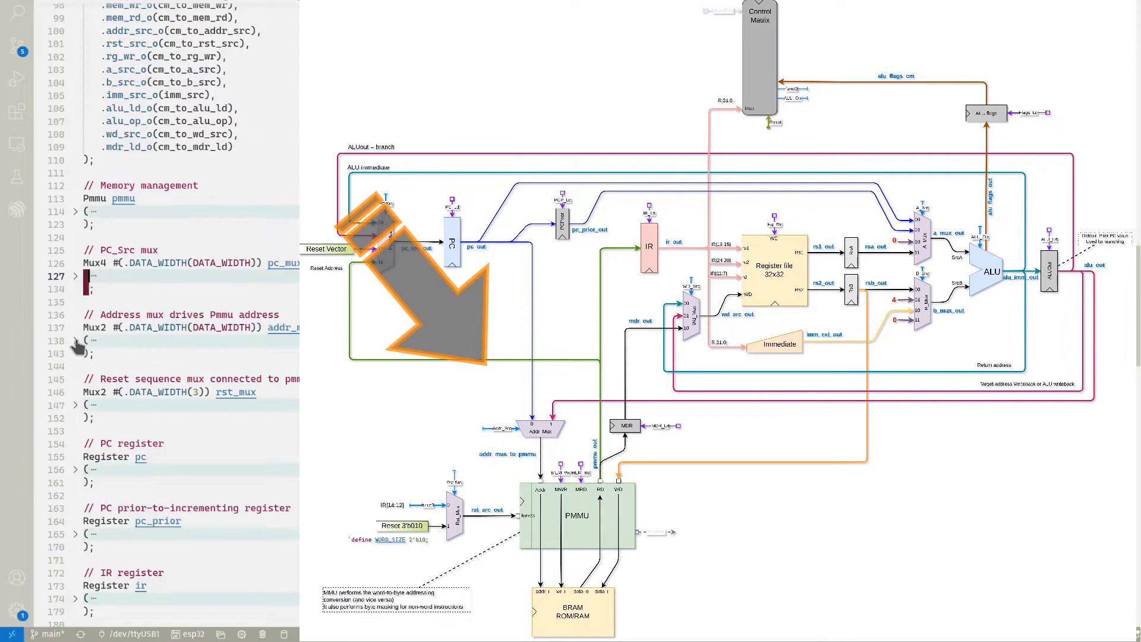
- Expand and refold the address mux, then show PC register's clk_i, cm_to_pc_ld, pc_src_out, pc_out
{"action": "left_click", "coordinate": [76, 340]}
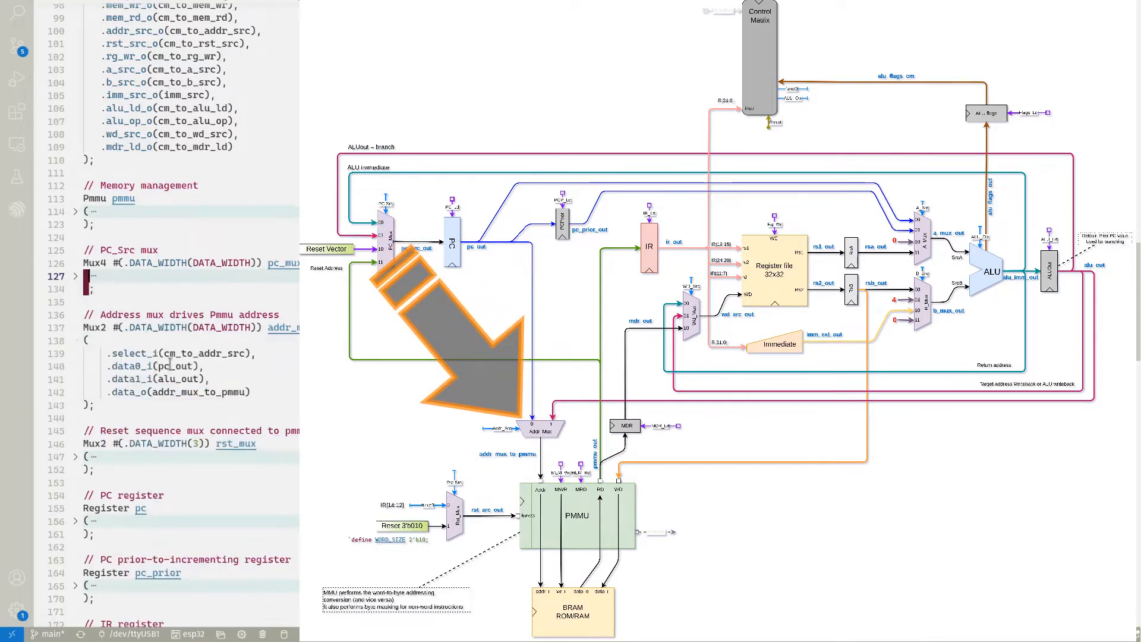
{"action": "left_click", "coordinate": [75, 275]}
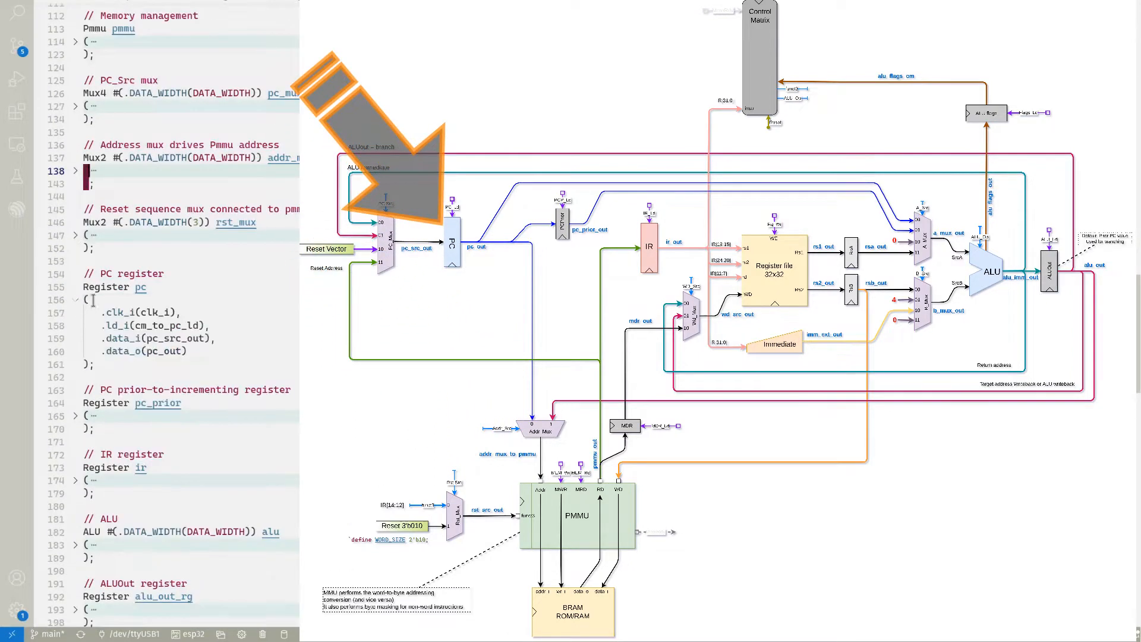
{"action": "scroll", "scroll_direction": "down", "scroll_amount": 3}
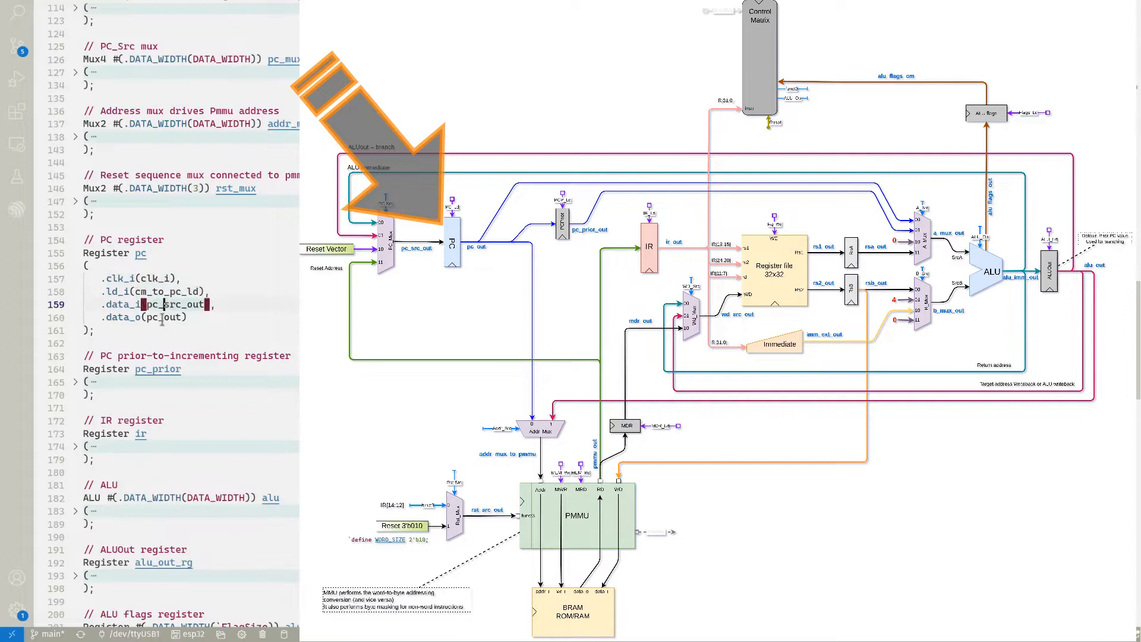
{"action": "left_click", "coordinate": [165, 318]}
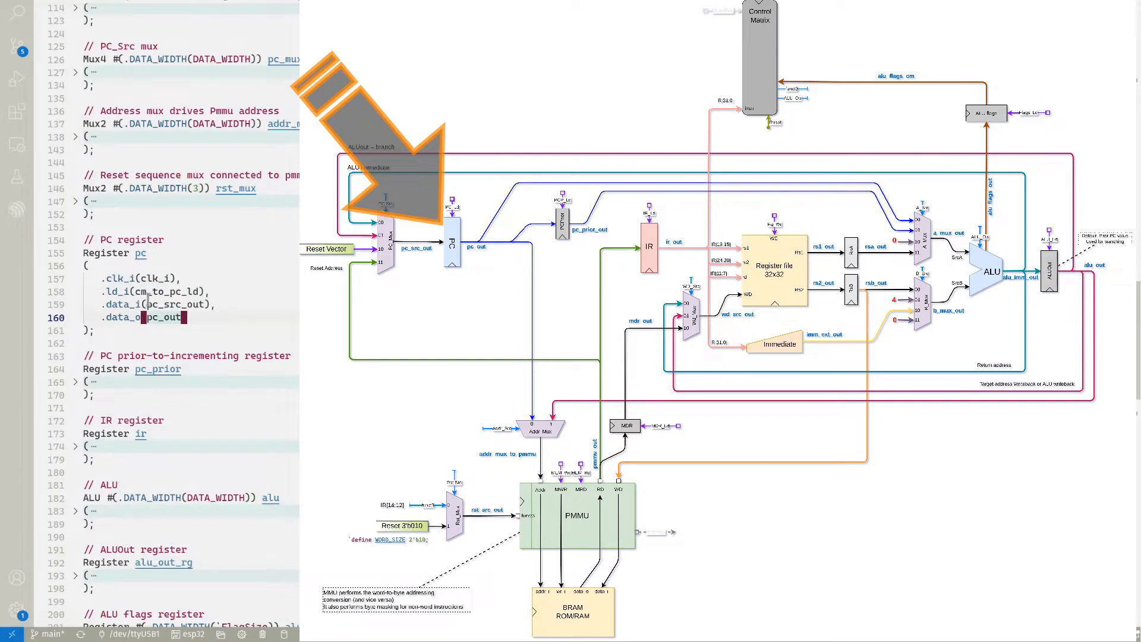
{"action": "mouse_move", "coordinate": [357, 145]}
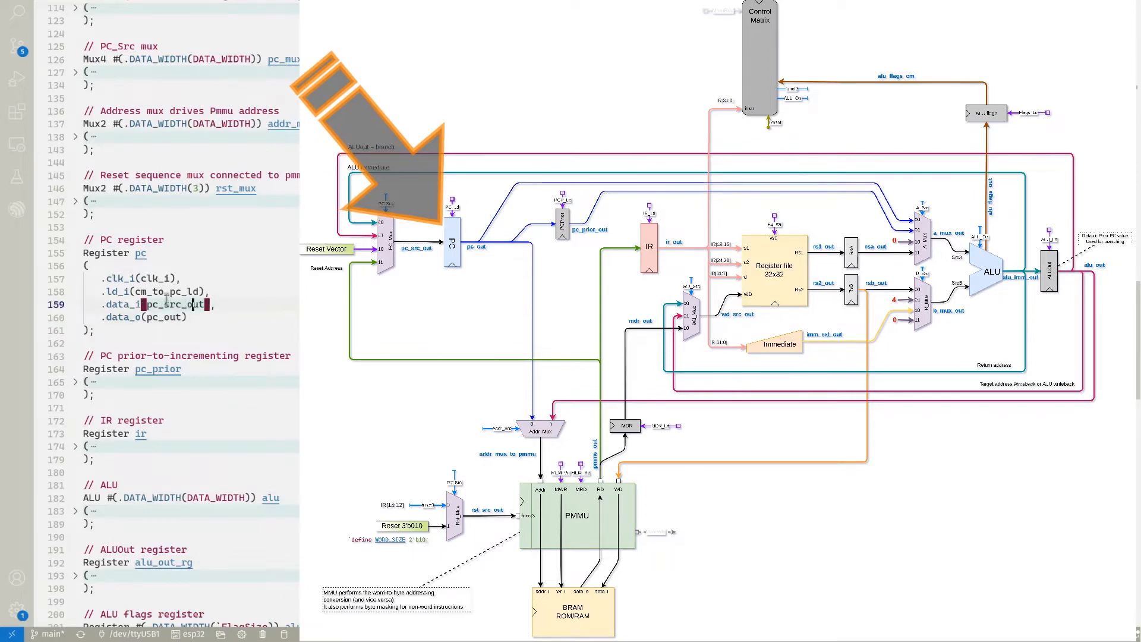
- Expand the IR register instance and mark the ALU's alu_flags_out connection
{"action": "scroll", "scroll_direction": "down", "scroll_amount": 3}
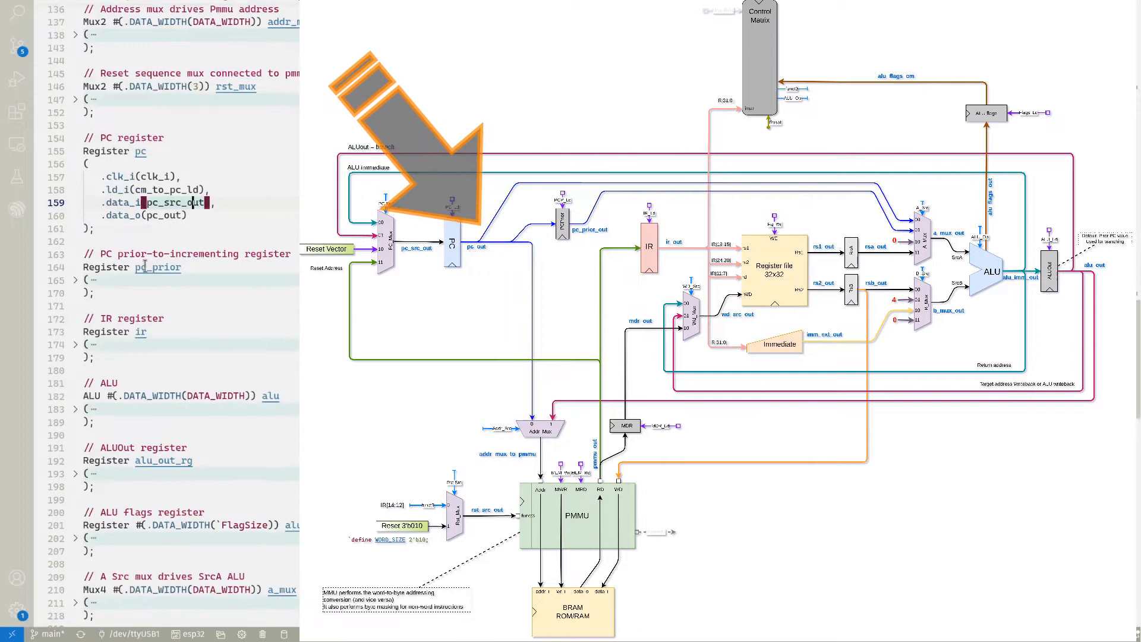
{"action": "scroll", "scroll_direction": "down", "scroll_amount": 3}
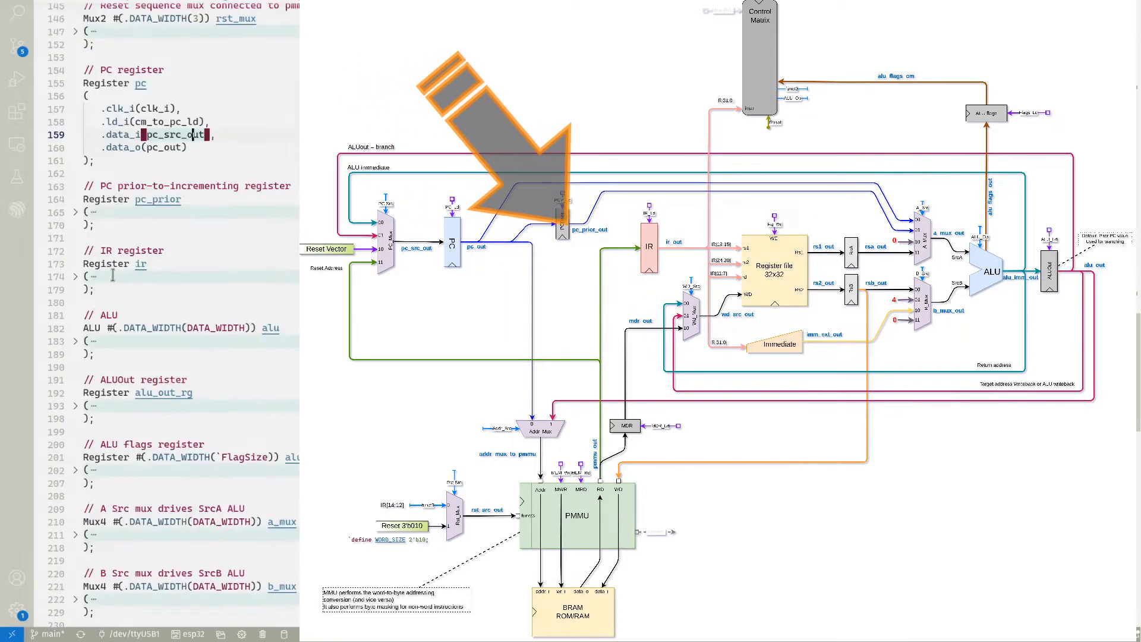
{"action": "left_click", "coordinate": [75, 276]}
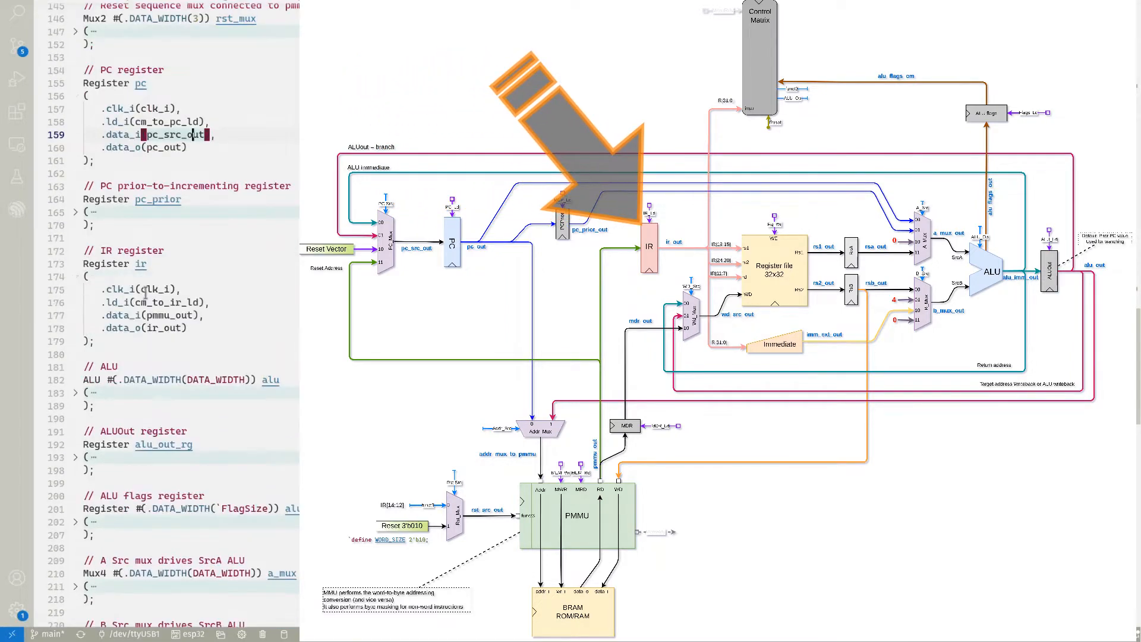
{"action": "scroll", "scroll_direction": "down", "scroll_amount": 3}
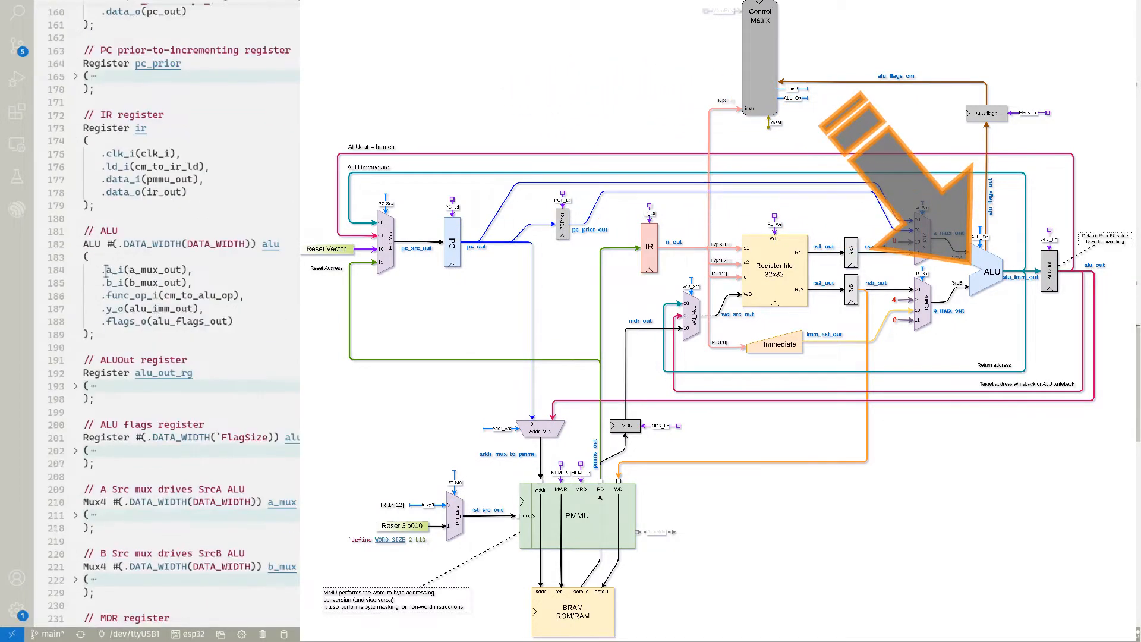
{"action": "left_click", "coordinate": [130, 296]}
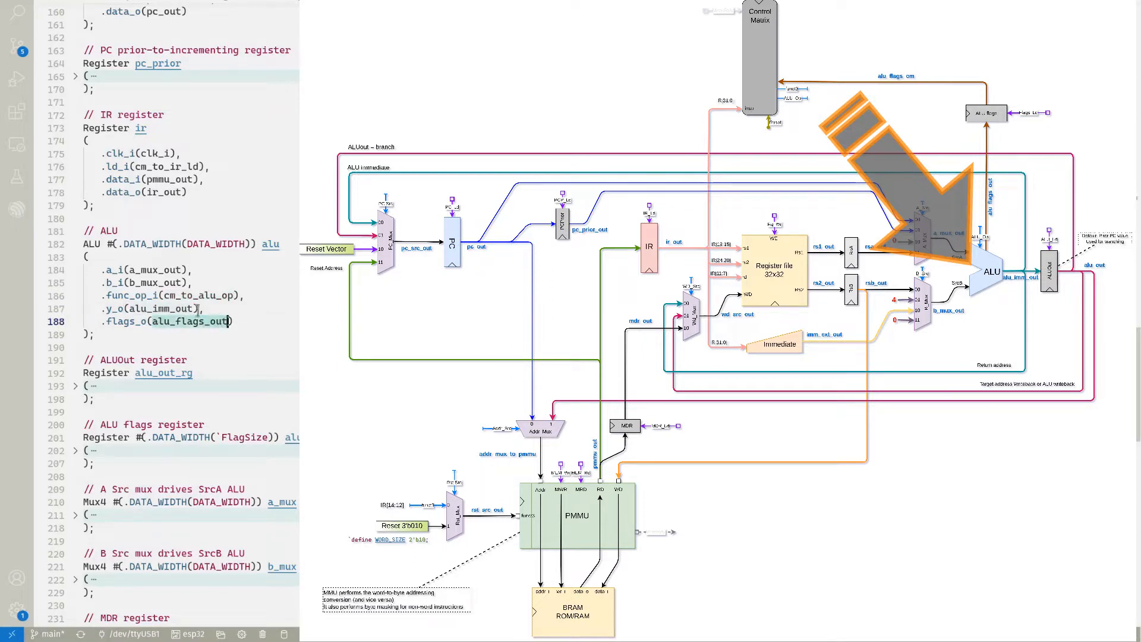
- Expand the ALUOut register instance and bring the ALU flags register and A Src mux into view
{"action": "scroll", "scroll_direction": "down", "scroll_amount": 3}
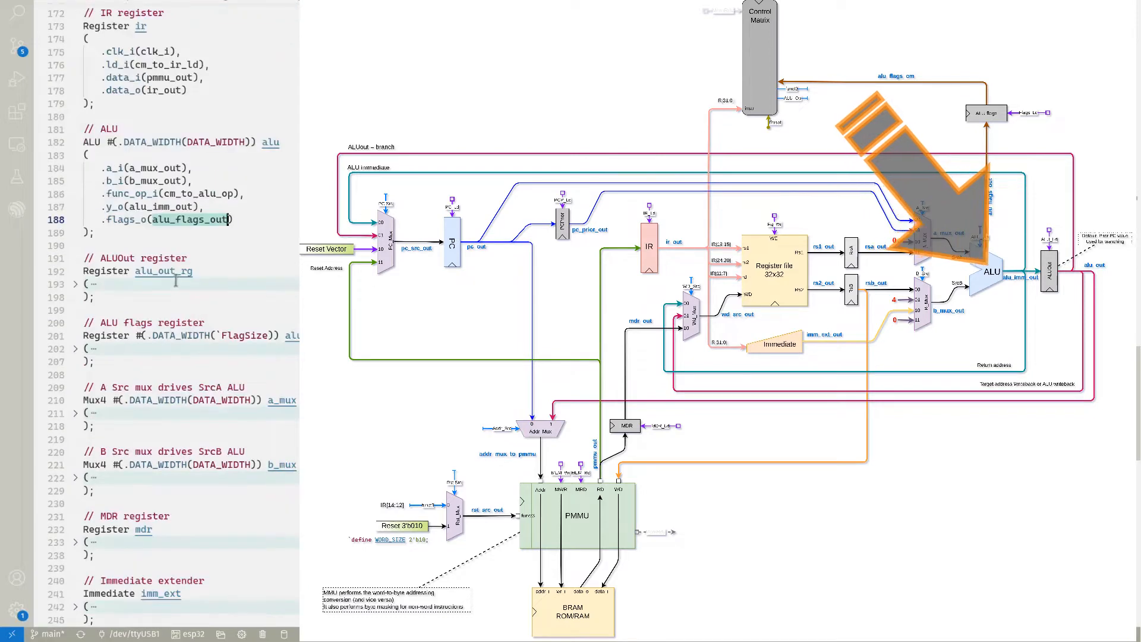
{"action": "left_click", "coordinate": [75, 284]}
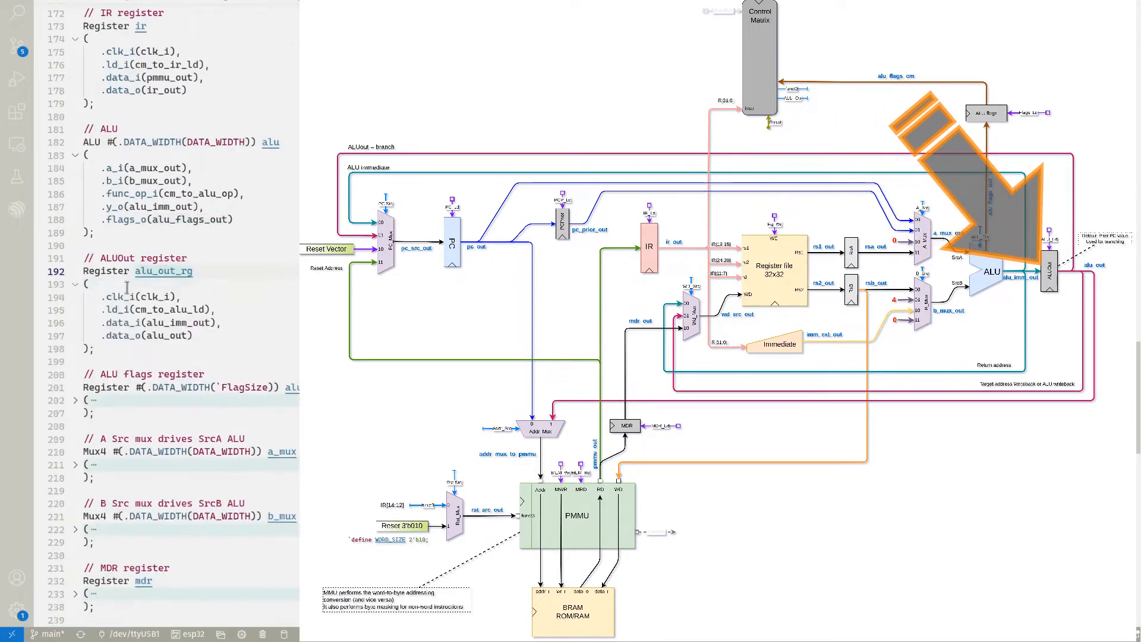
{"action": "scroll", "scroll_direction": "down", "scroll_amount": 3}
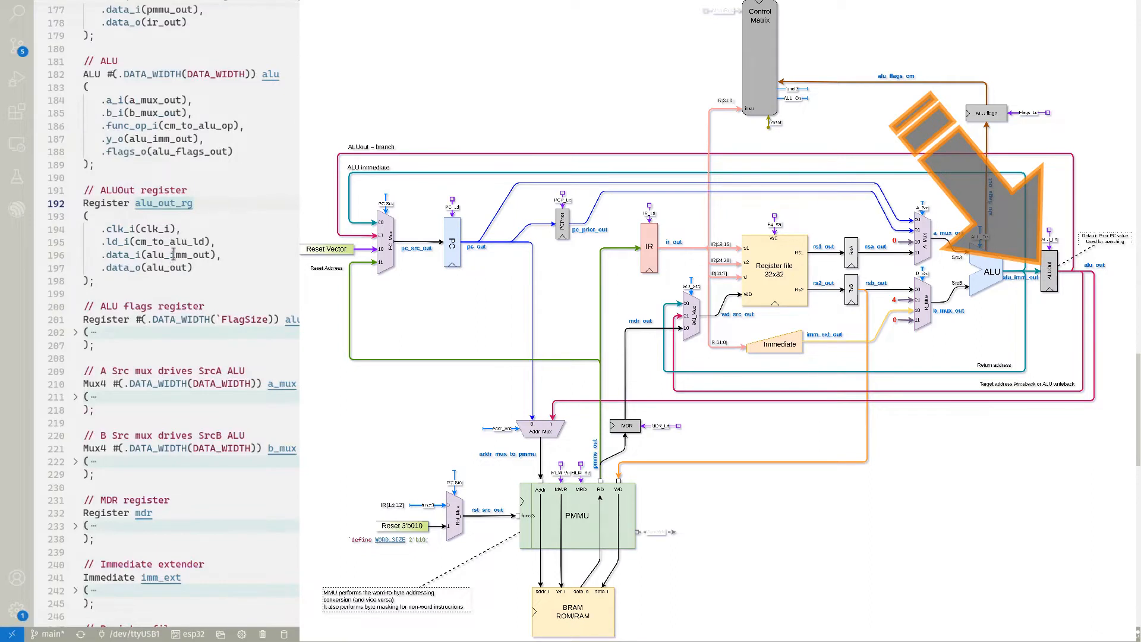
{"action": "scroll", "scroll_direction": "down", "scroll_amount": 3}
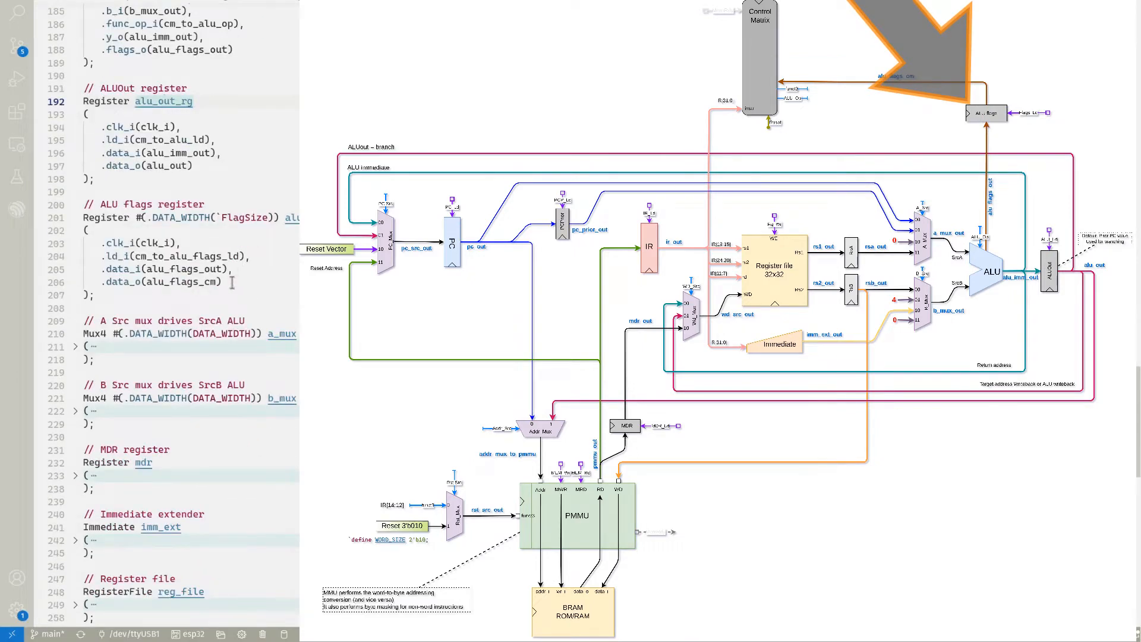
{"action": "scroll", "scroll_direction": "down", "scroll_amount": 3}
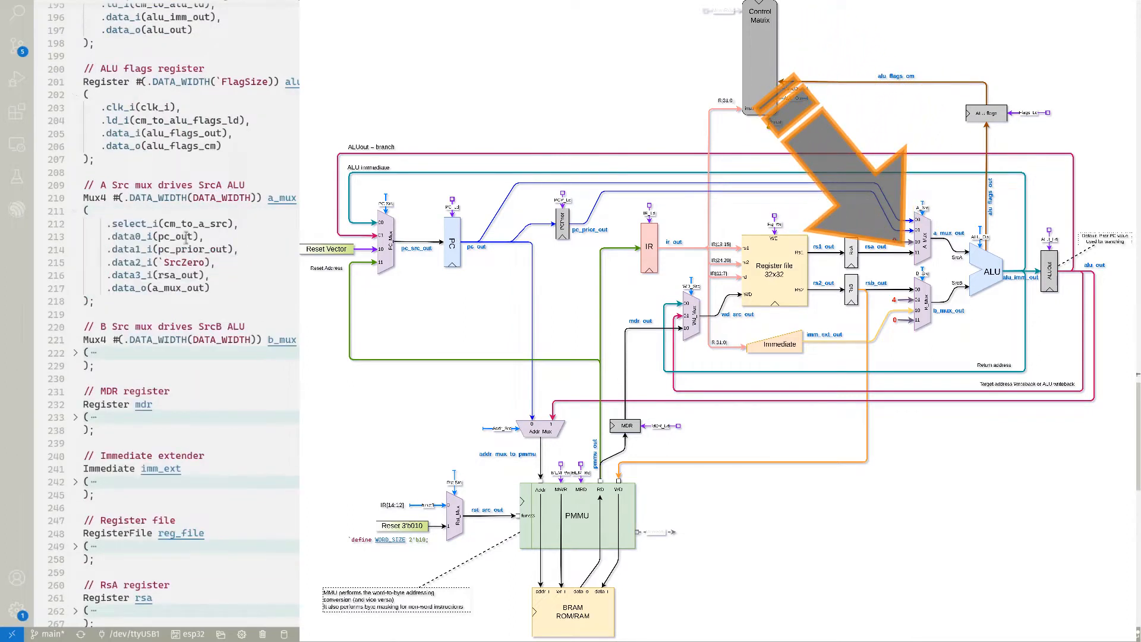
- Pick out the A mux's pc_out, pc_prior_out and rsa_out inputs, then move on to the B Src mux
{"action": "double_click", "coordinate": [172, 236]}
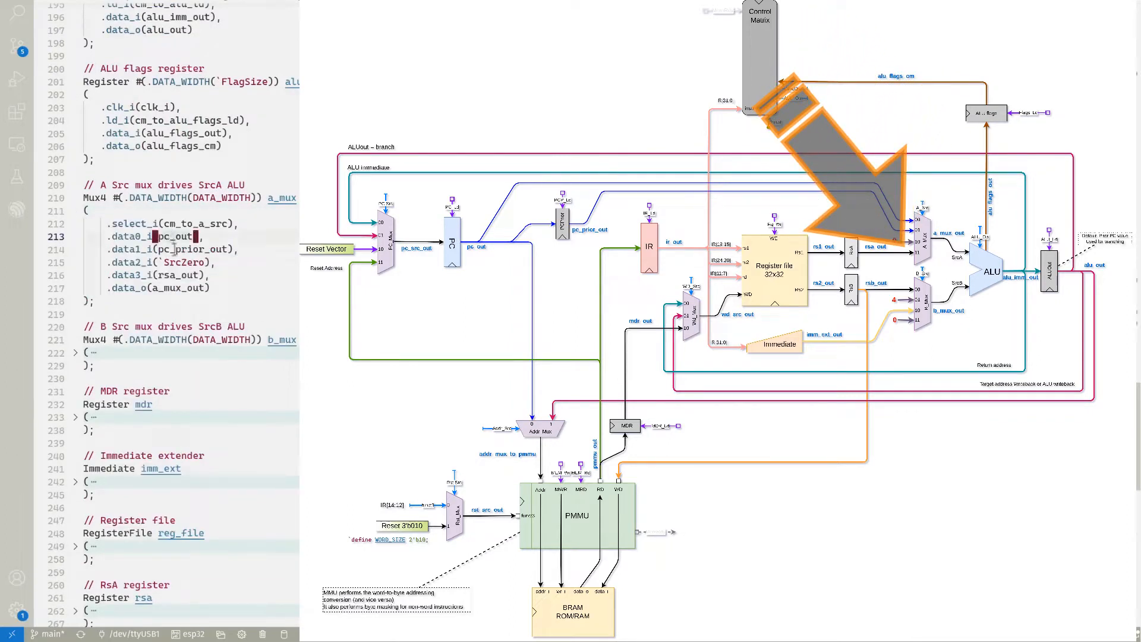
{"action": "left_click", "coordinate": [193, 249]}
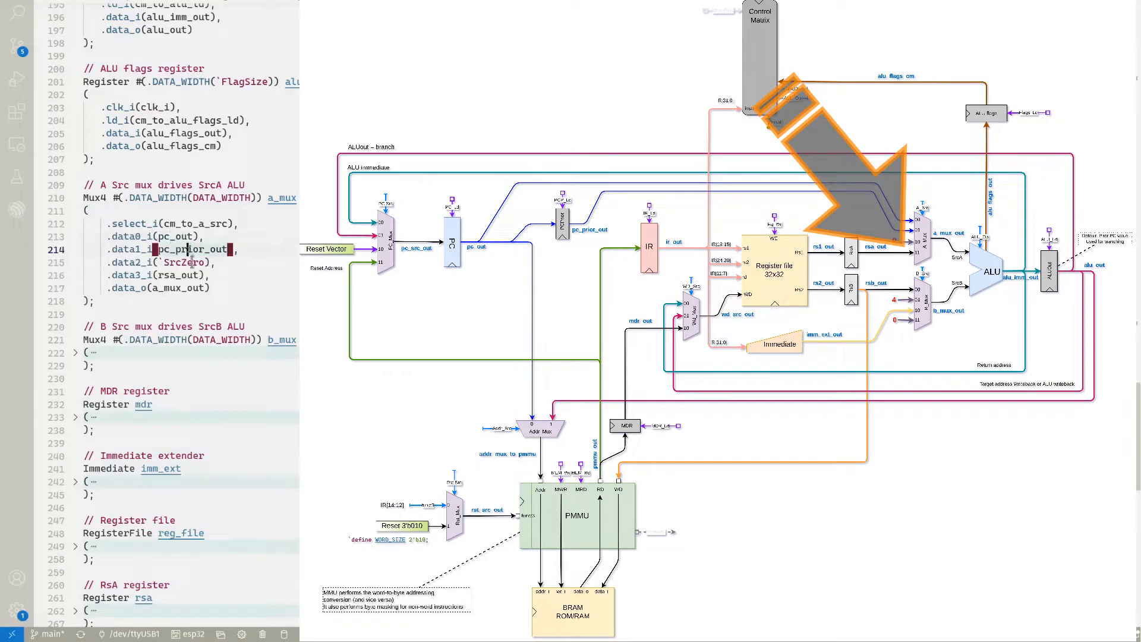
{"action": "left_click", "coordinate": [182, 262]}
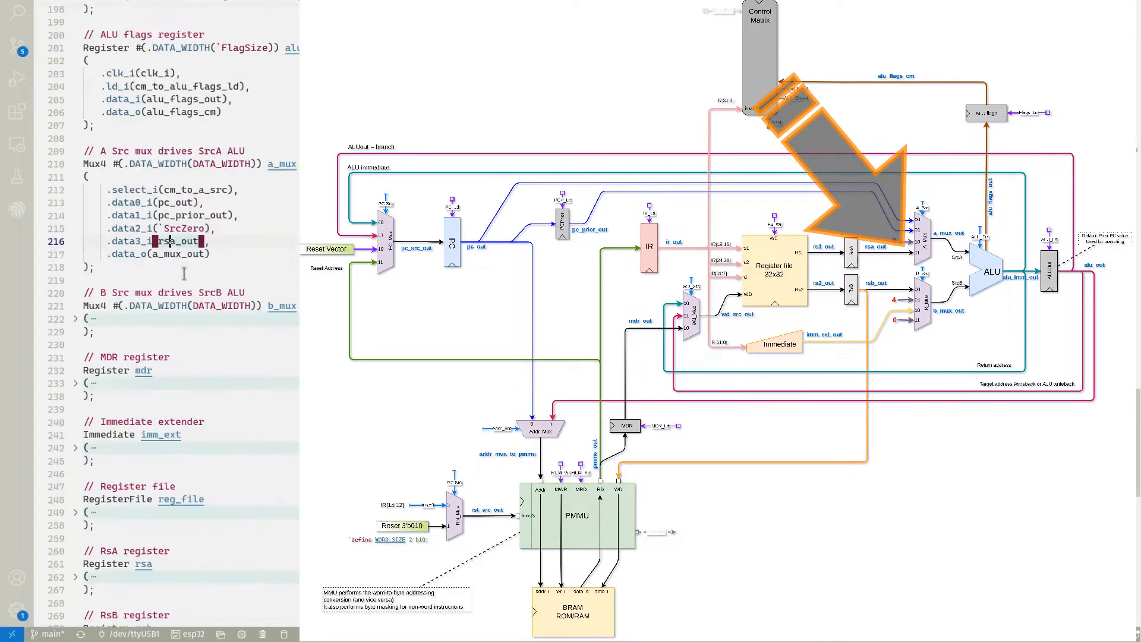
{"action": "scroll", "scroll_direction": "down", "scroll_amount": 3}
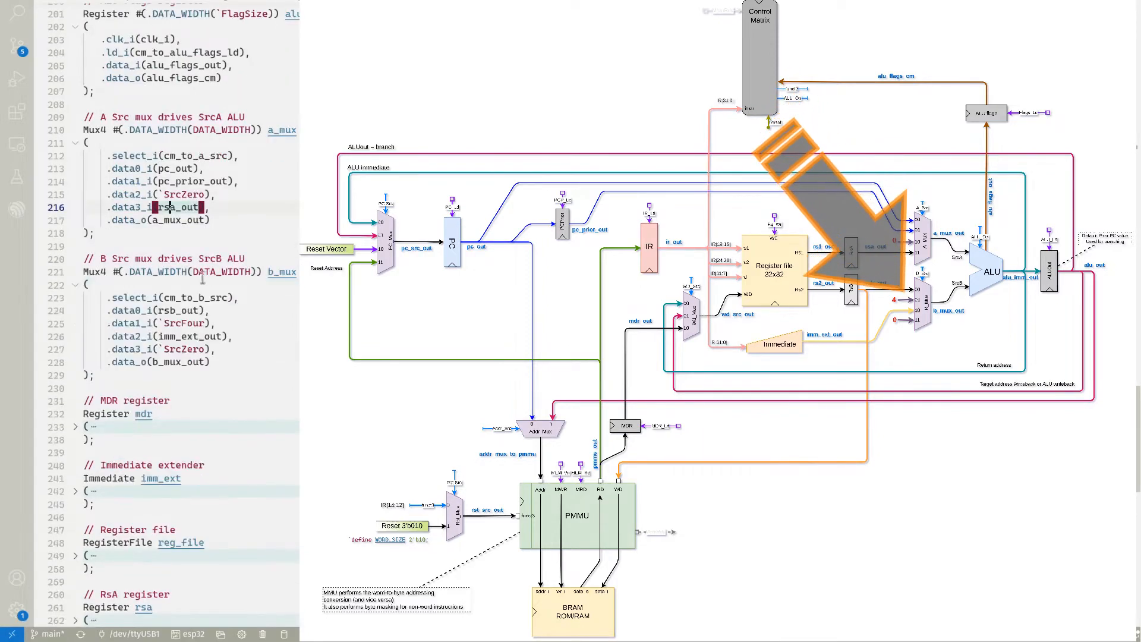
{"action": "scroll", "scroll_direction": "down", "scroll_amount": 3}
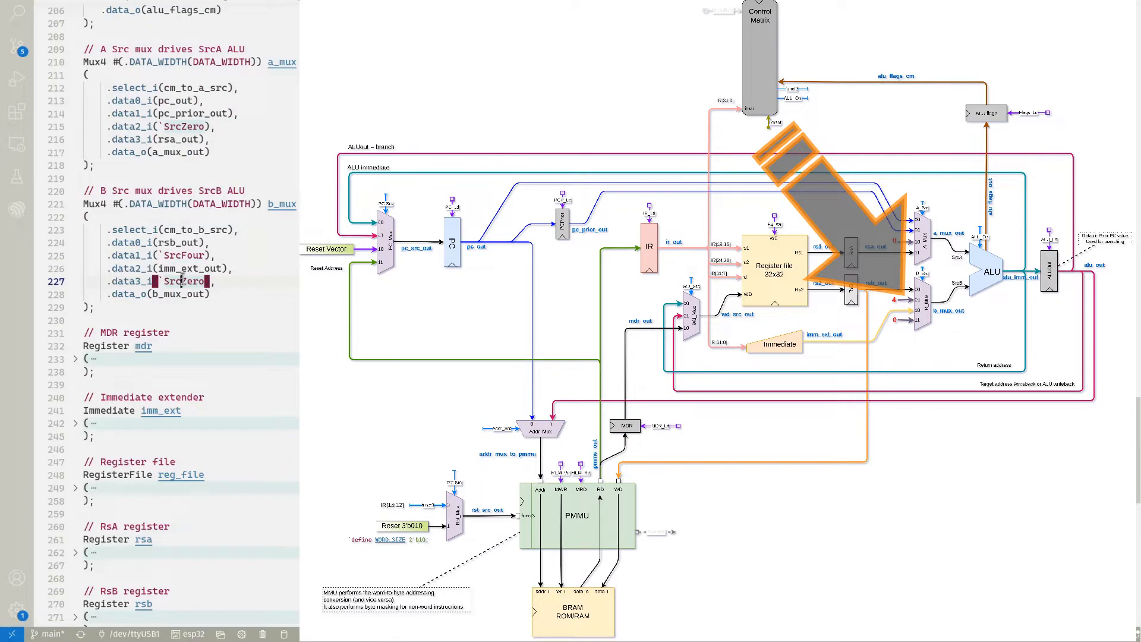
{"action": "scroll", "scroll_direction": "down", "scroll_amount": 3}
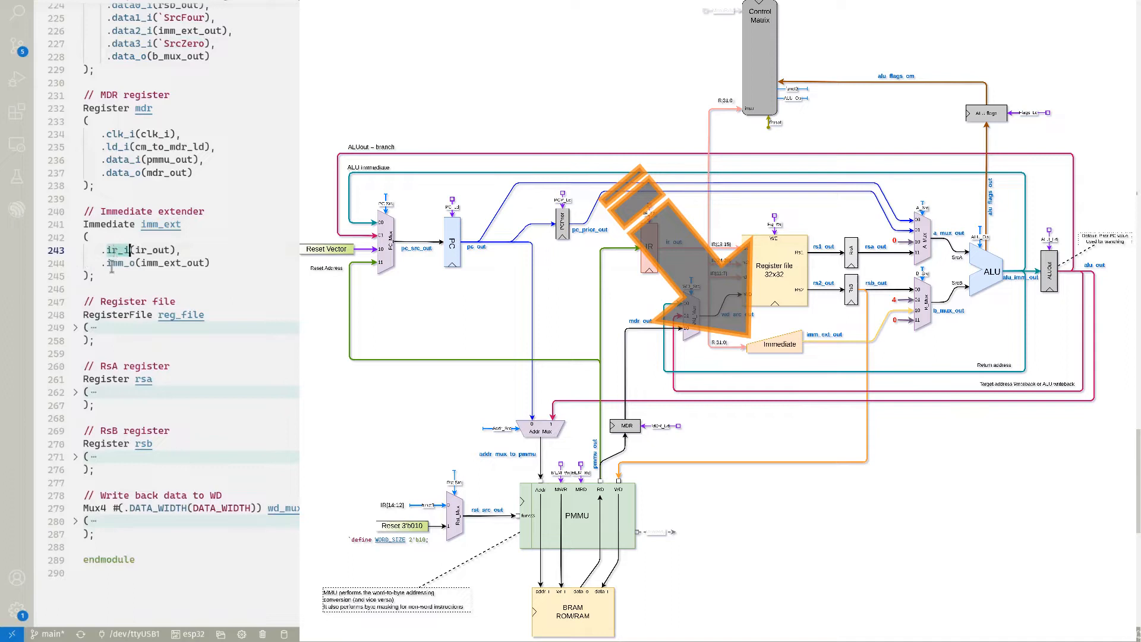
- Highlight every occurrence of the Immediate extender's imm_ext_out signal
{"action": "left_click", "coordinate": [164, 263]}
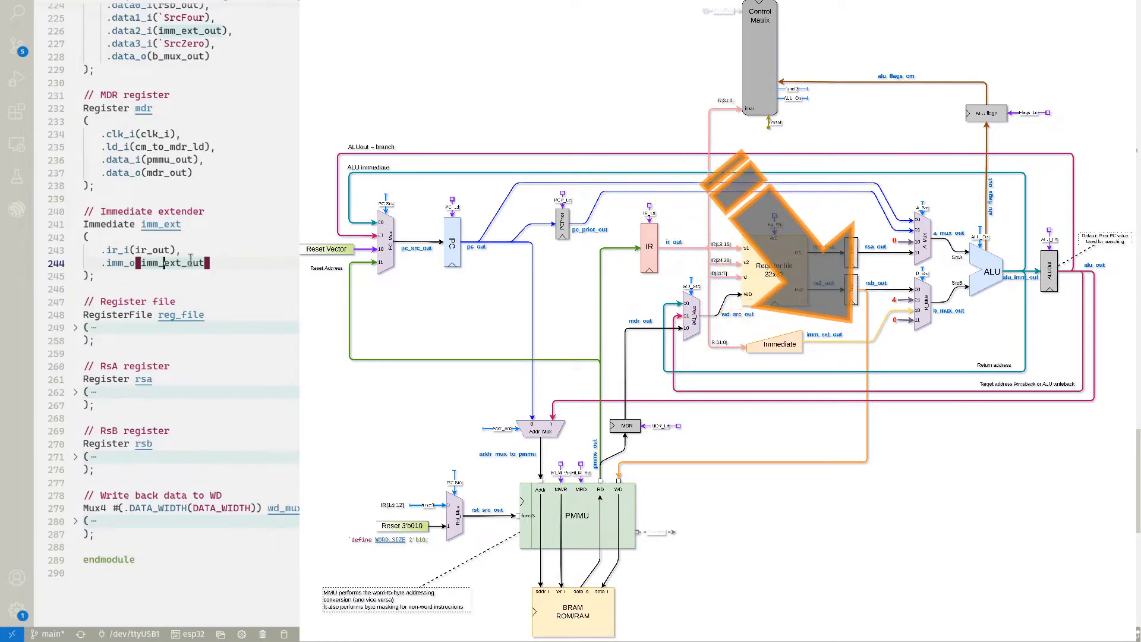
{"action": "scroll", "scroll_direction": "up", "scroll_amount": 3}
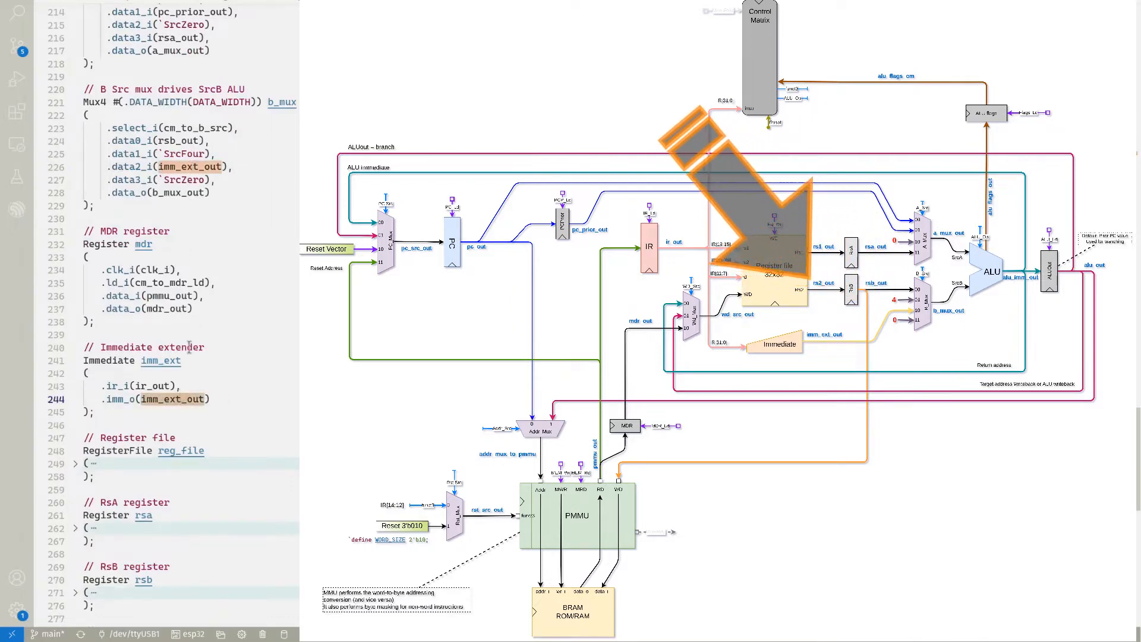
{"action": "scroll", "scroll_direction": "down", "scroll_amount": 3}
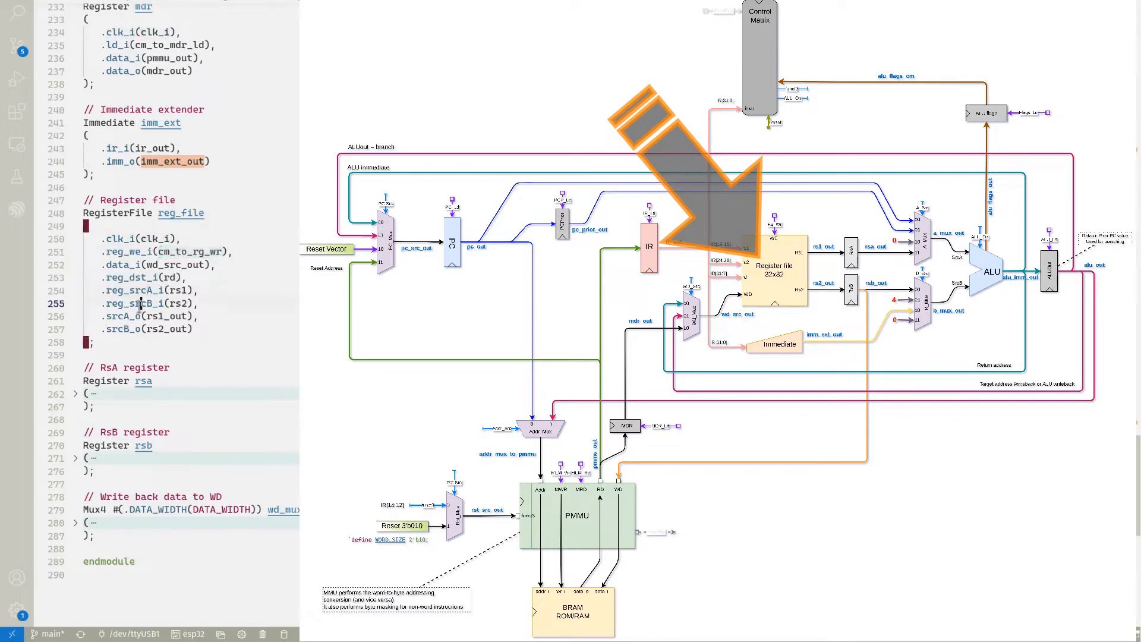
- Select the register file's reg_dst_i input and unfold the RsA register instance
{"action": "left_click", "coordinate": [138, 278]}
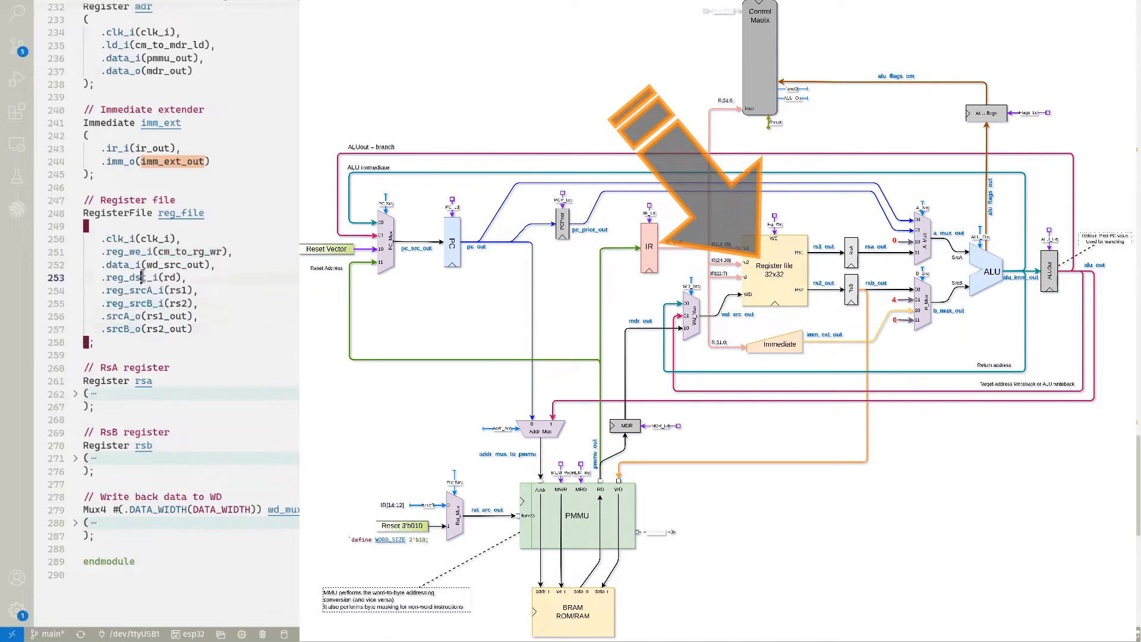
{"action": "type", "text": "t"}
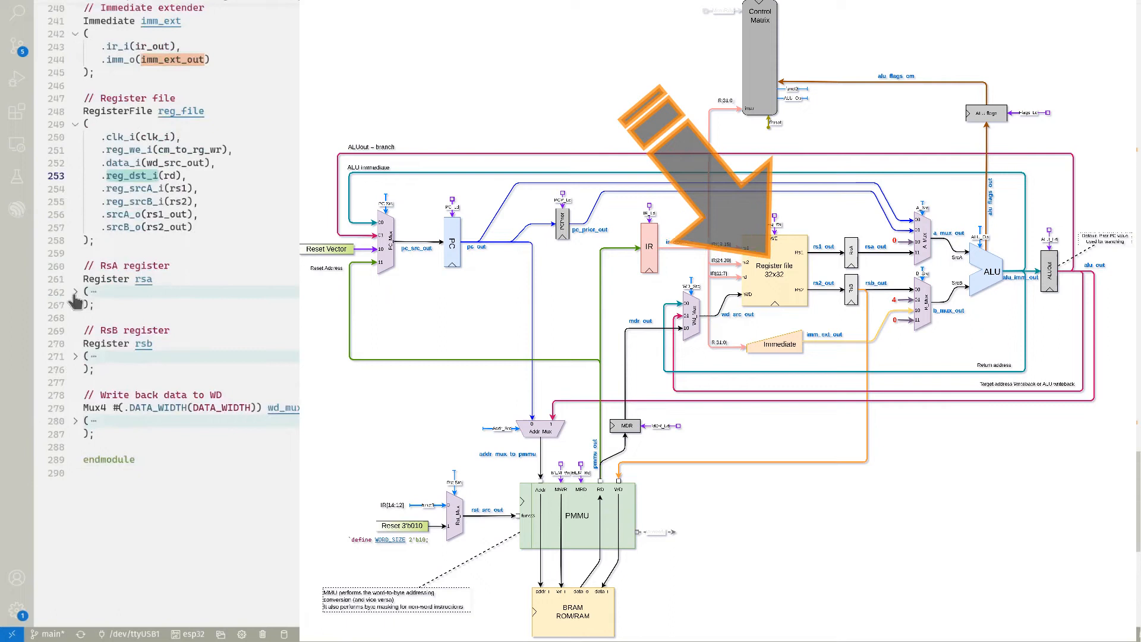
{"action": "left_click", "coordinate": [75, 291]}
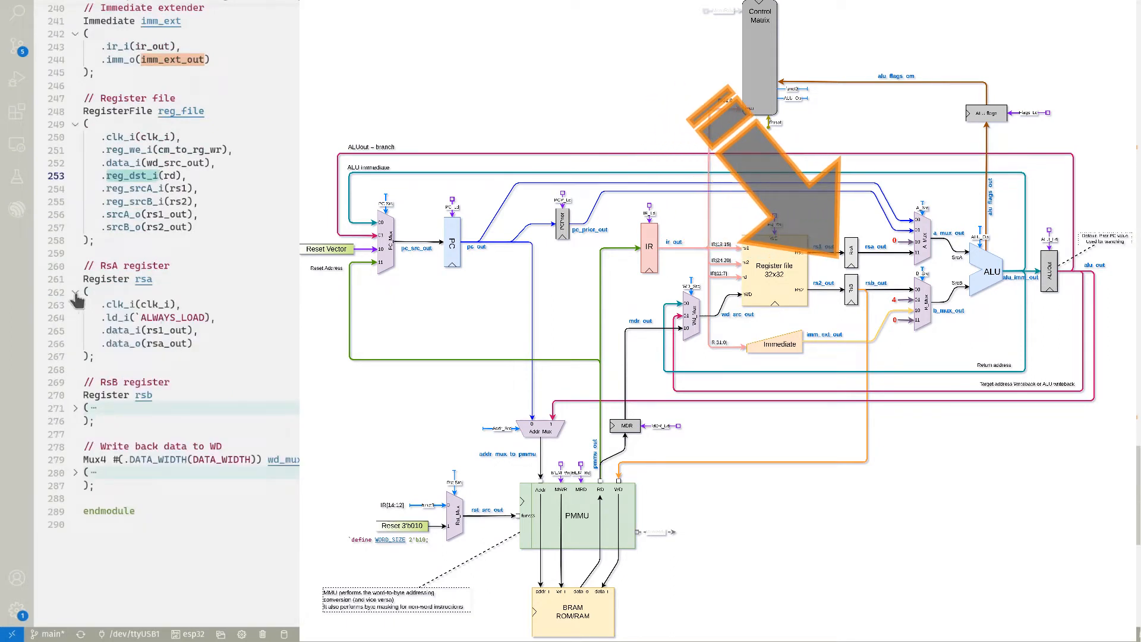
{"action": "left_click", "coordinate": [76, 291]}
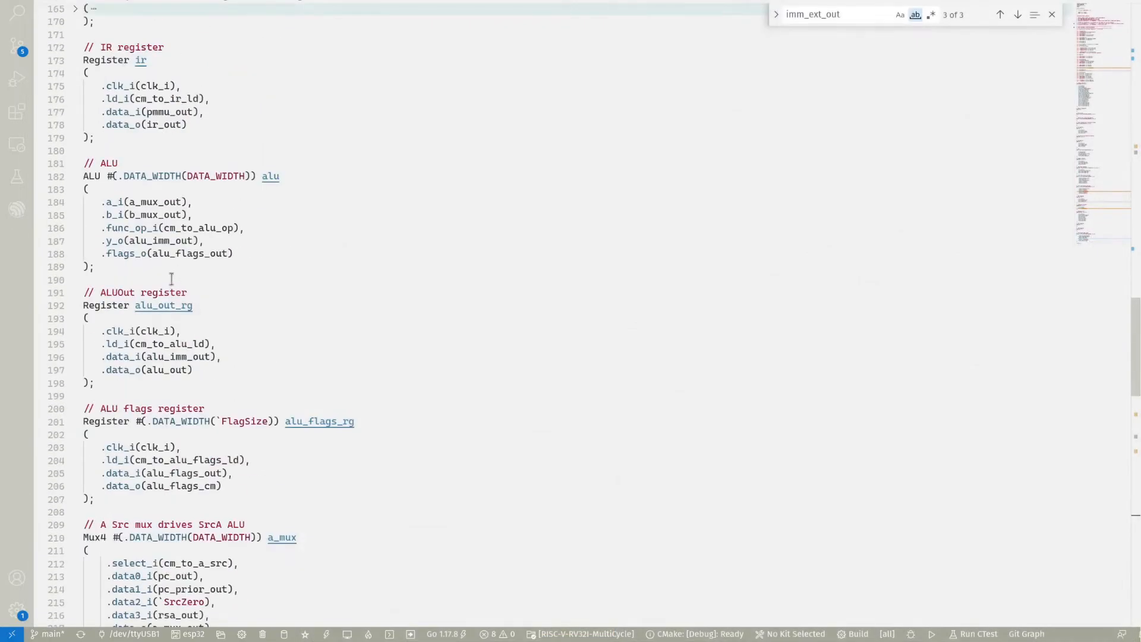
{"action": "left_click", "coordinate": [162, 214]}
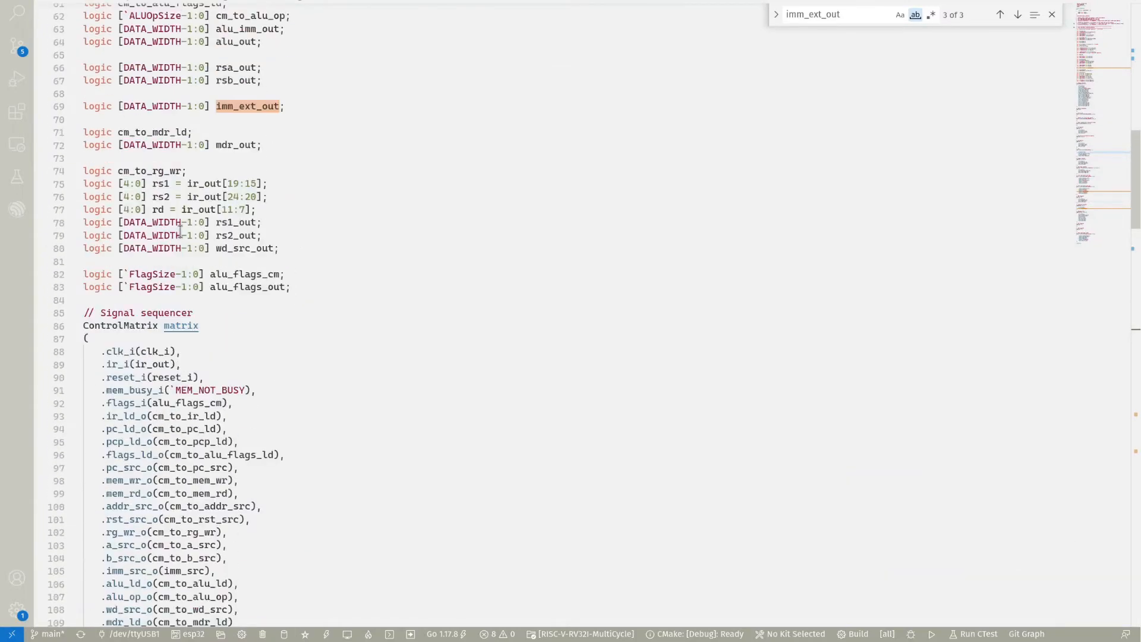
{"action": "scroll", "scroll_direction": "up", "scroll_amount": 3}
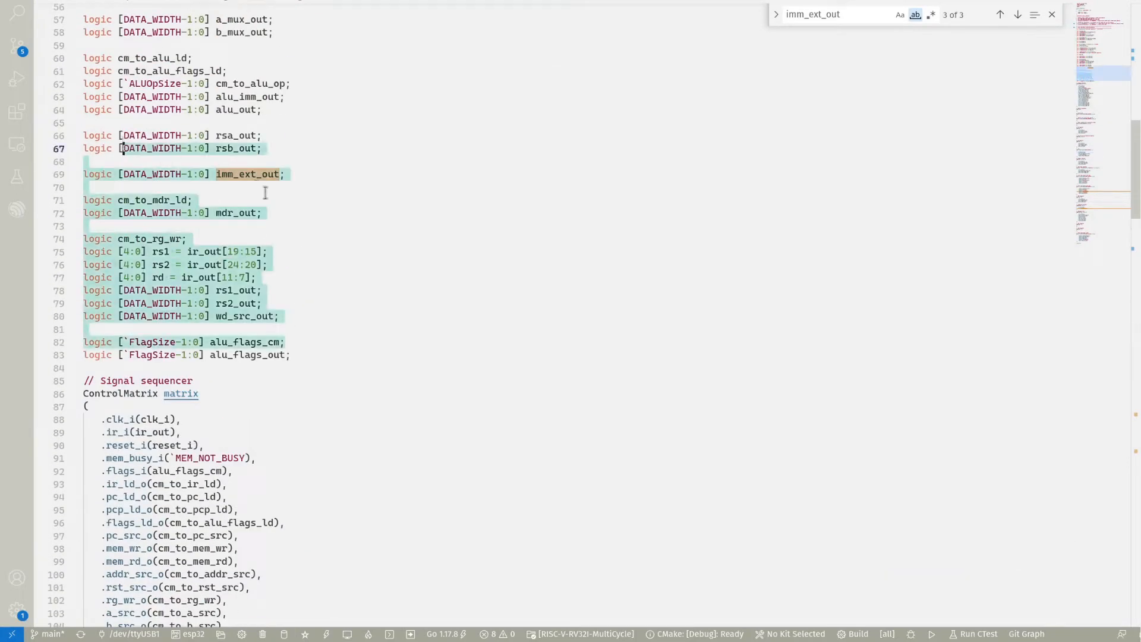
{"action": "scroll", "scroll_direction": "down", "scroll_amount": 3}
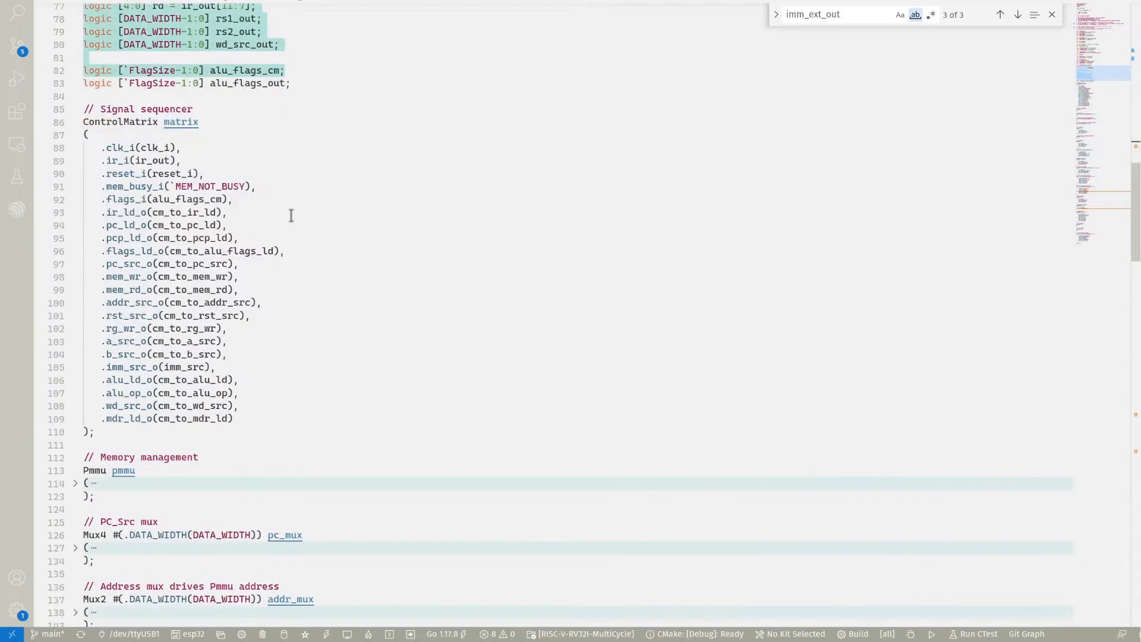
{"action": "mouse_move", "coordinate": [309, 188]}
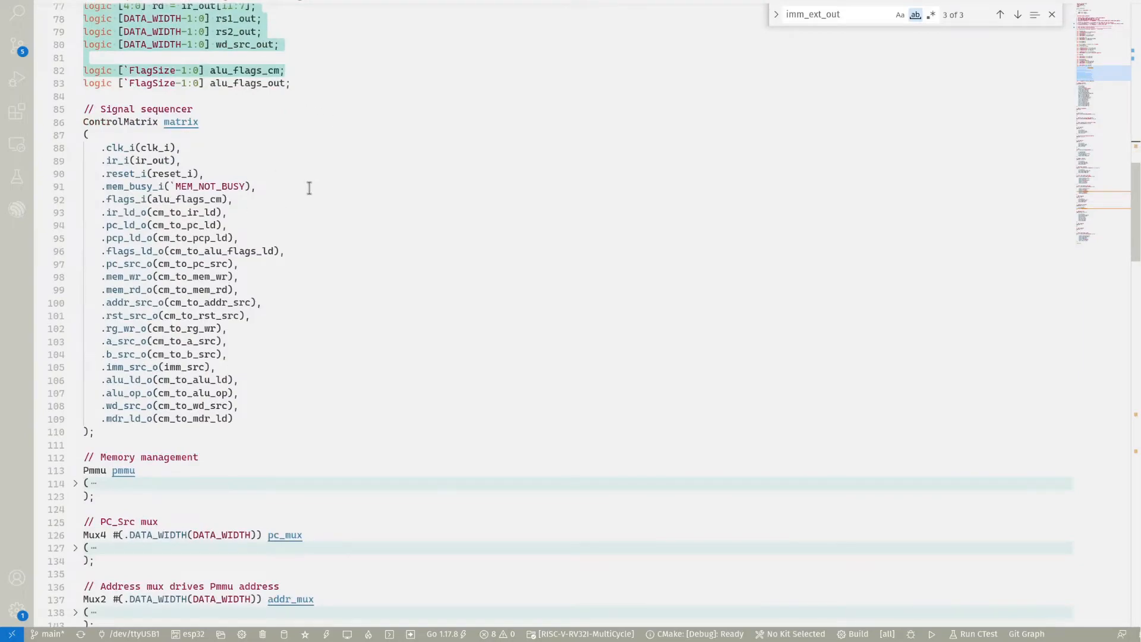
{"action": "scroll", "scroll_direction": "down", "scroll_amount": 3}
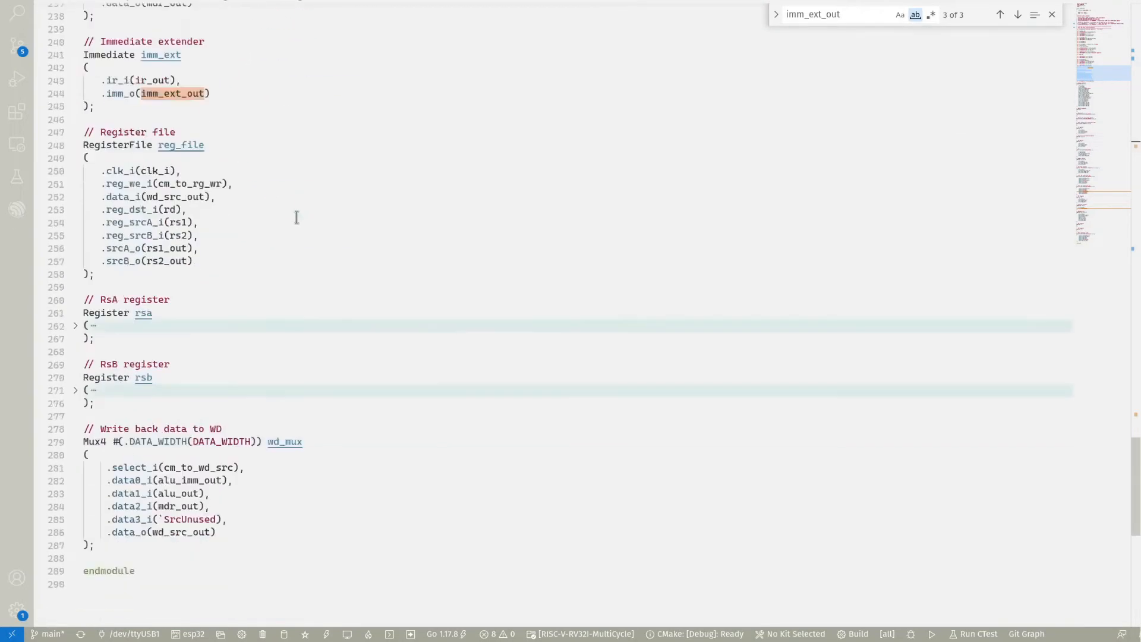
{"action": "scroll", "scroll_direction": "down", "scroll_amount": 3}
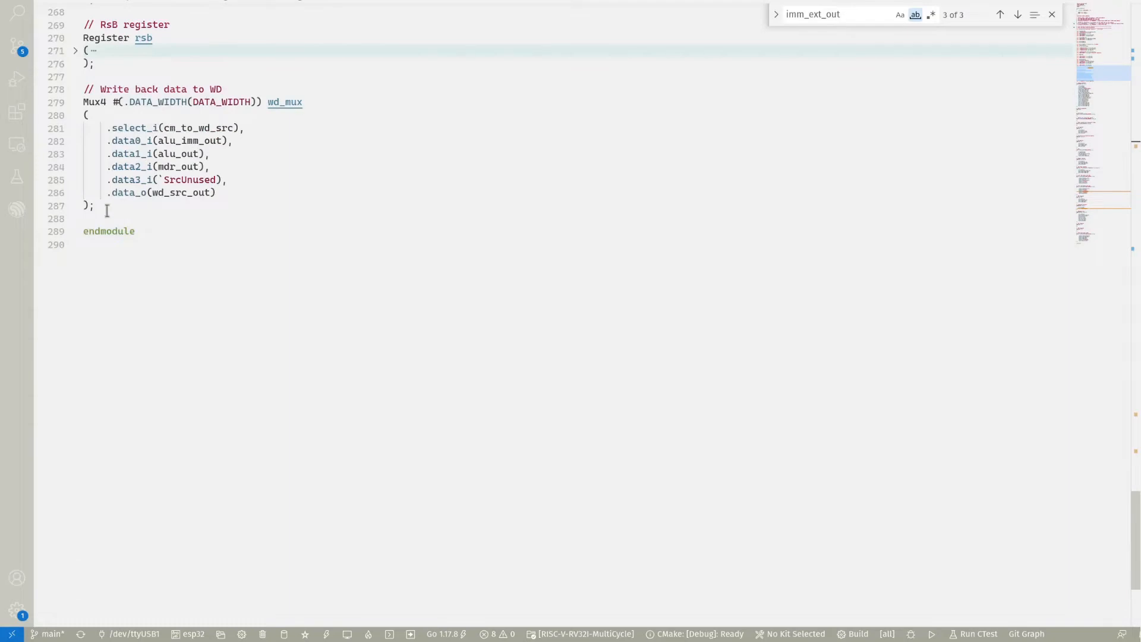
{"action": "scroll", "scroll_direction": "up", "scroll_amount": 3}
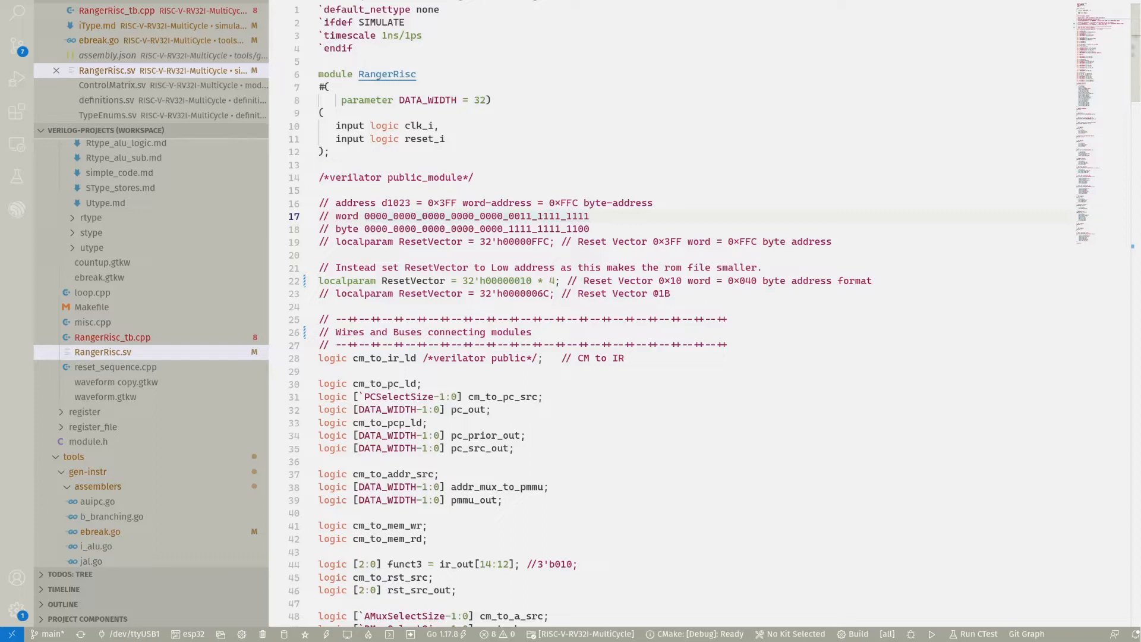
- Open the iType.md machine-code note with the ebreak bit fields and memory layout
{"action": "left_click", "coordinate": [97, 26]}
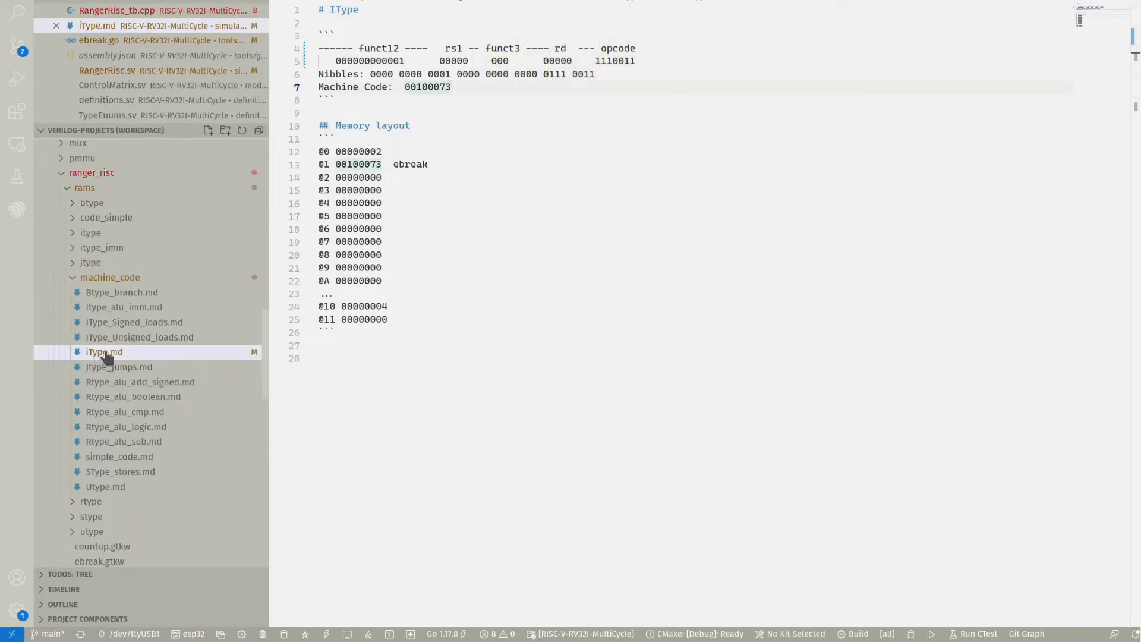
{"action": "left_click", "coordinate": [456, 74]}
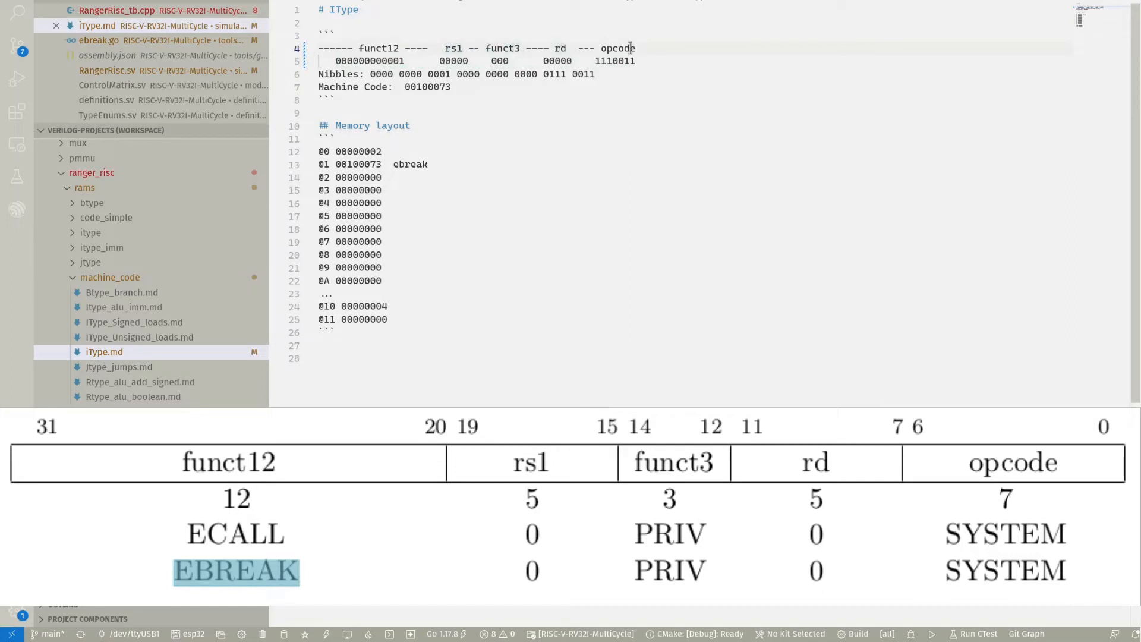
{"action": "left_click", "coordinate": [334, 61]}
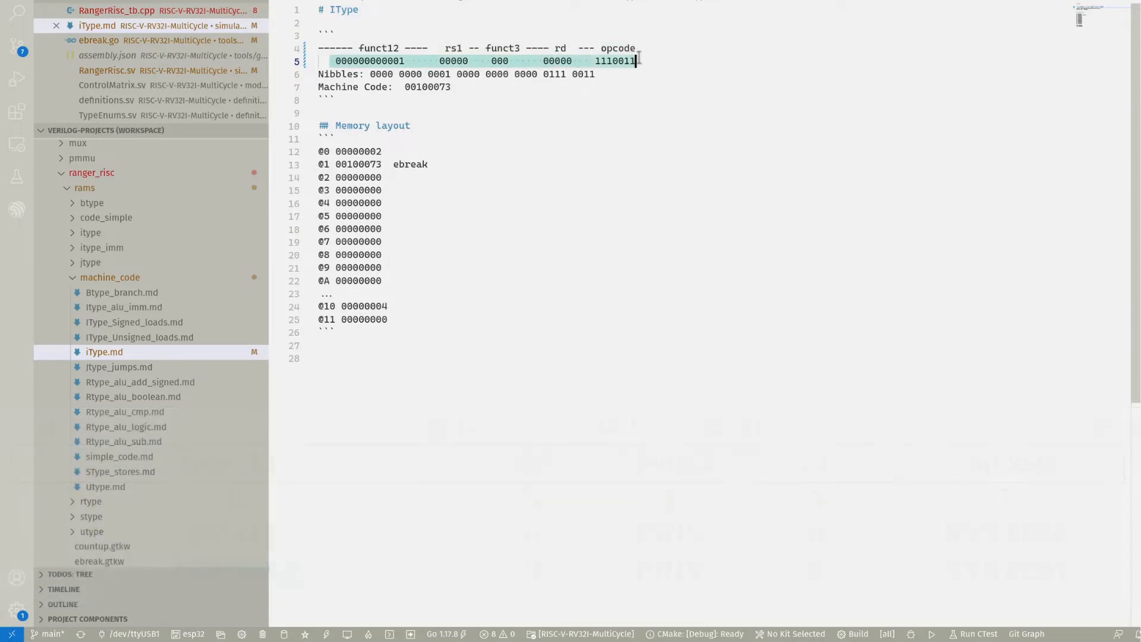
{"action": "left_click", "coordinate": [596, 74]}
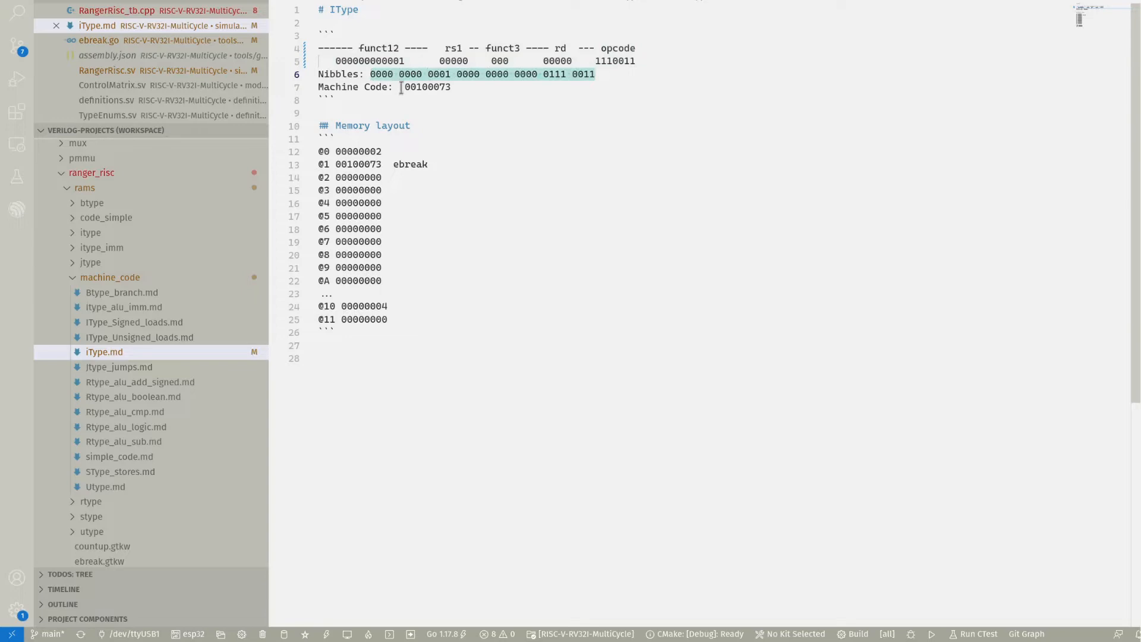
{"action": "double_click", "coordinate": [428, 87]}
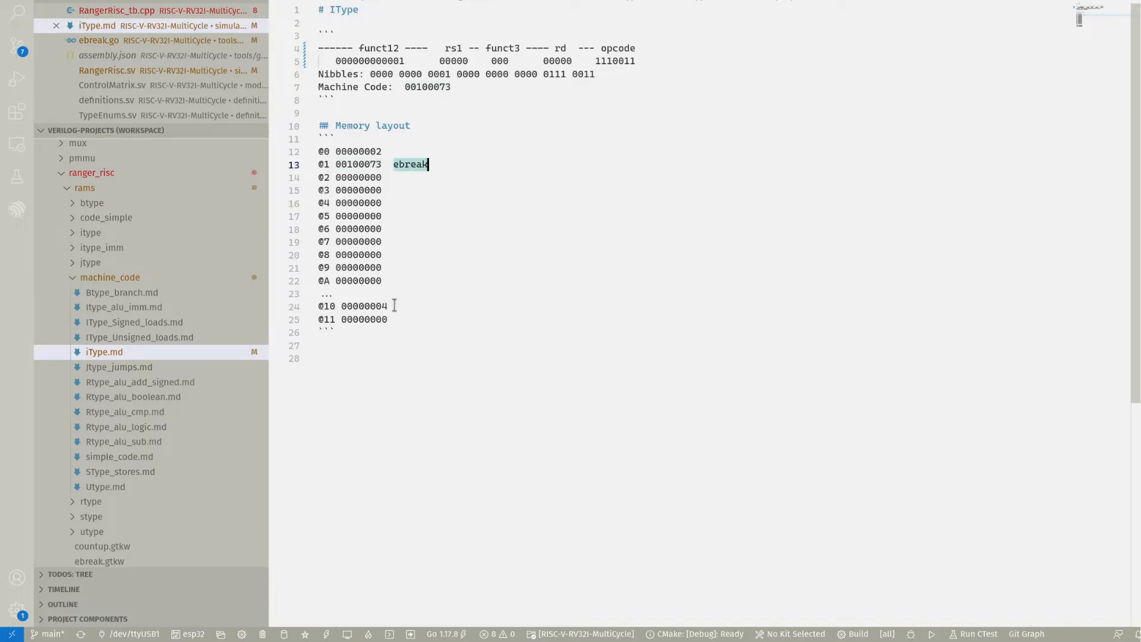
{"action": "left_click", "coordinate": [107, 71]}
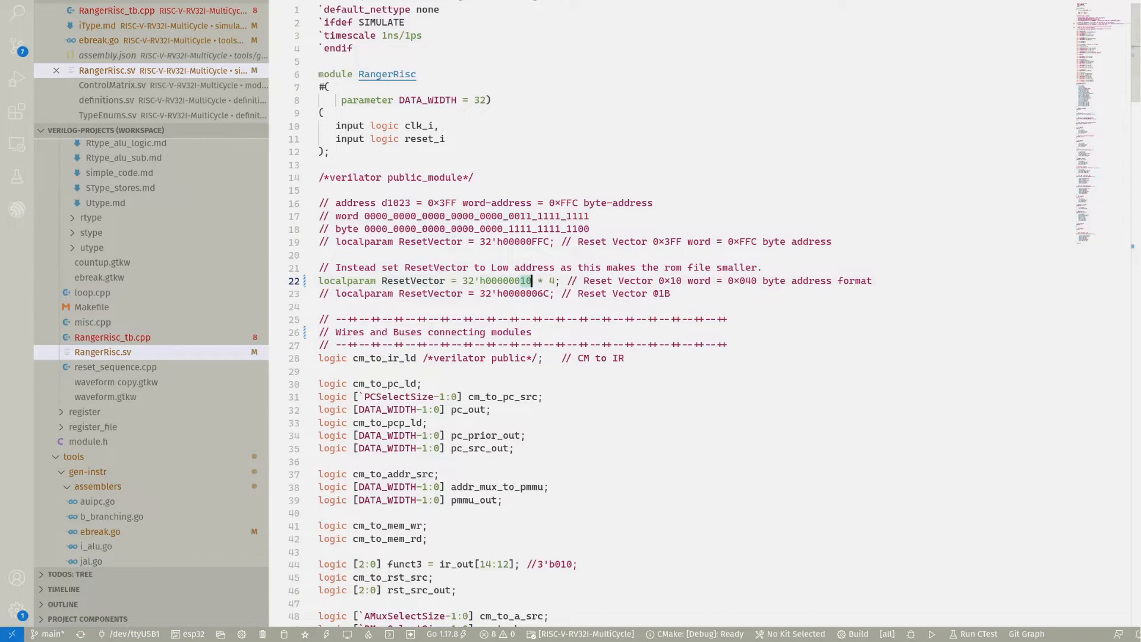
{"action": "left_click", "coordinate": [96, 25]}
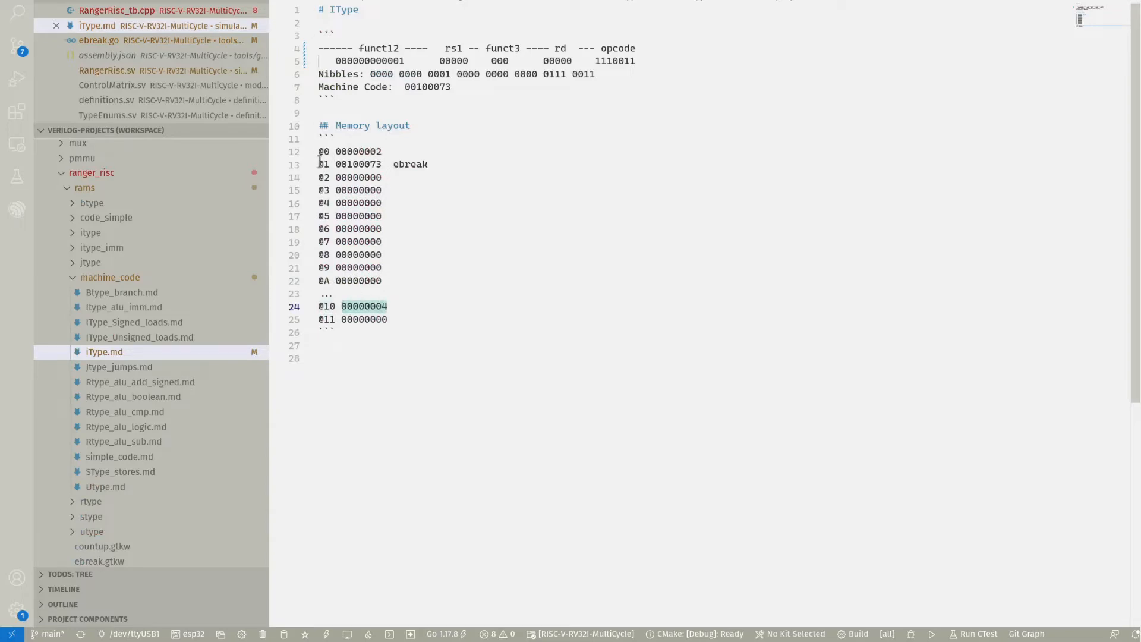
{"action": "left_click", "coordinate": [391, 305]}
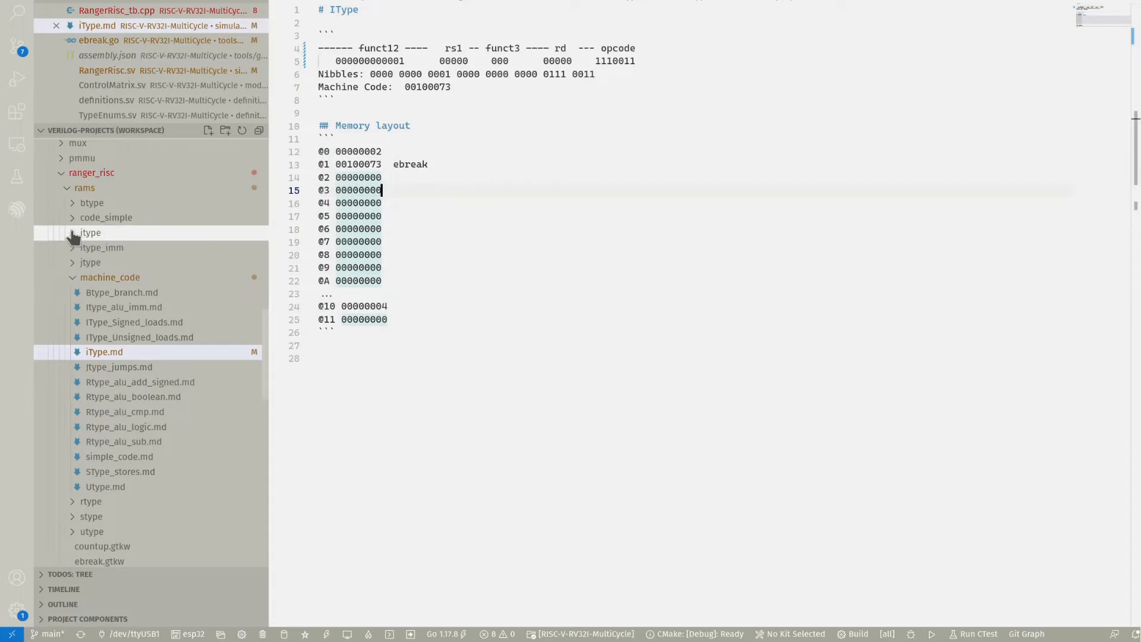
{"action": "left_click", "coordinate": [90, 233]}
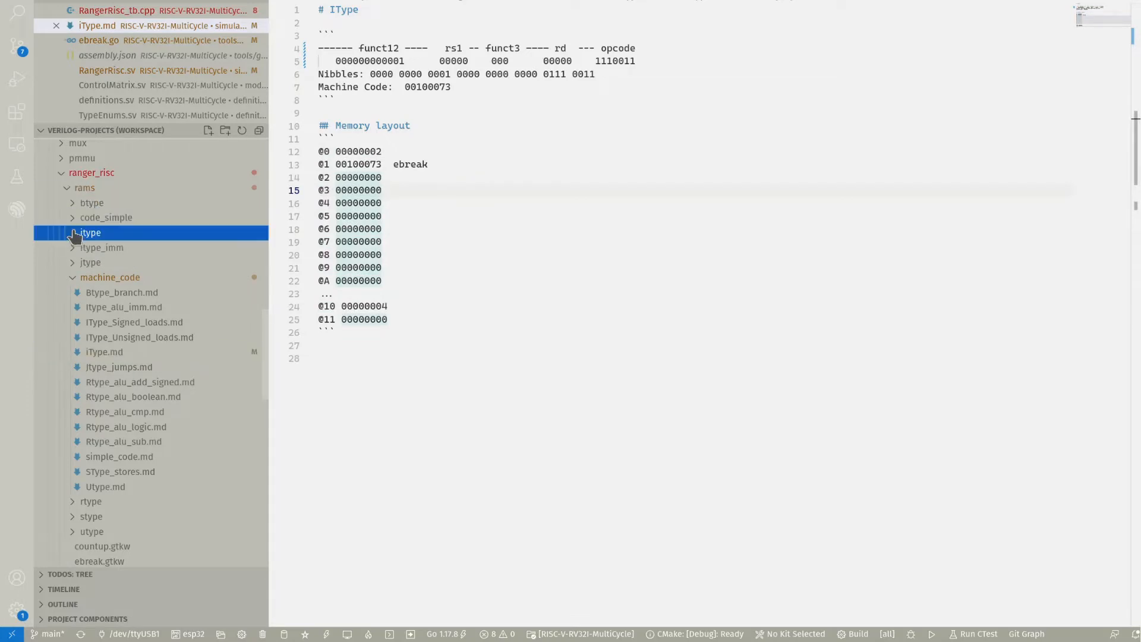
{"action": "left_click", "coordinate": [91, 232]}
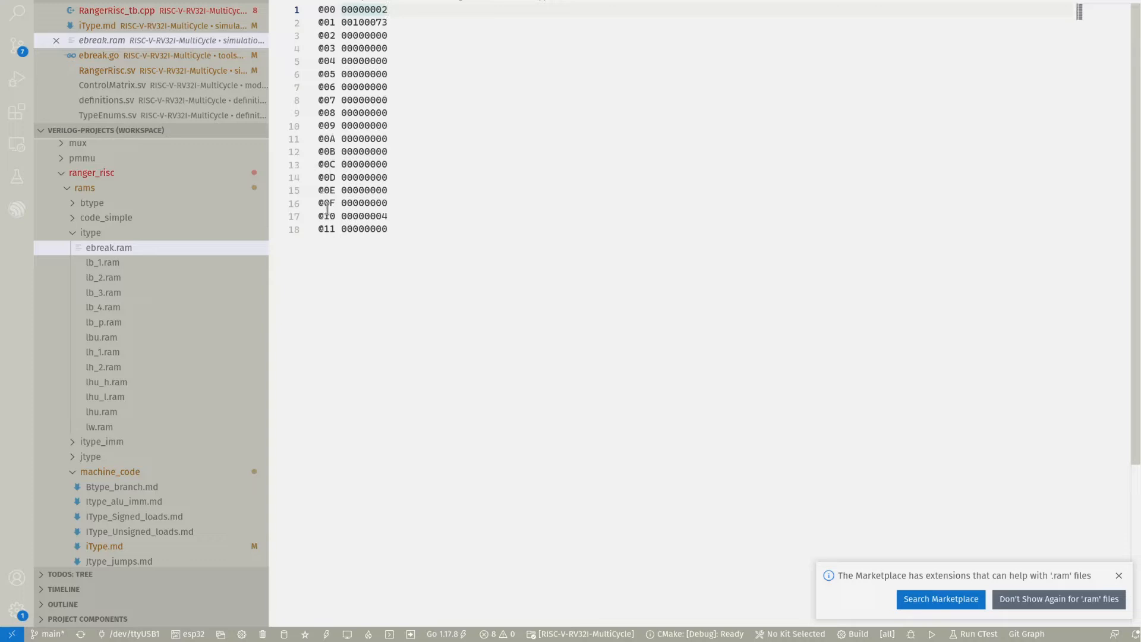
{"action": "left_click", "coordinate": [388, 10]}
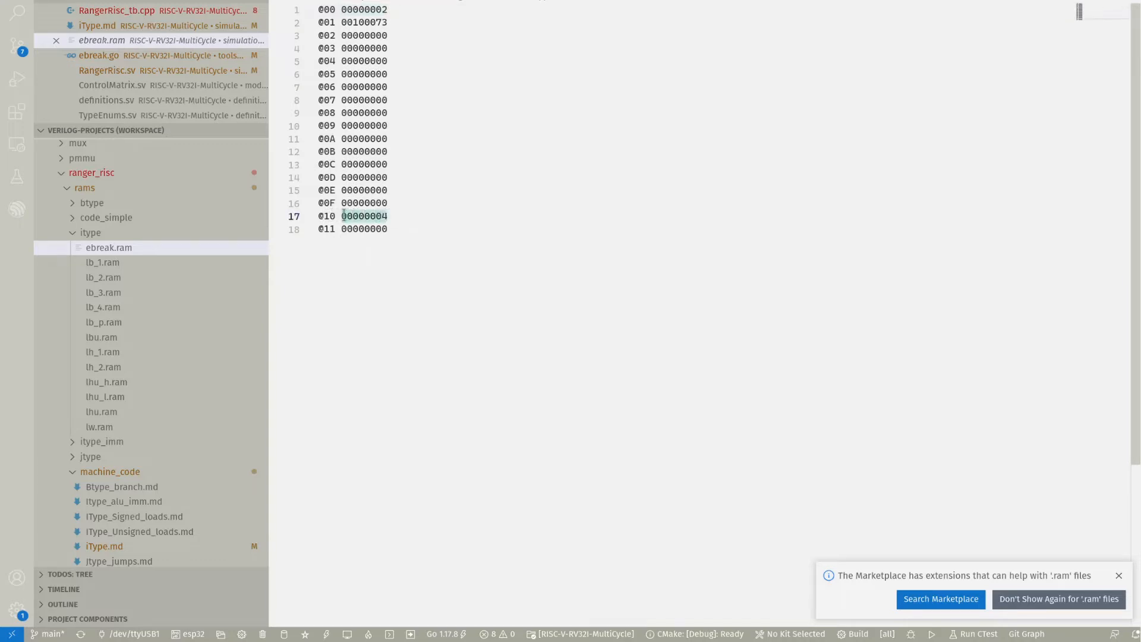
{"action": "left_click", "coordinate": [363, 22]}
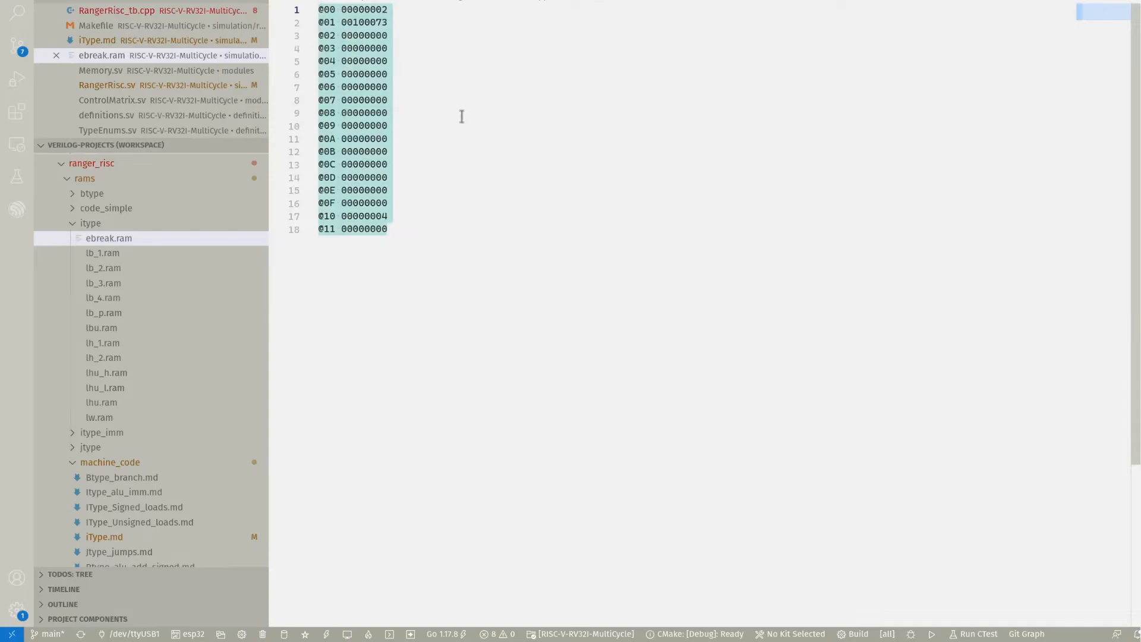
- Highlight the ROM_PATH, extension and MEM_CONTENTS defines and rams folder path in Memory.sv
{"action": "left_click", "coordinate": [100, 70]}
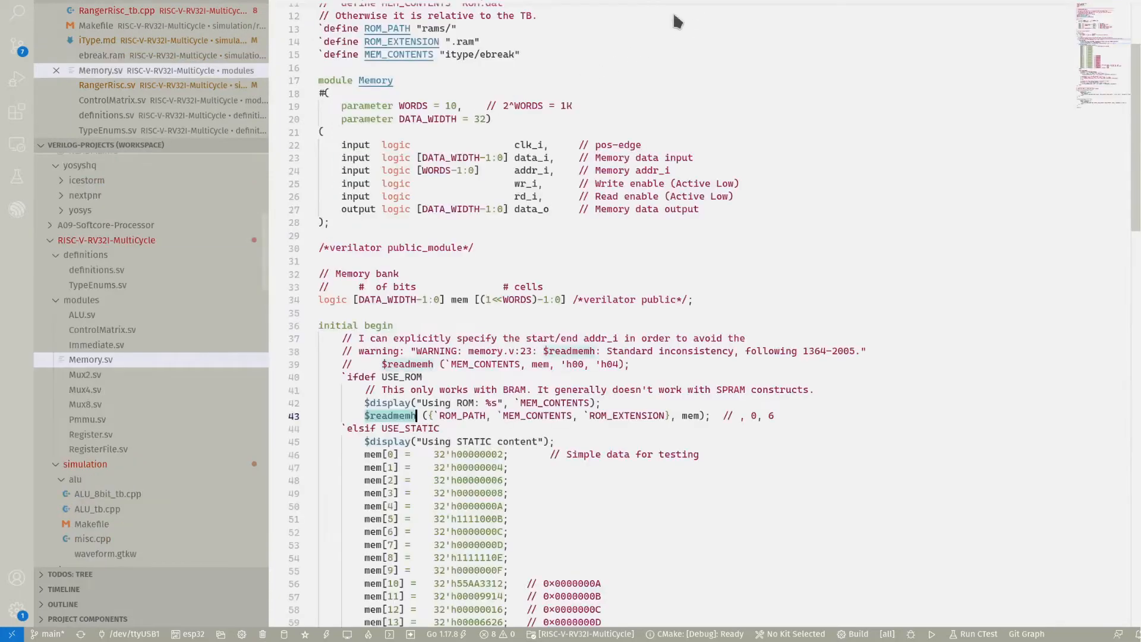
{"action": "left_click", "coordinate": [521, 54]}
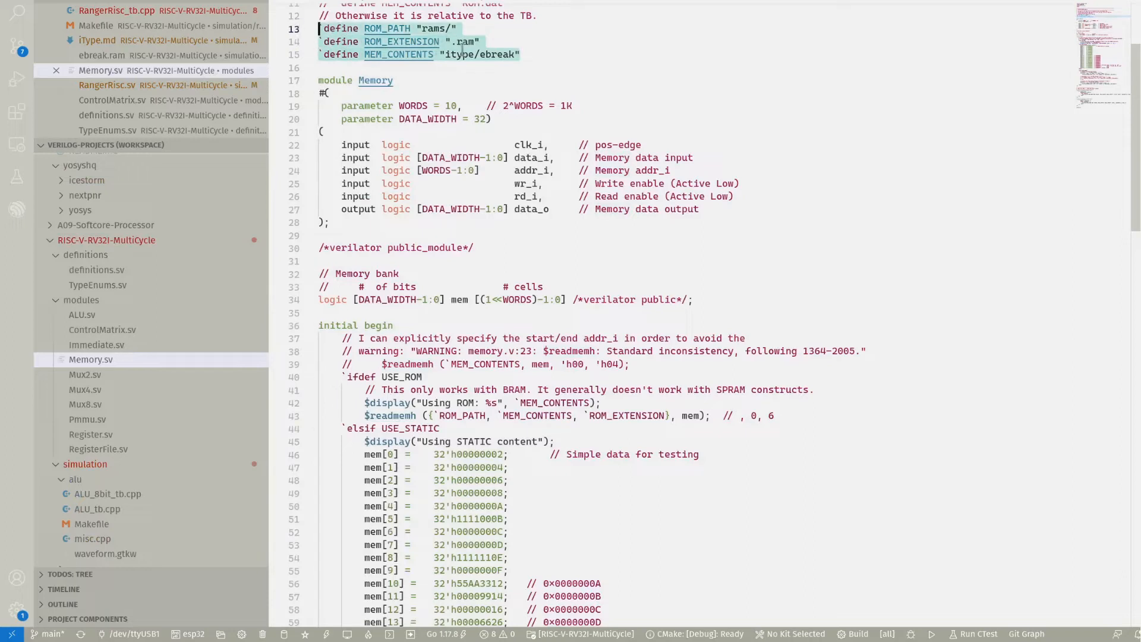
{"action": "left_click", "coordinate": [445, 28]}
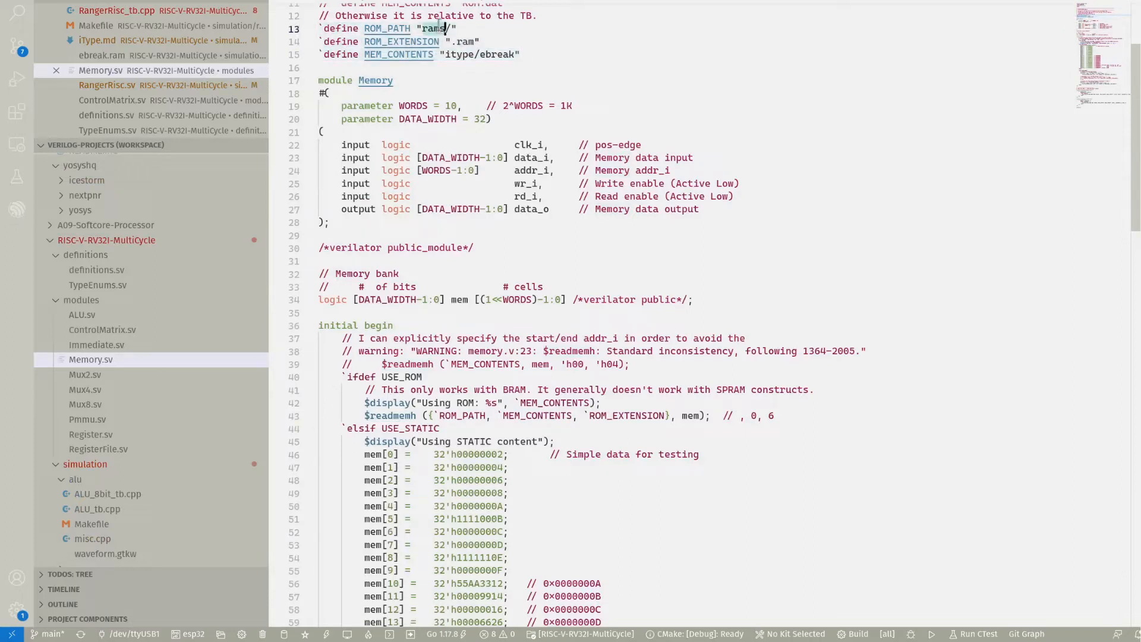
- Compare ebreak.ram against the $readmemh file-name argument, then bring up the Makefile
{"action": "left_click", "coordinate": [103, 55]}
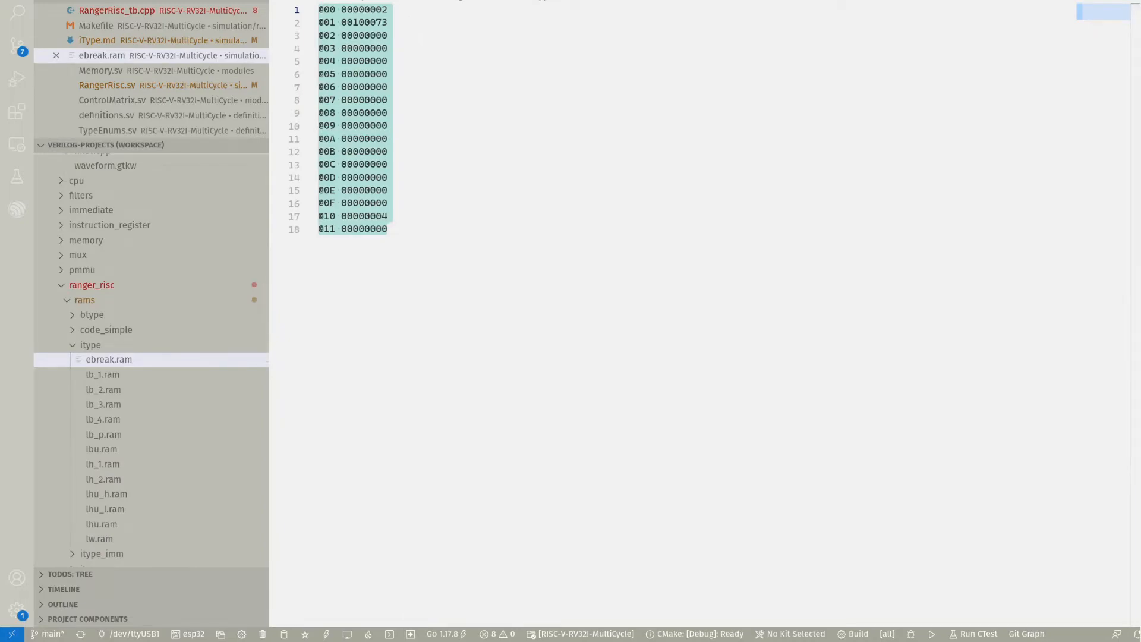
{"action": "left_click", "coordinate": [100, 70]}
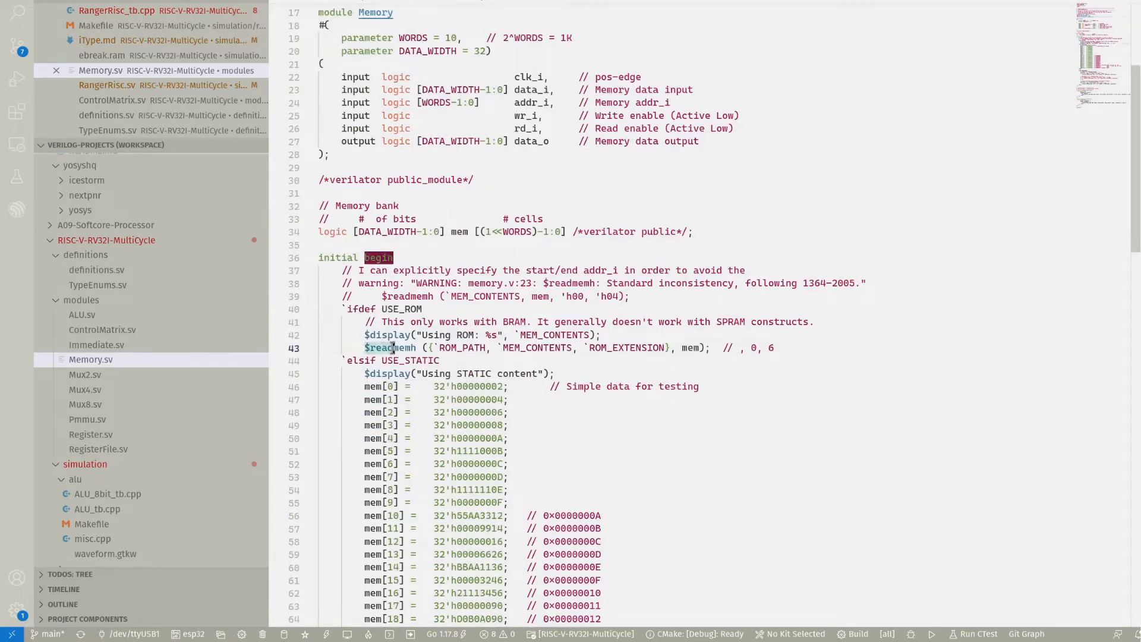
{"action": "left_click", "coordinate": [658, 348]}
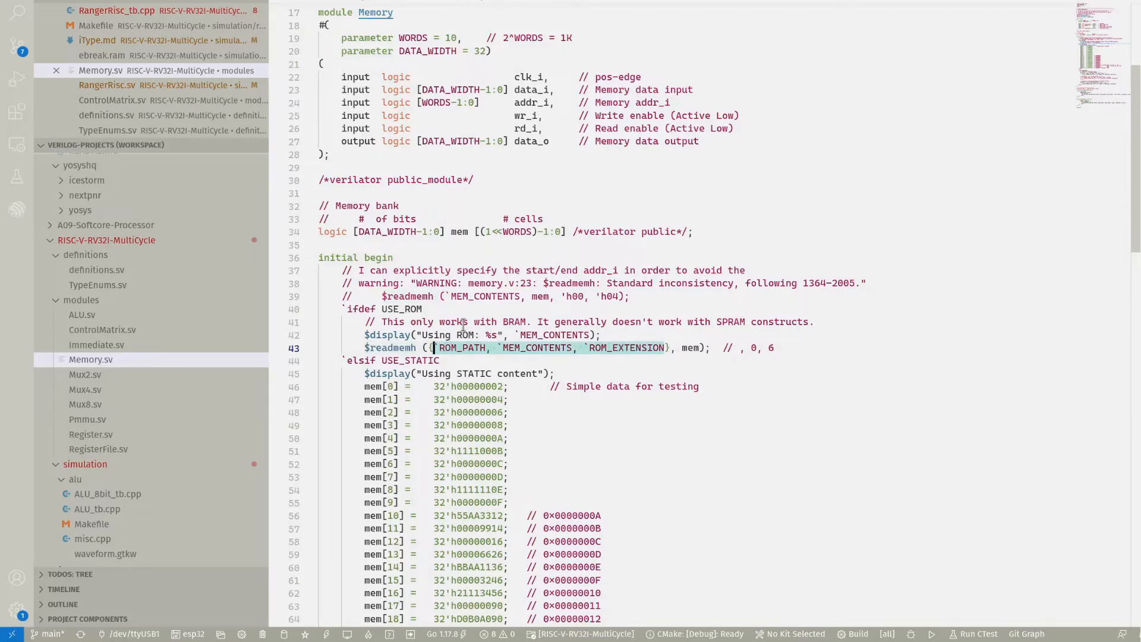
{"action": "left_click", "coordinate": [95, 25]}
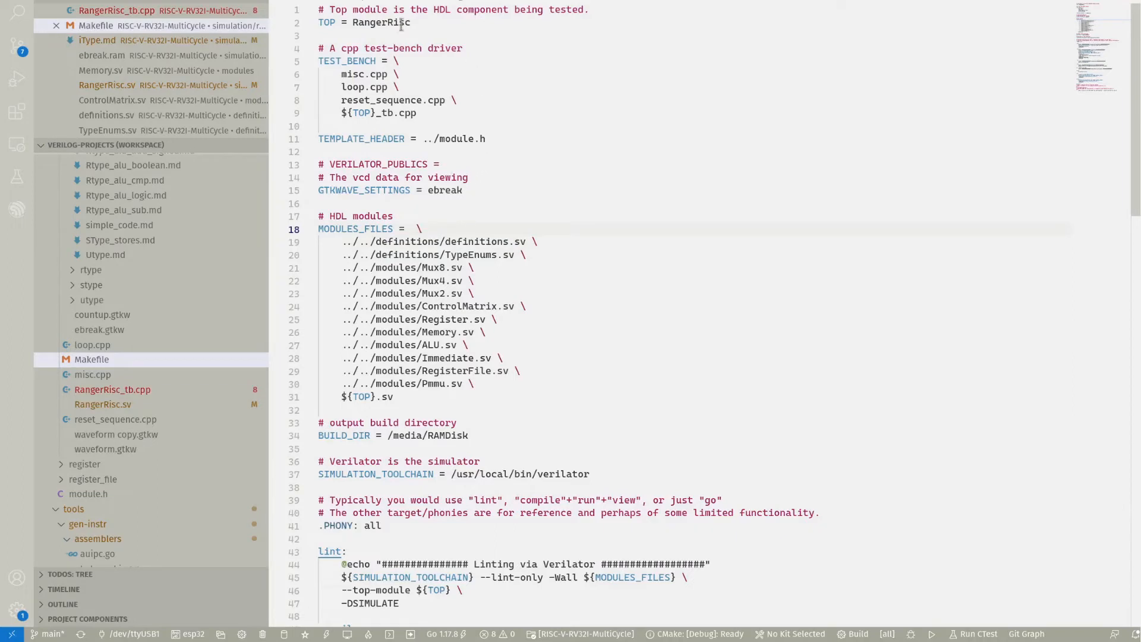
{"action": "double_click", "coordinate": [380, 22]}
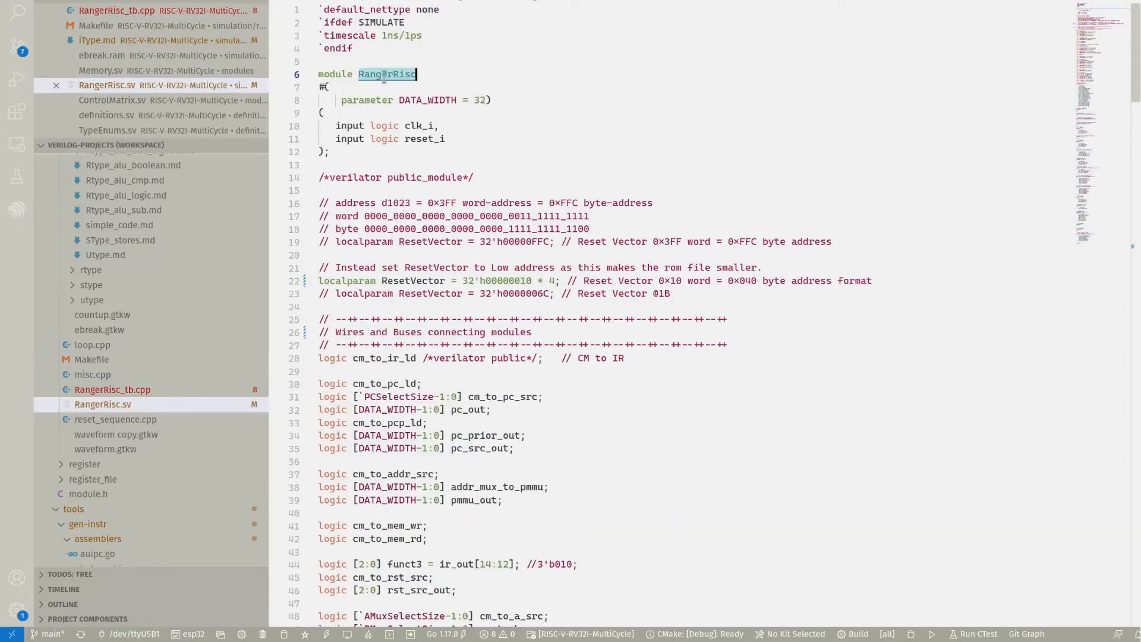
{"action": "left_click", "coordinate": [95, 25]}
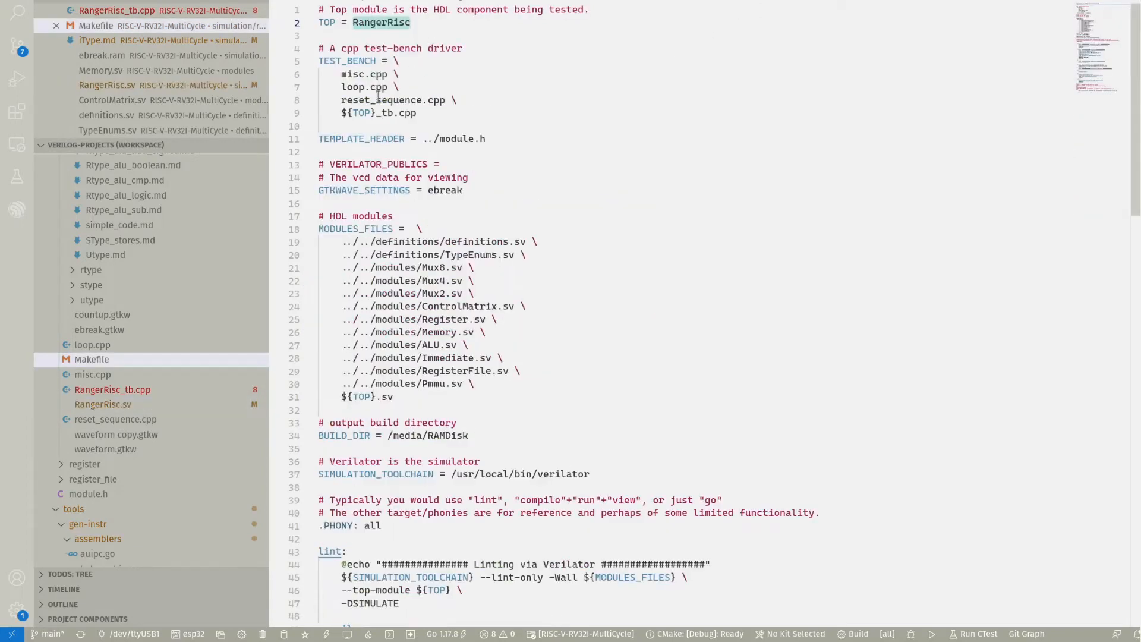
{"action": "left_click", "coordinate": [417, 113]}
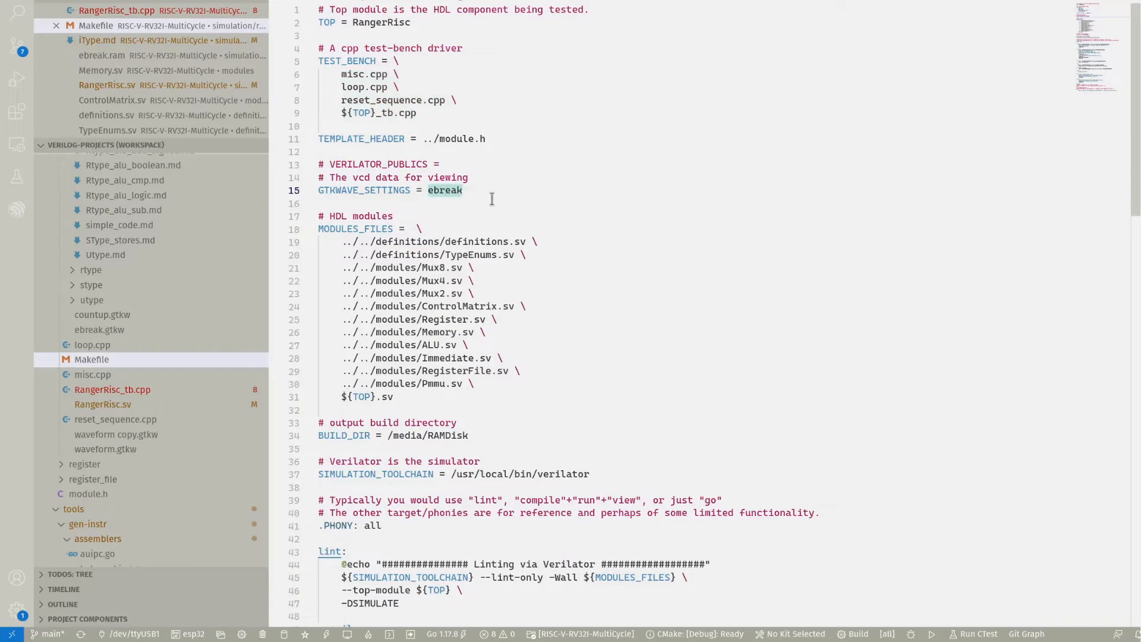
{"action": "scroll", "scroll_direction": "down", "scroll_amount": 3}
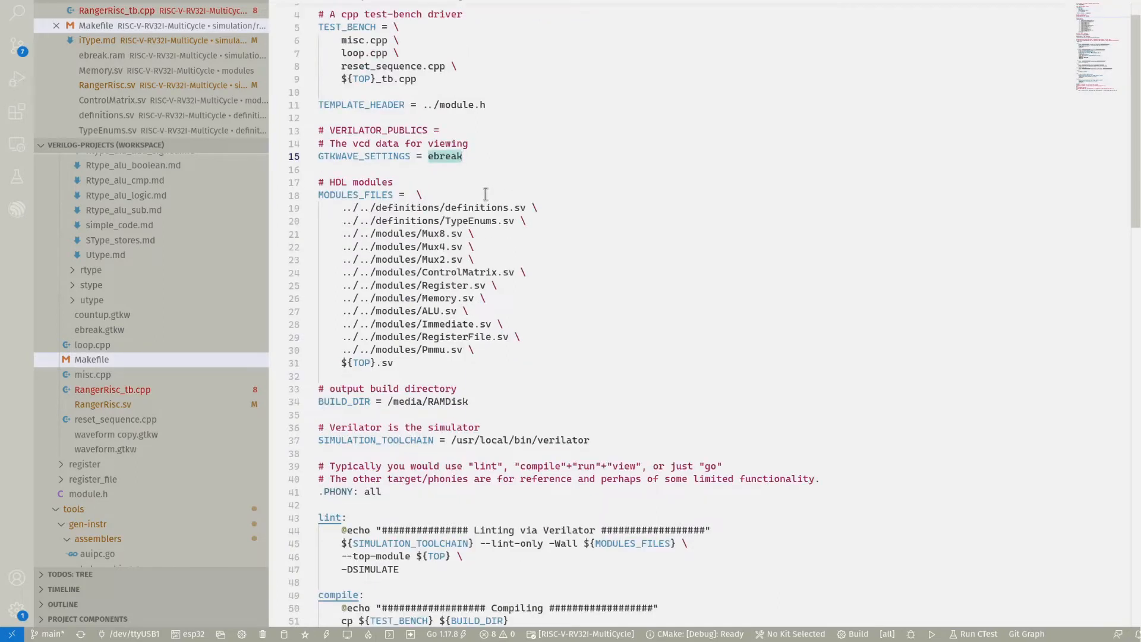
{"action": "mouse_move", "coordinate": [482, 351]}
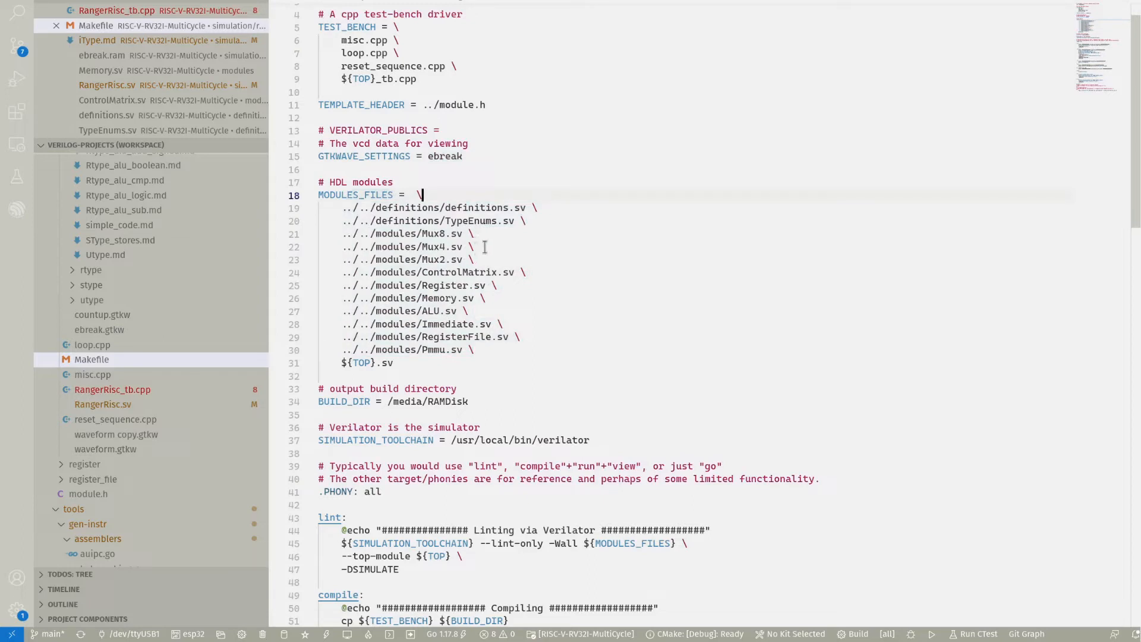
{"action": "mouse_move", "coordinate": [447, 292]}
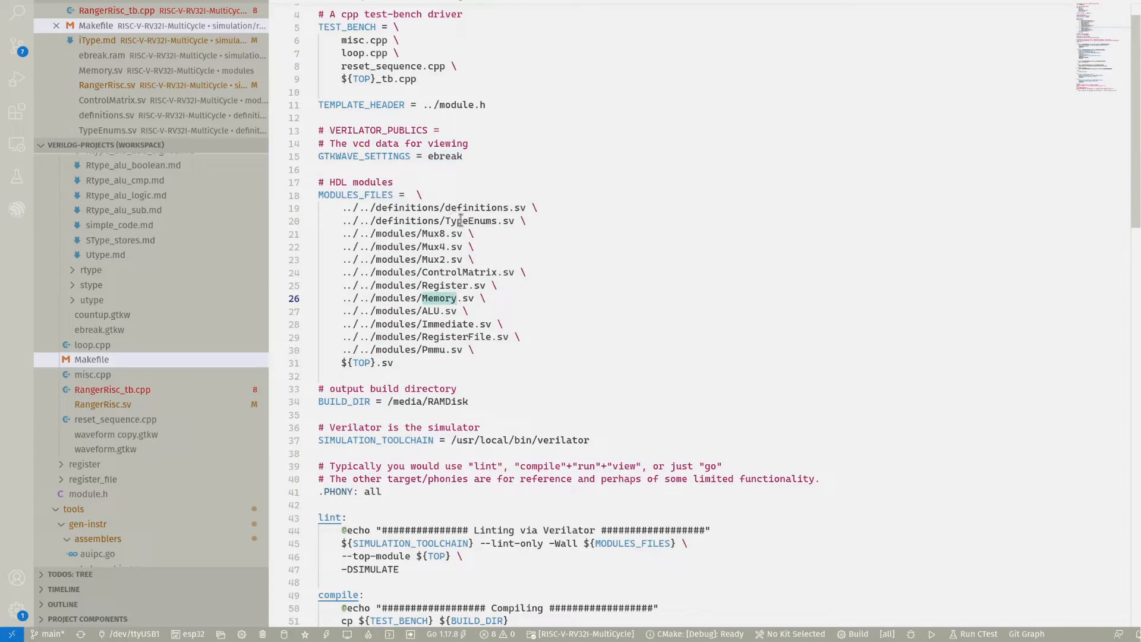
{"action": "left_click", "coordinate": [470, 220]}
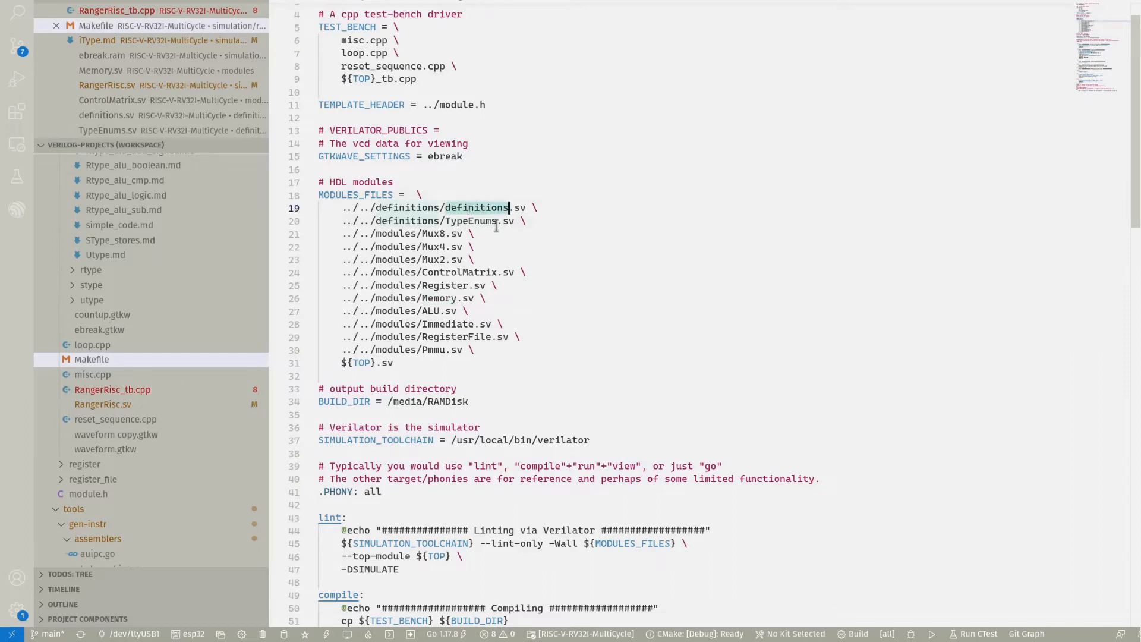
{"action": "mouse_move", "coordinate": [529, 221]}
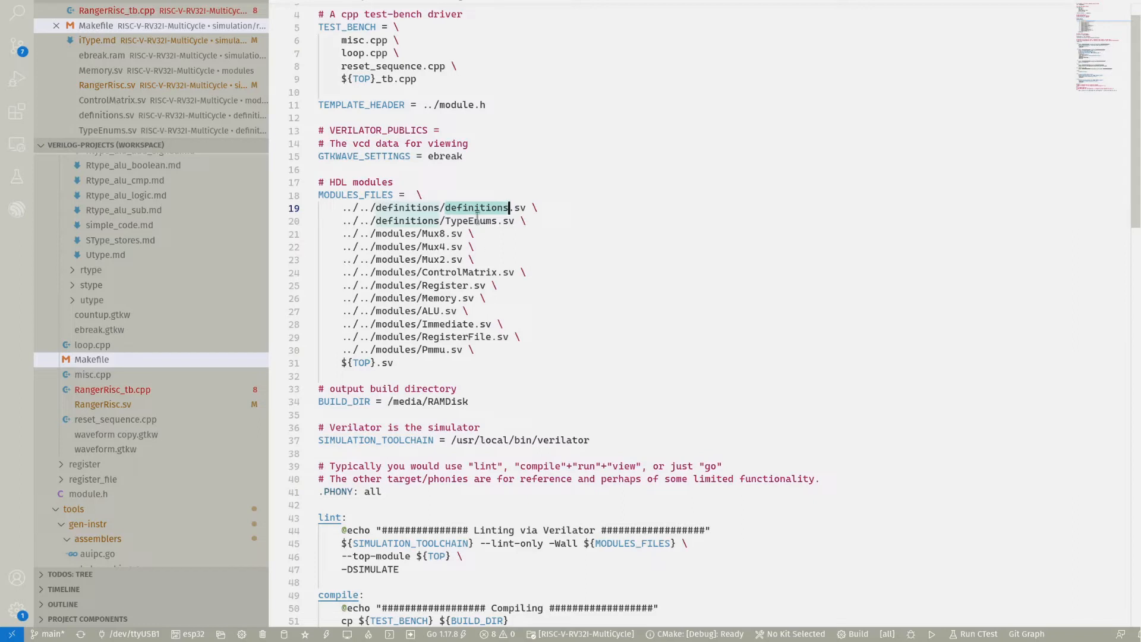
{"action": "left_click", "coordinate": [398, 272]}
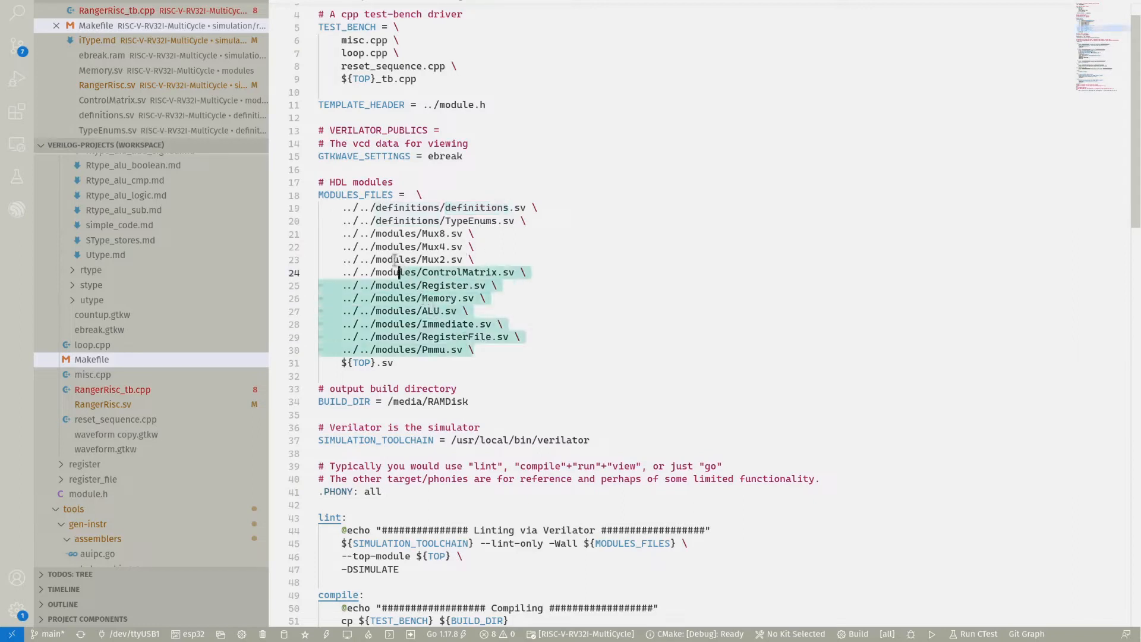
{"action": "left_click", "coordinate": [469, 207]}
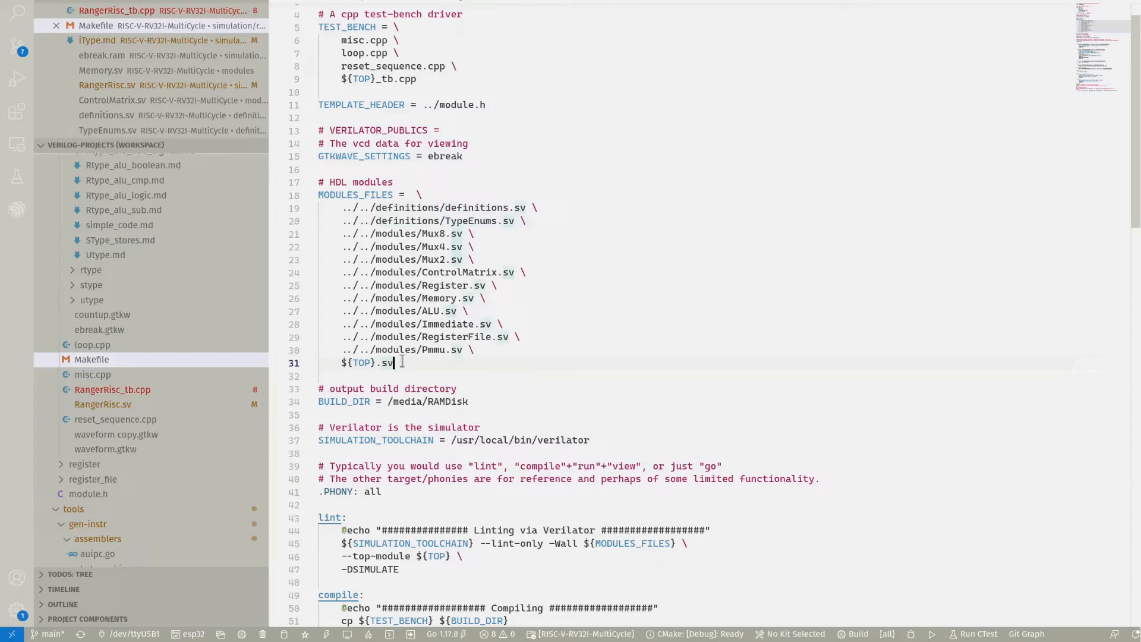
{"action": "scroll", "scroll_direction": "up", "scroll_amount": 3}
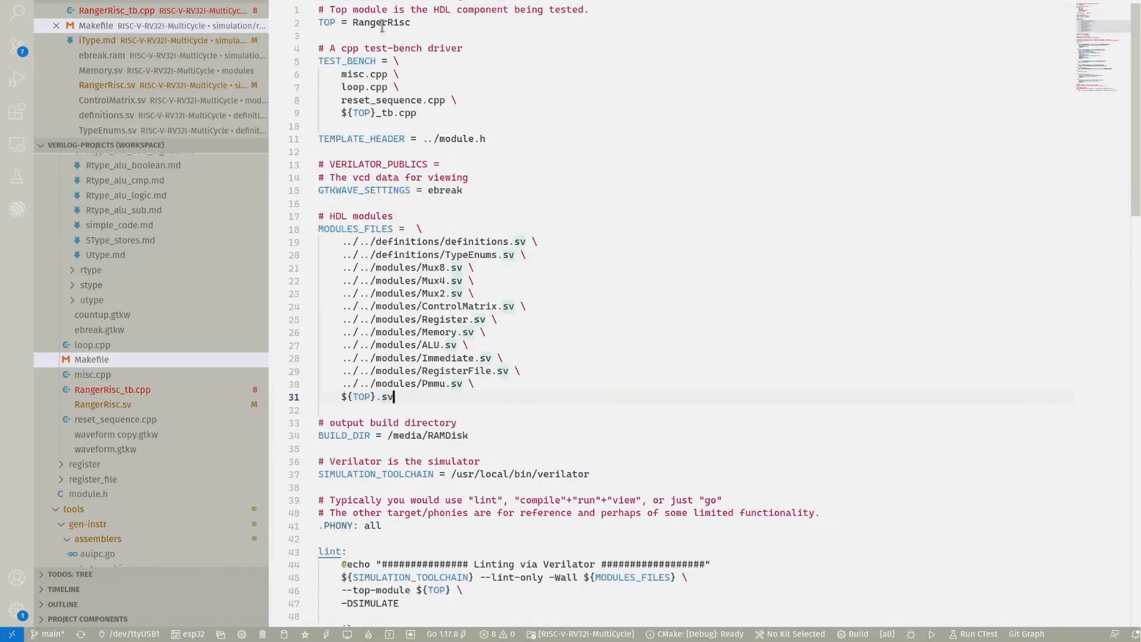
- Review the Makefile's lint, compile and run targets, then open RangerRisc_tb.cpp
{"action": "scroll", "scroll_direction": "down", "scroll_amount": 3}
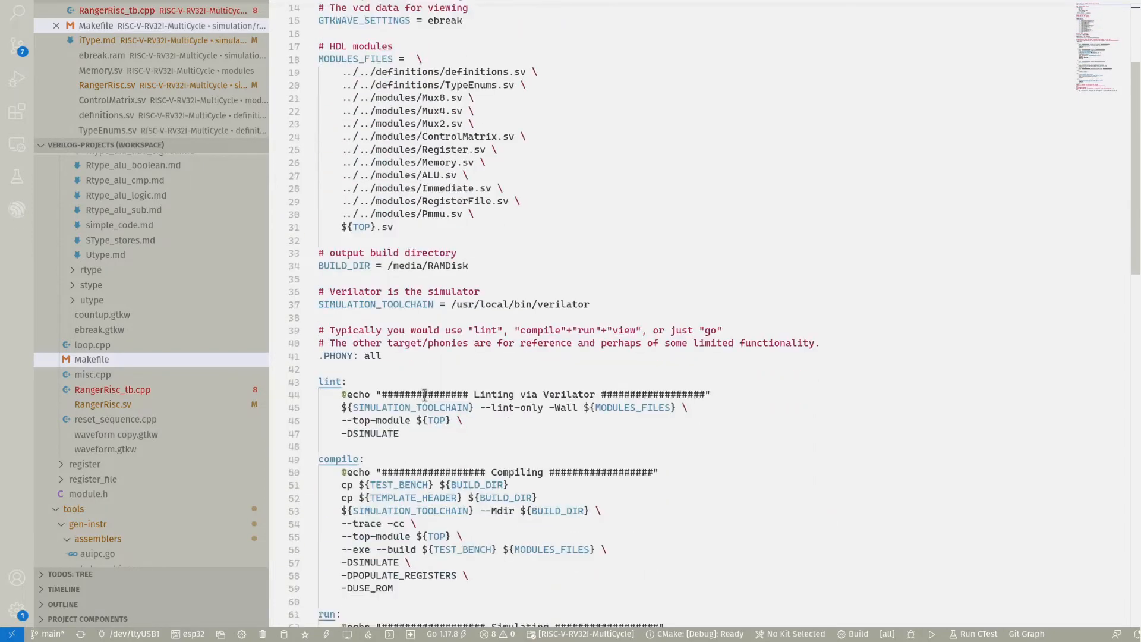
{"action": "scroll", "scroll_direction": "down", "scroll_amount": 3}
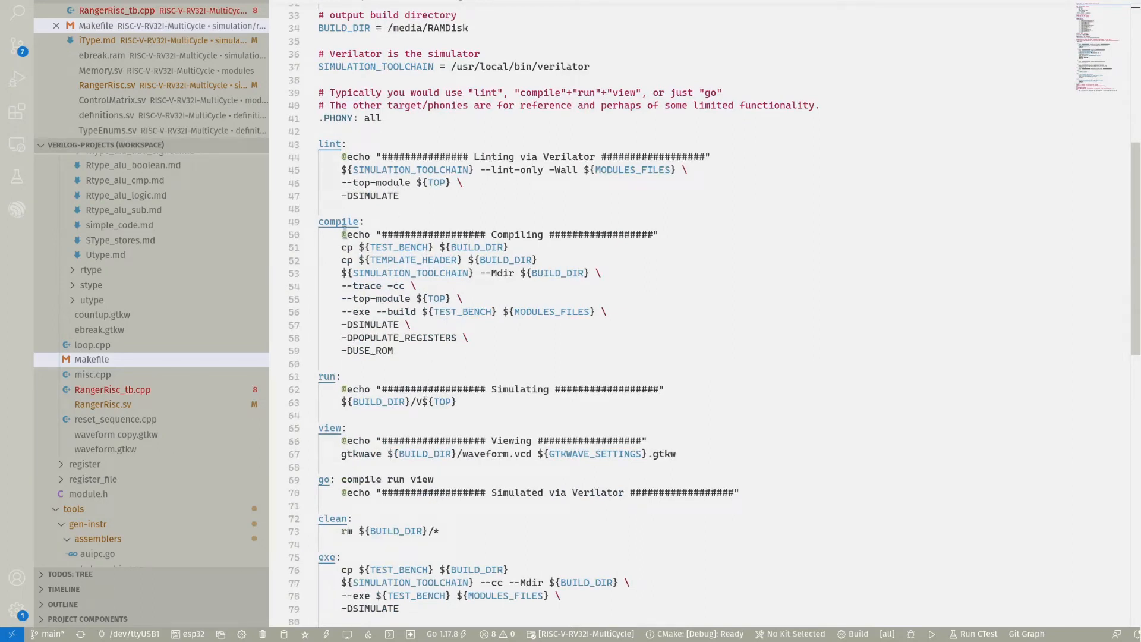
{"action": "scroll", "scroll_direction": "down", "scroll_amount": 3}
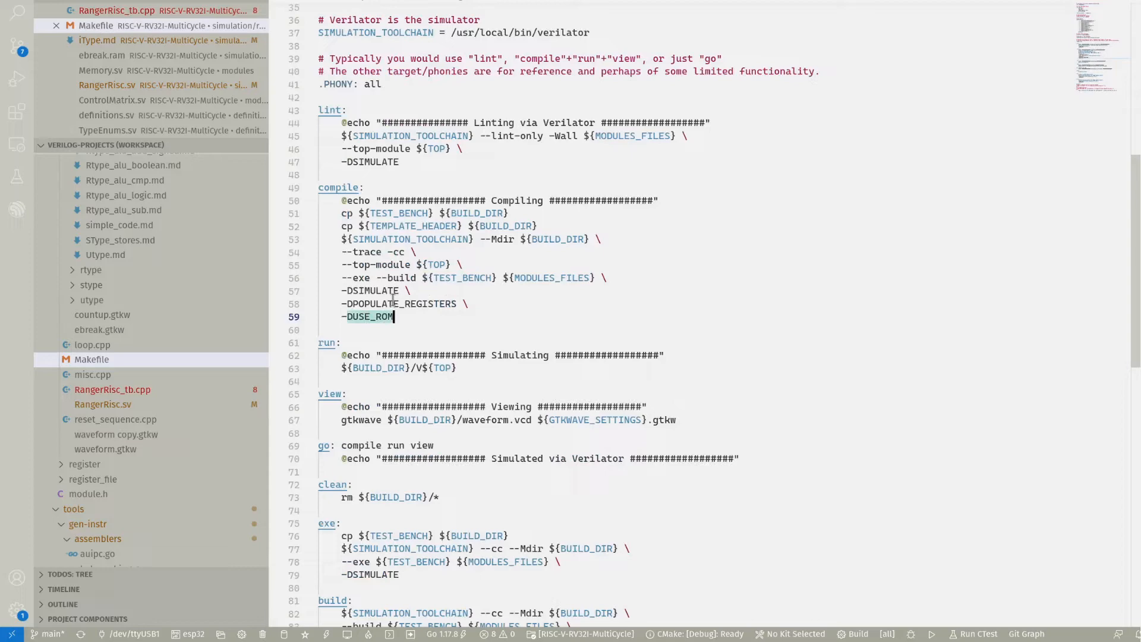
{"action": "mouse_move", "coordinate": [375, 315]}
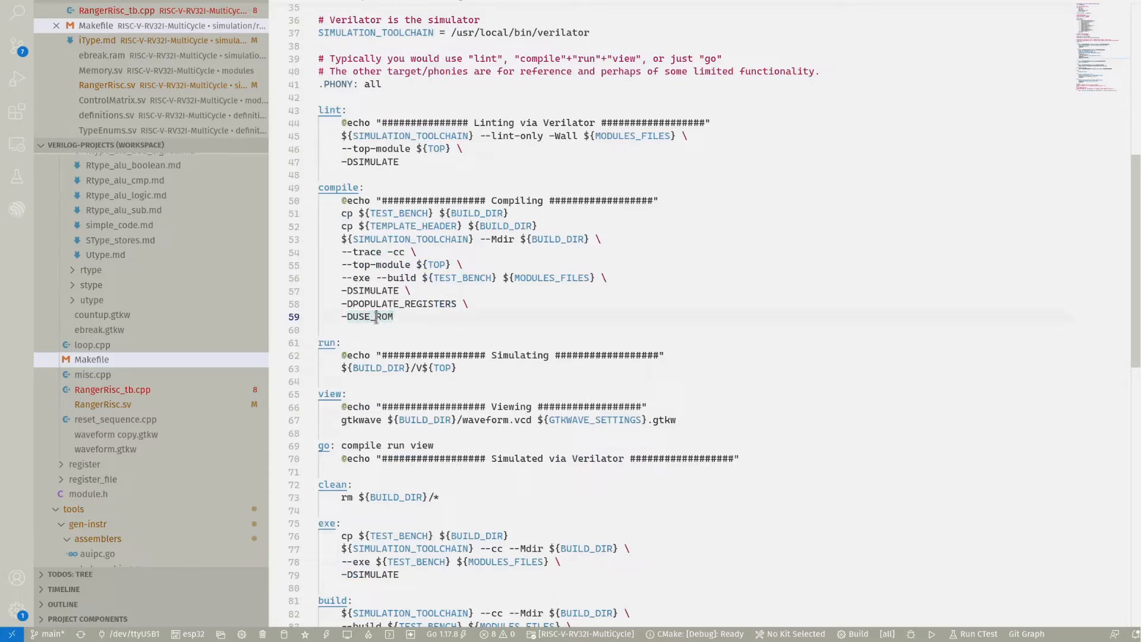
{"action": "scroll", "scroll_direction": "down", "scroll_amount": 3}
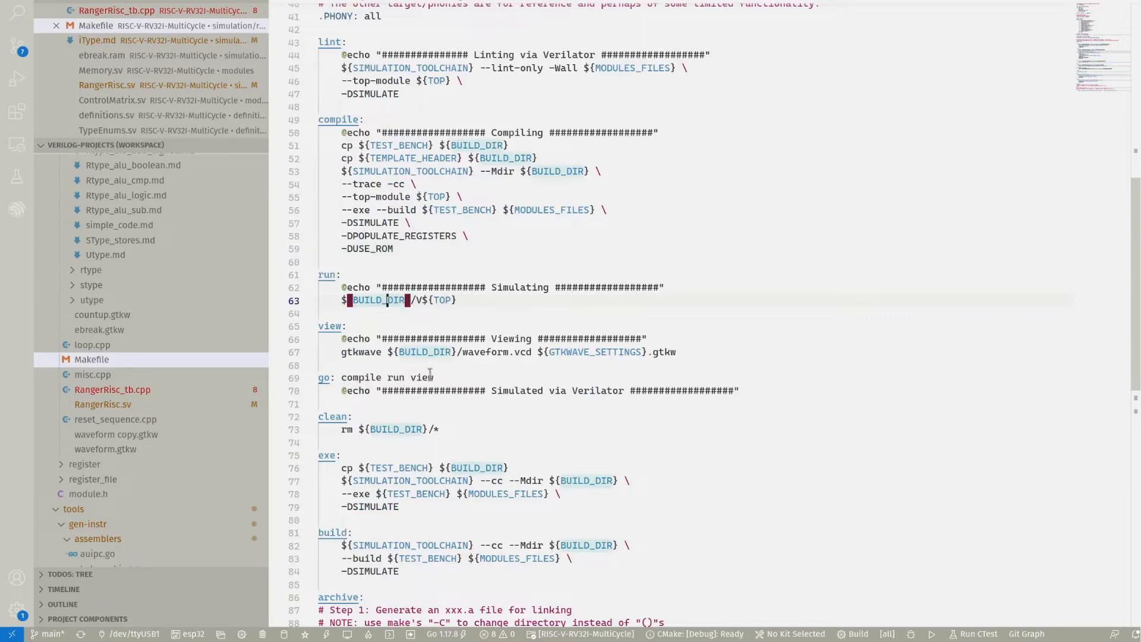
{"action": "left_click", "coordinate": [145, 10]}
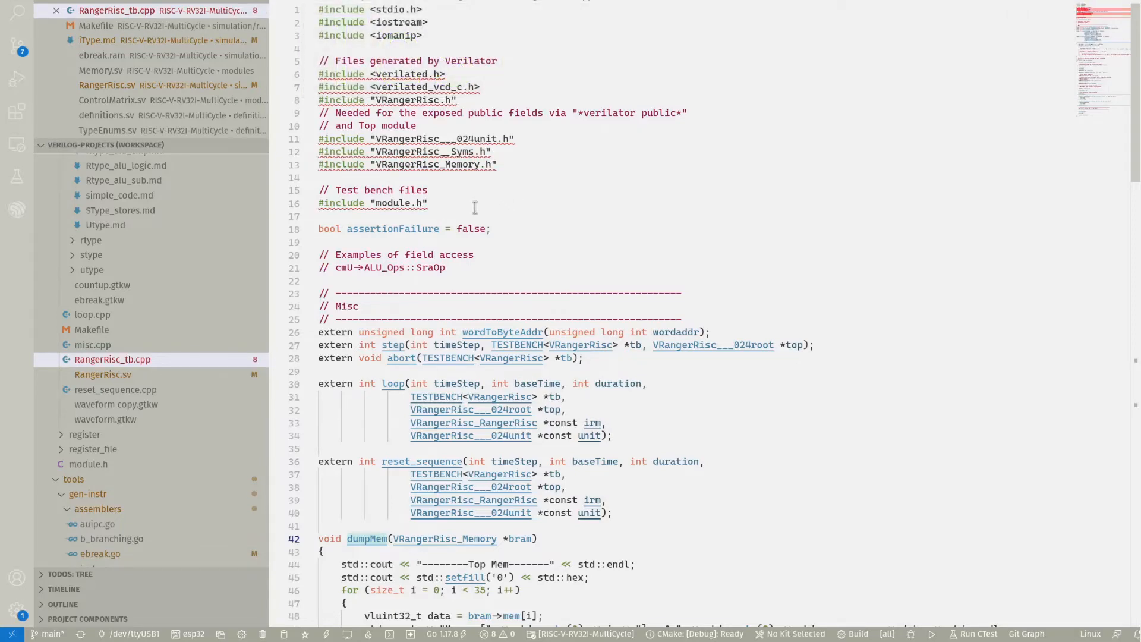
{"action": "scroll", "scroll_direction": "down", "scroll_amount": 3}
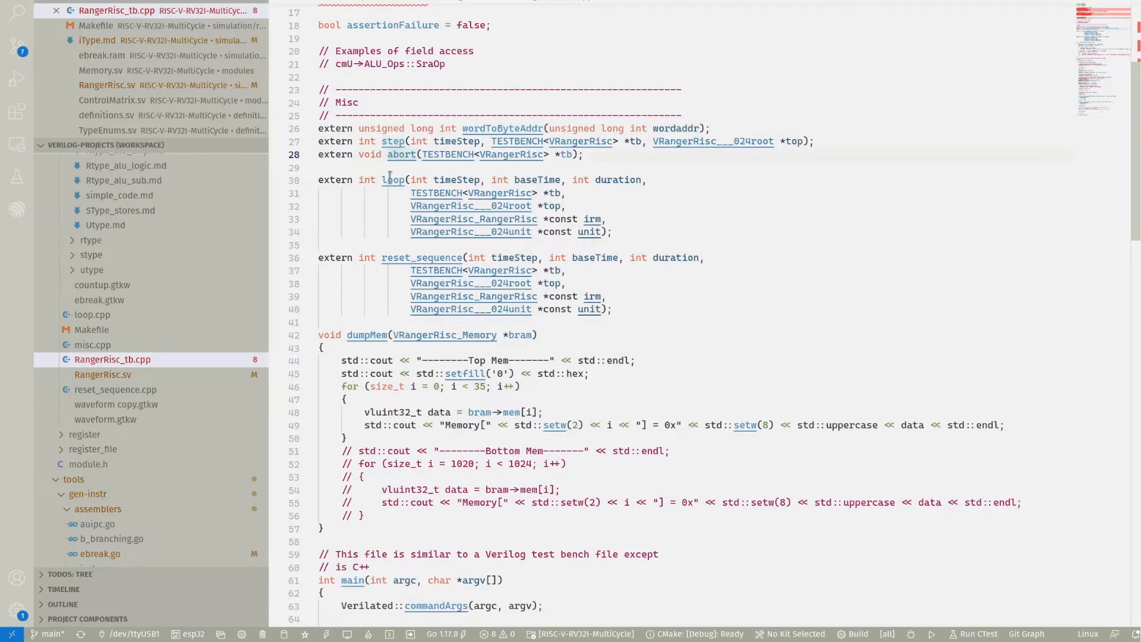
{"action": "left_click", "coordinate": [397, 257]}
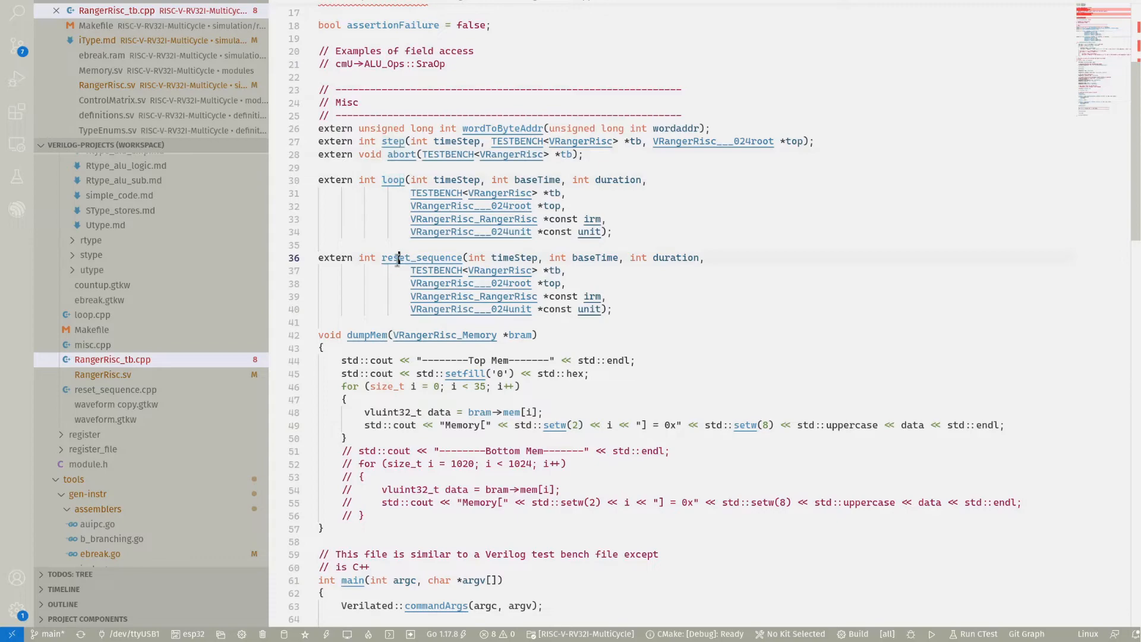
{"action": "scroll", "scroll_direction": "down", "scroll_amount": 3}
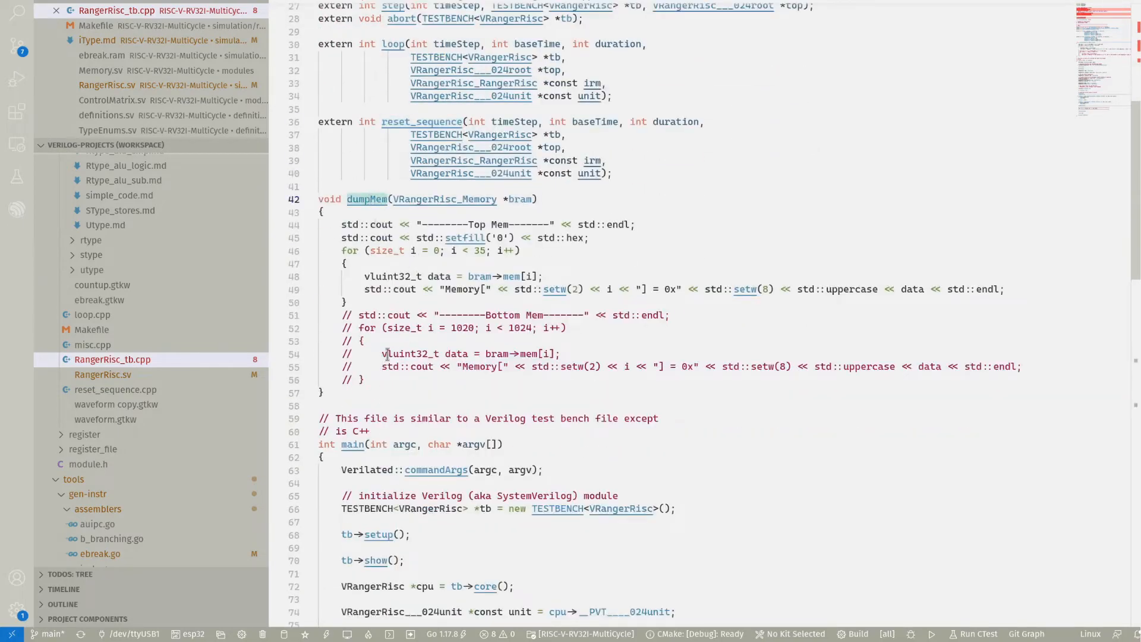
{"action": "scroll", "scroll_direction": "down", "scroll_amount": 3}
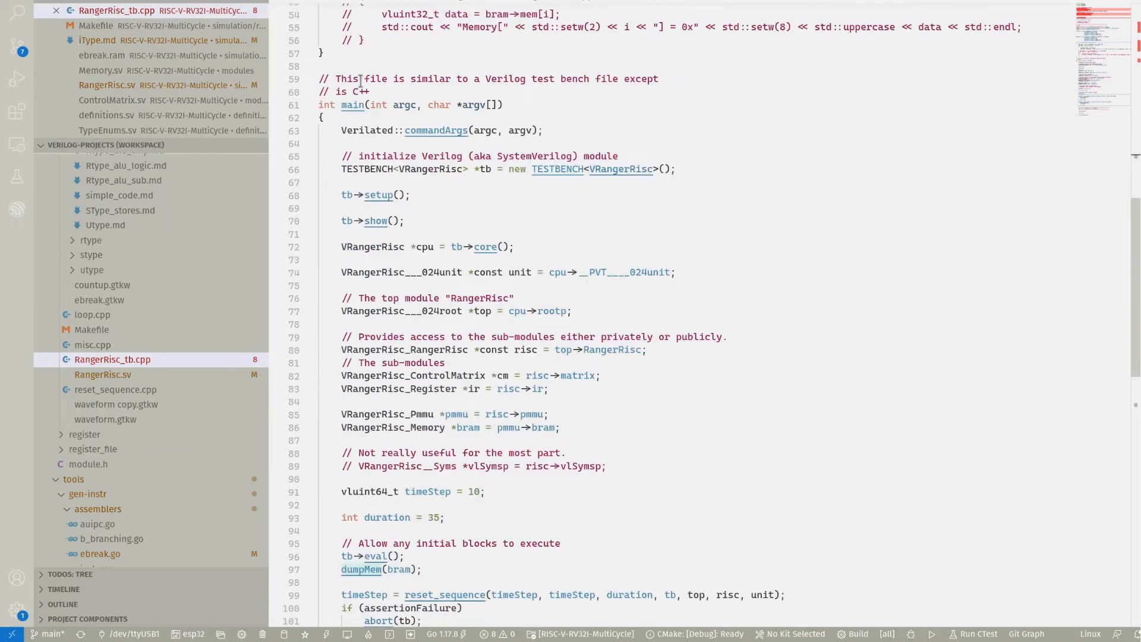
{"action": "left_click", "coordinate": [541, 130]}
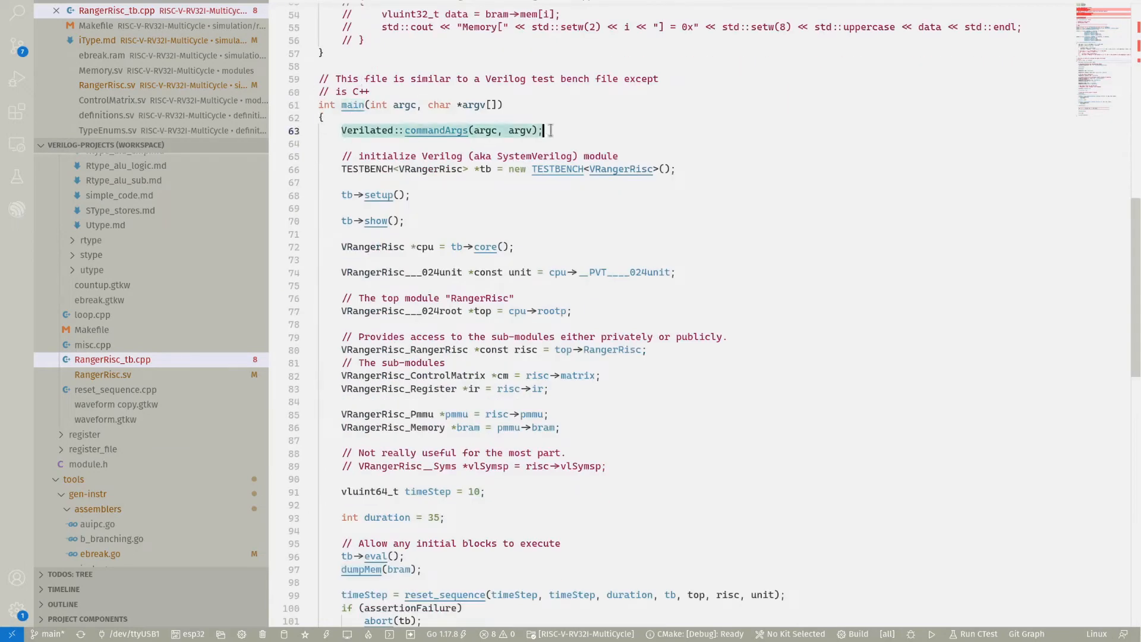
{"action": "mouse_move", "coordinate": [681, 168]}
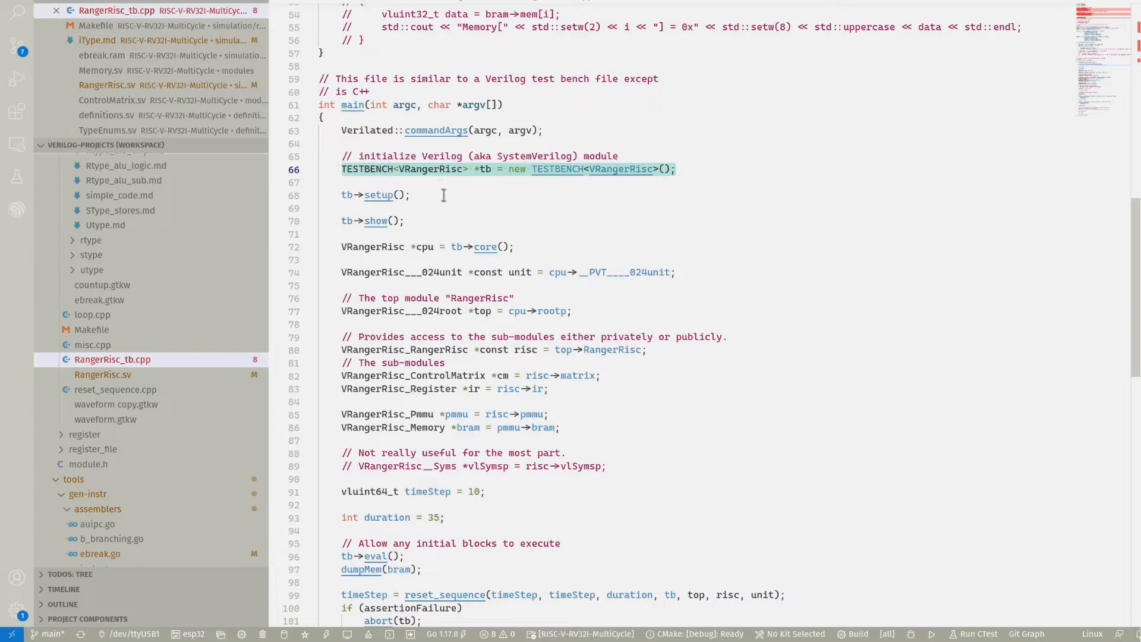
{"action": "scroll", "scroll_direction": "down", "scroll_amount": 3}
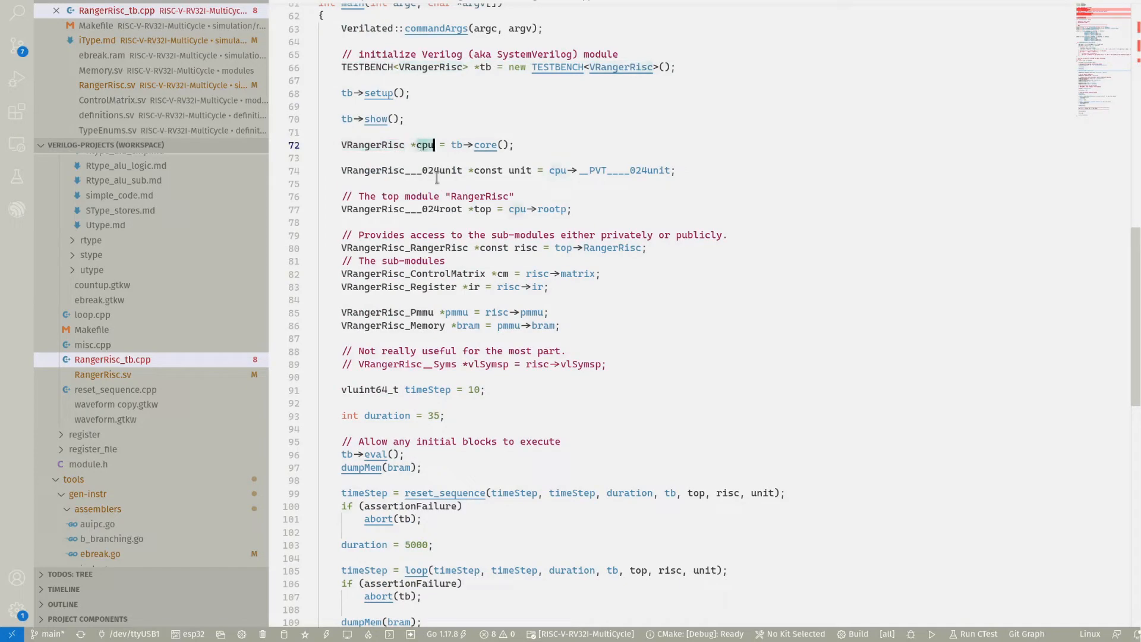
{"action": "mouse_move", "coordinate": [572, 192]}
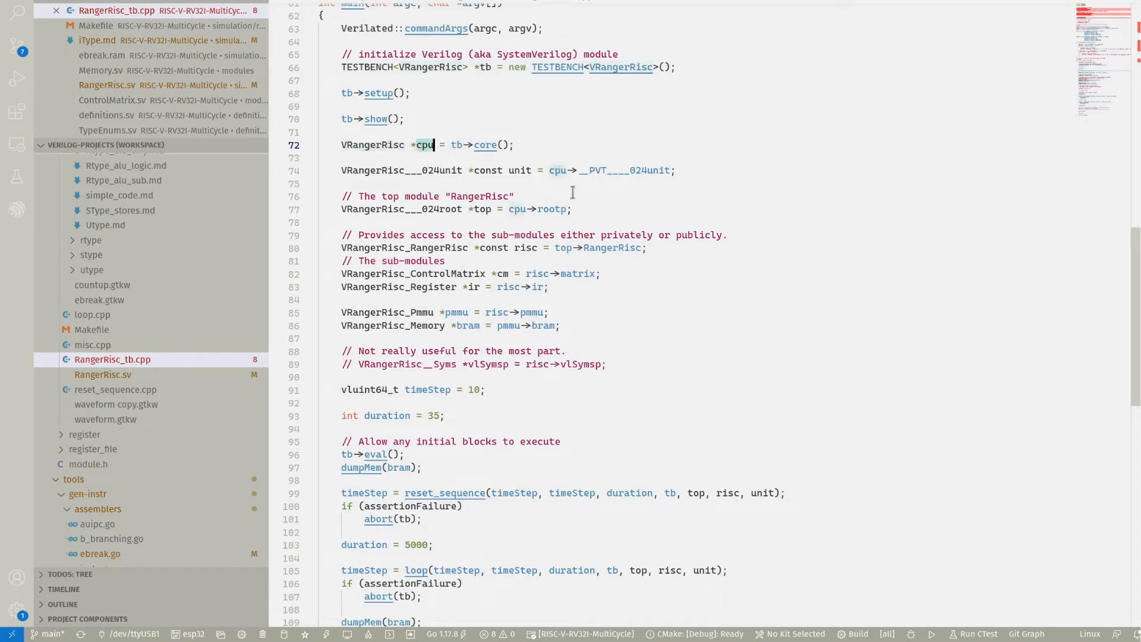
{"action": "left_click", "coordinate": [482, 209]}
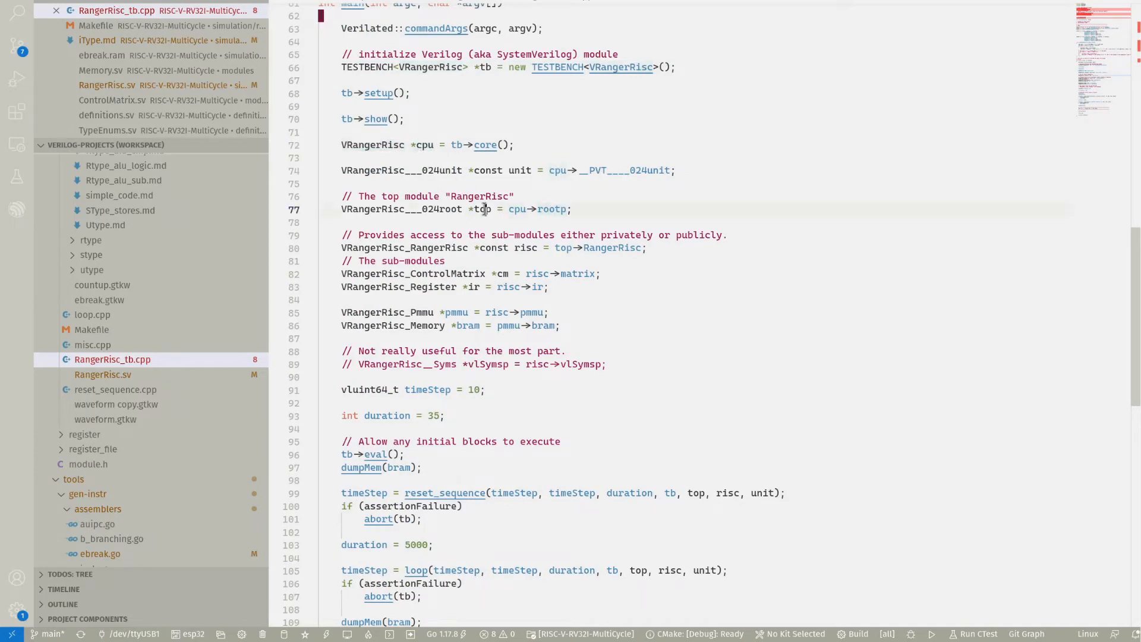
{"action": "scroll", "scroll_direction": "down", "scroll_amount": 3}
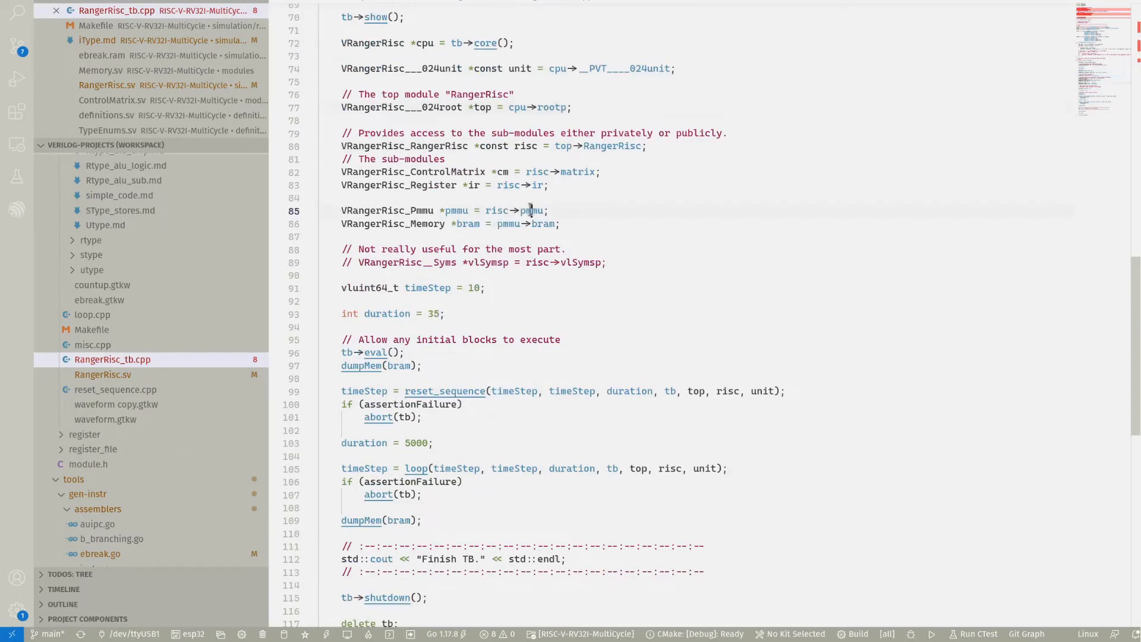
{"action": "mouse_move", "coordinate": [543, 223]}
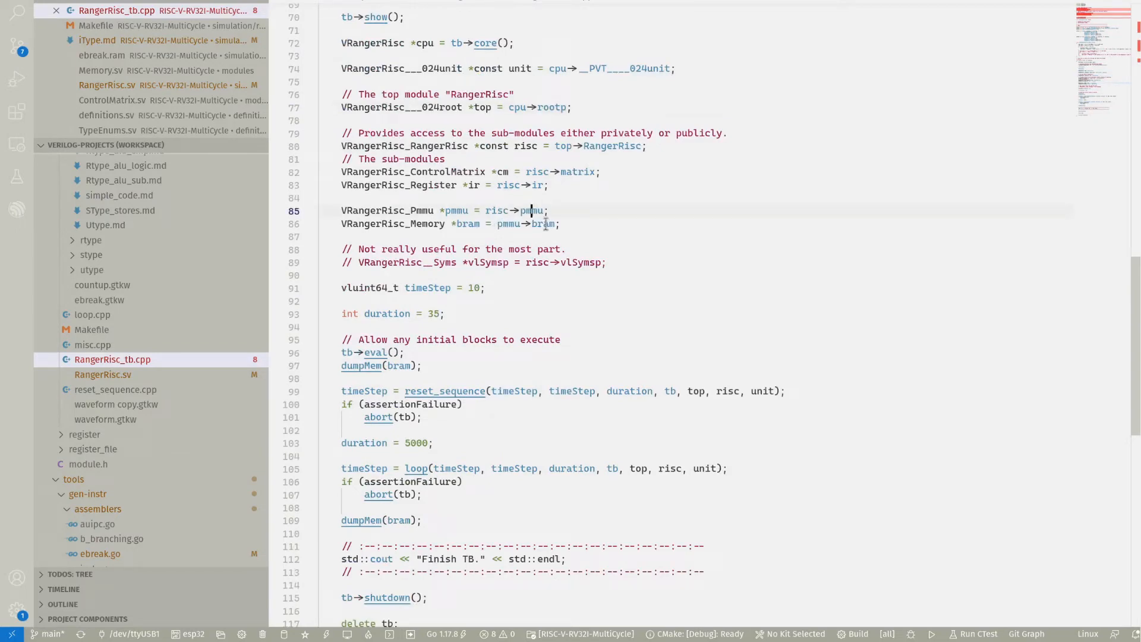
{"action": "scroll", "scroll_direction": "down", "scroll_amount": 3}
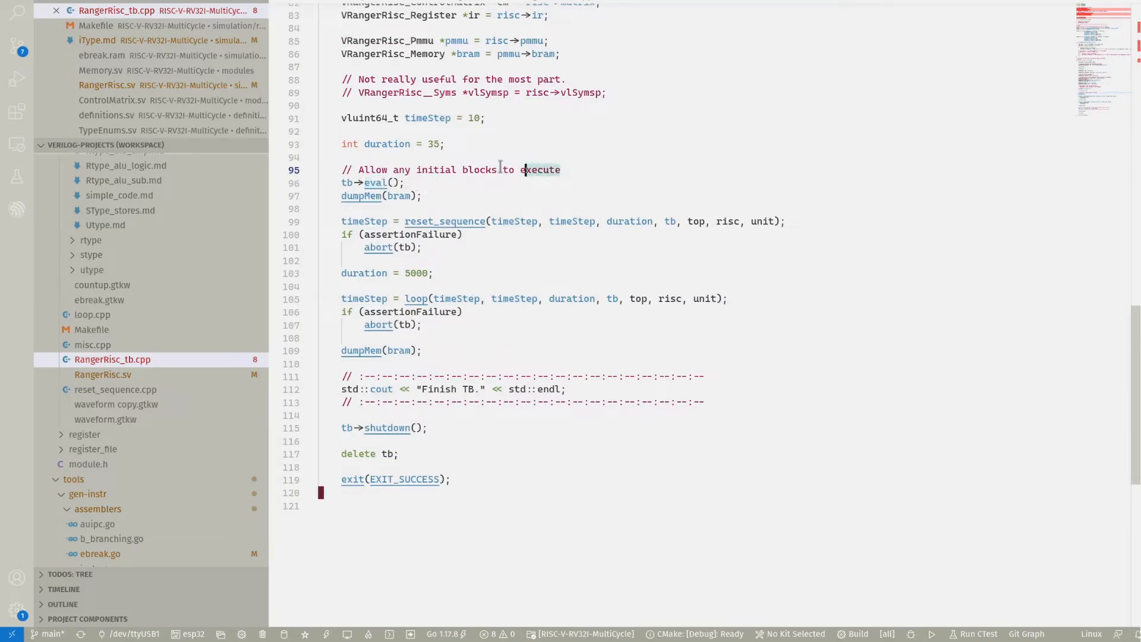
{"action": "left_click", "coordinate": [407, 182]}
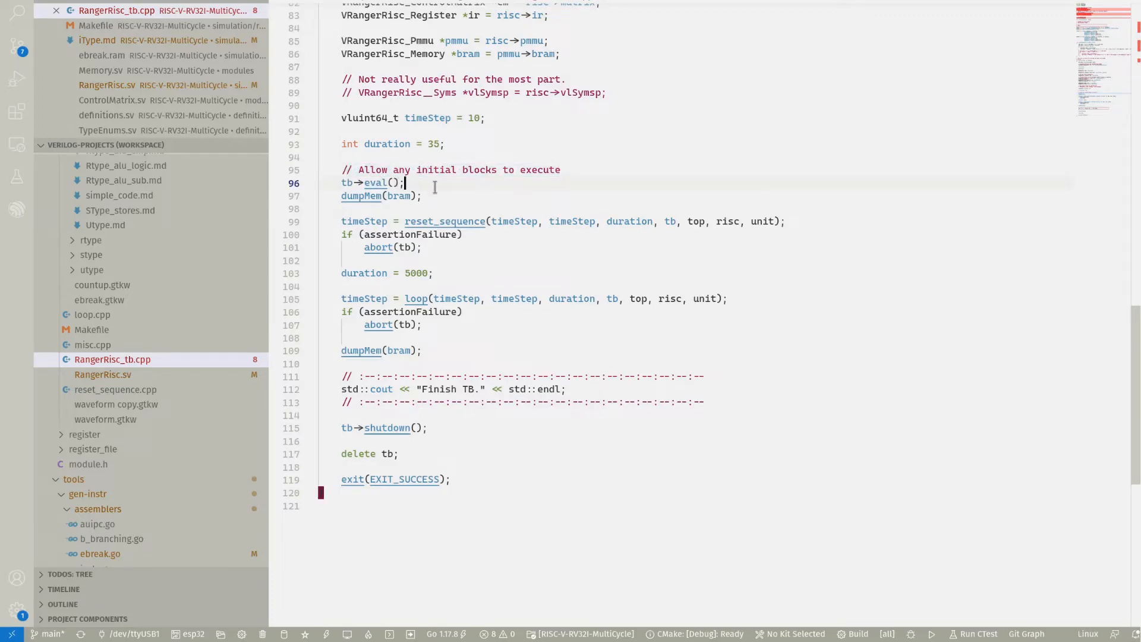
{"action": "scroll", "scroll_direction": "up", "scroll_amount": 3}
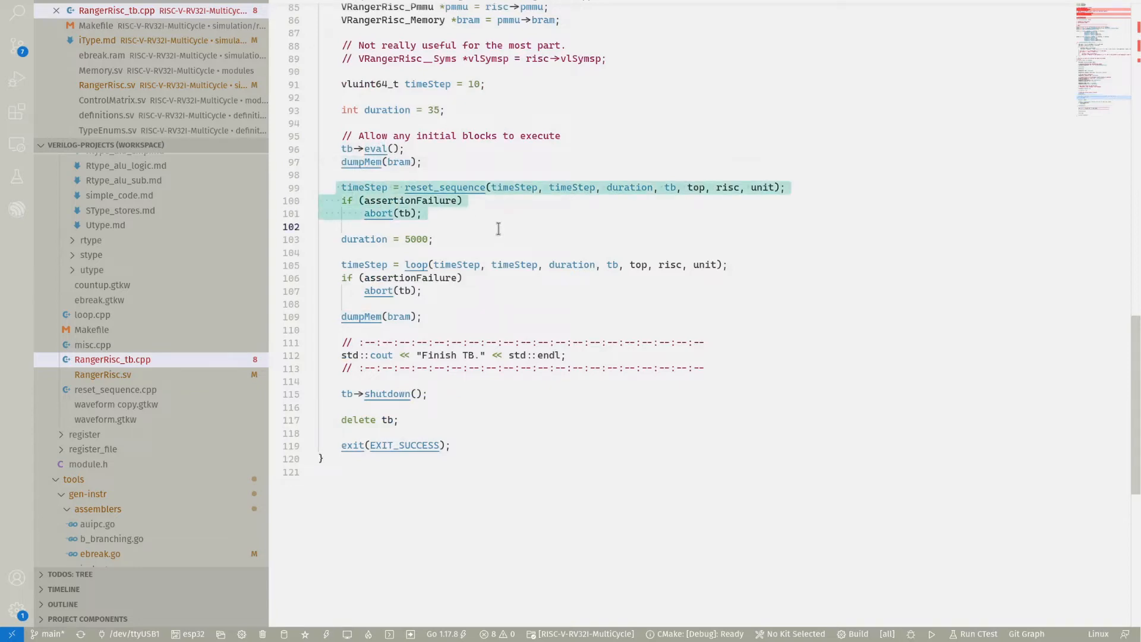
{"action": "mouse_move", "coordinate": [334, 264]}
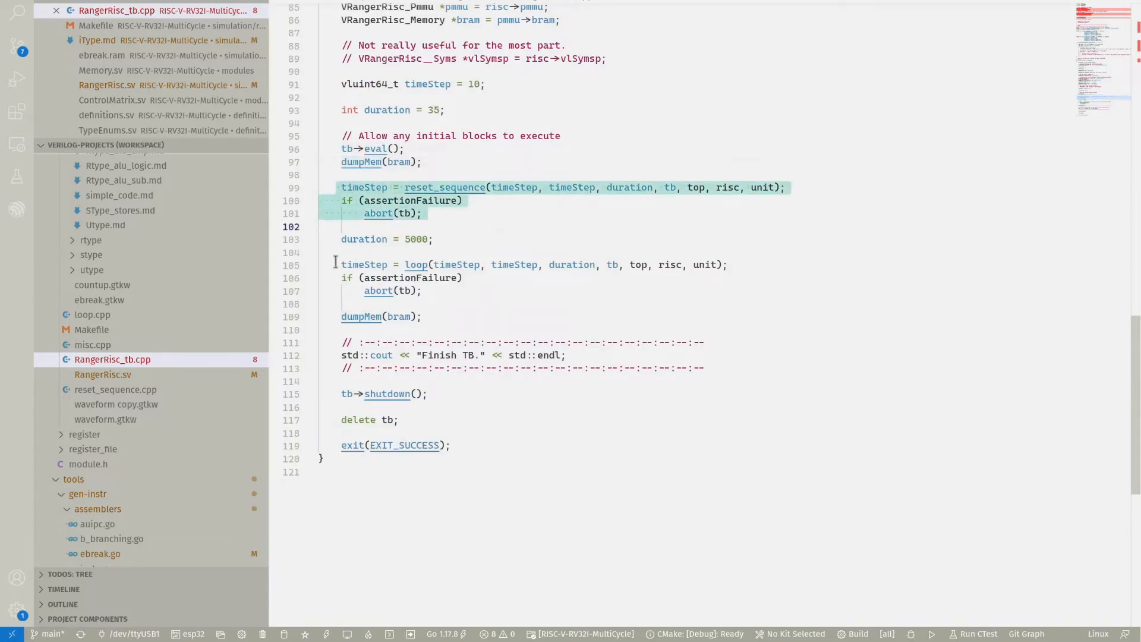
{"action": "left_click", "coordinate": [441, 290]}
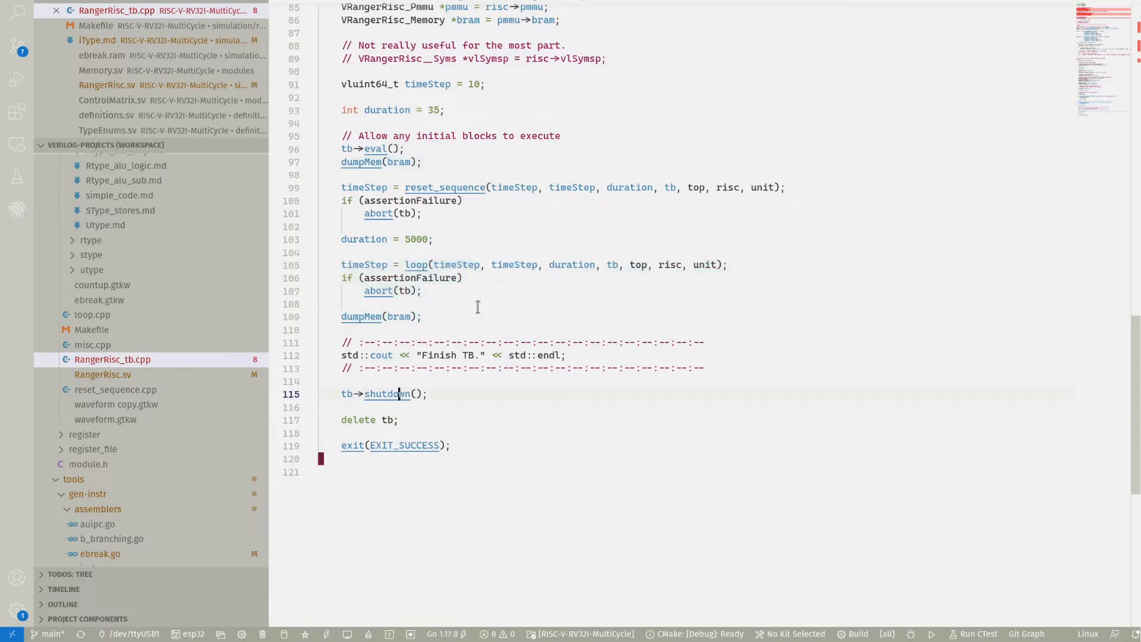
{"action": "scroll", "scroll_direction": "up", "scroll_amount": 3}
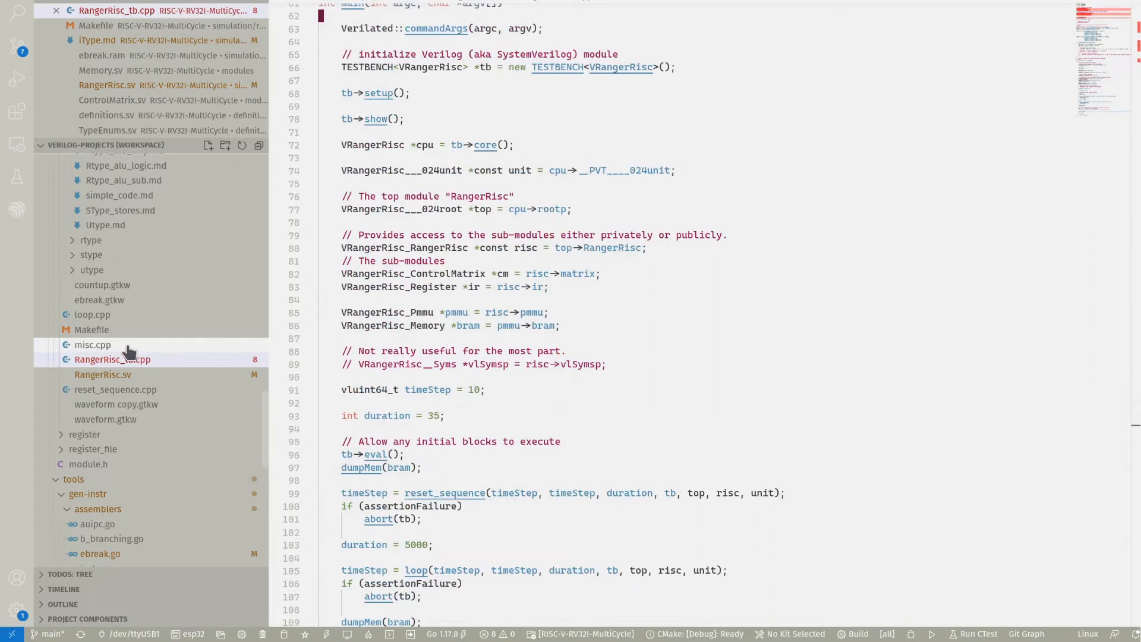
- View misc.cpp and reset_sequence.cpp, then loop.cpp with its selection cleared
{"action": "left_click", "coordinate": [92, 344]}
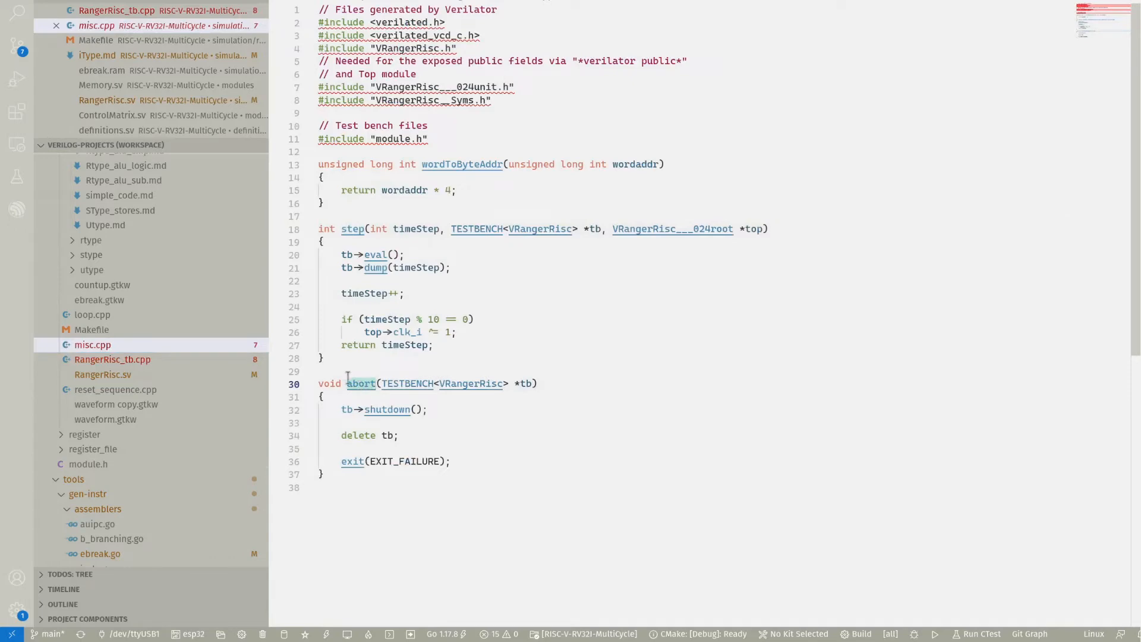
{"action": "left_click", "coordinate": [115, 389]}
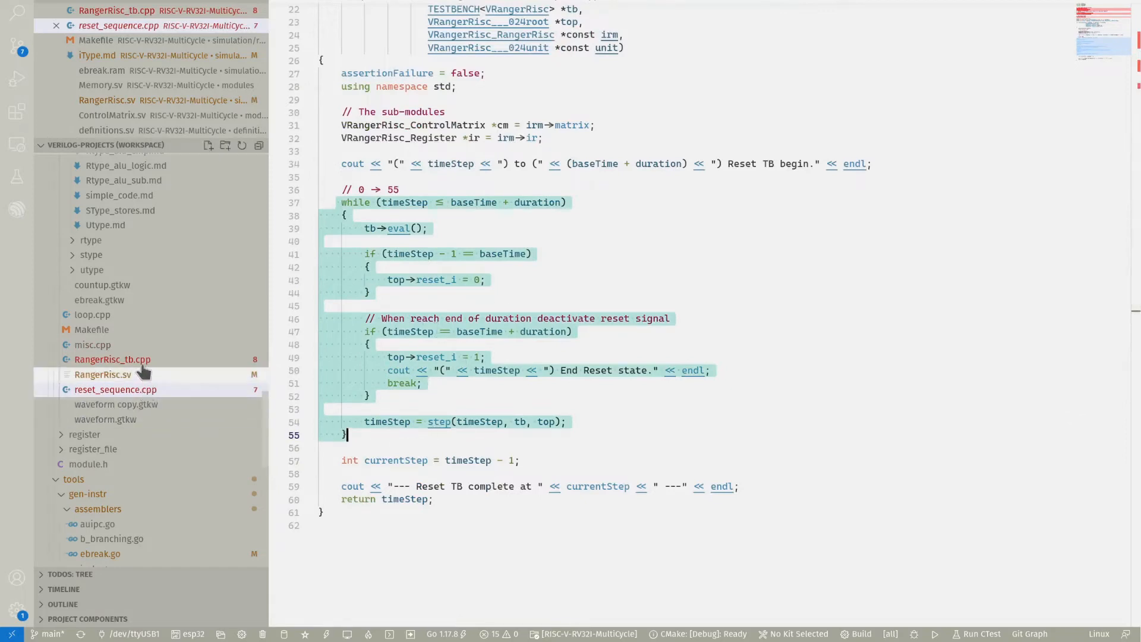
{"action": "left_click", "coordinate": [93, 315]}
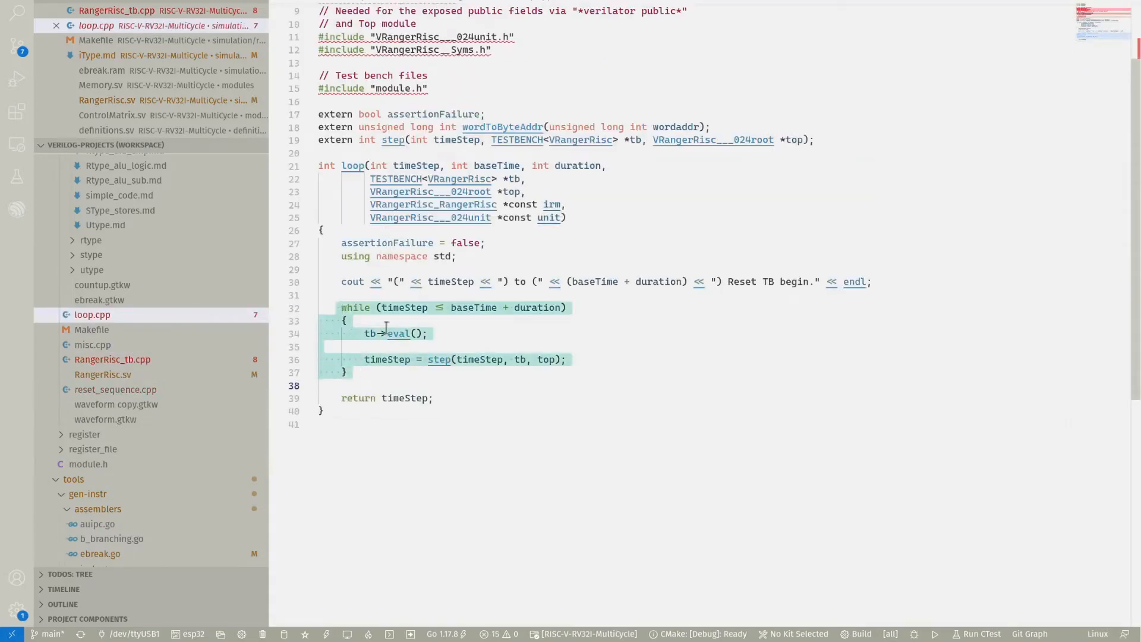
{"action": "left_click", "coordinate": [450, 298]}
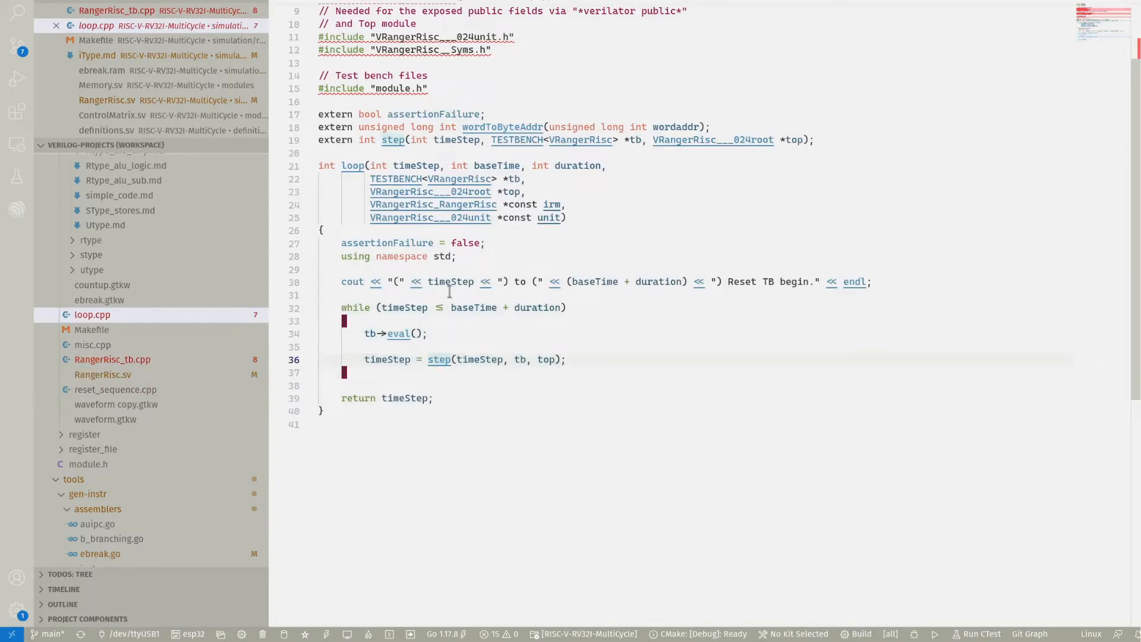
{"action": "left_click", "coordinate": [95, 40]}
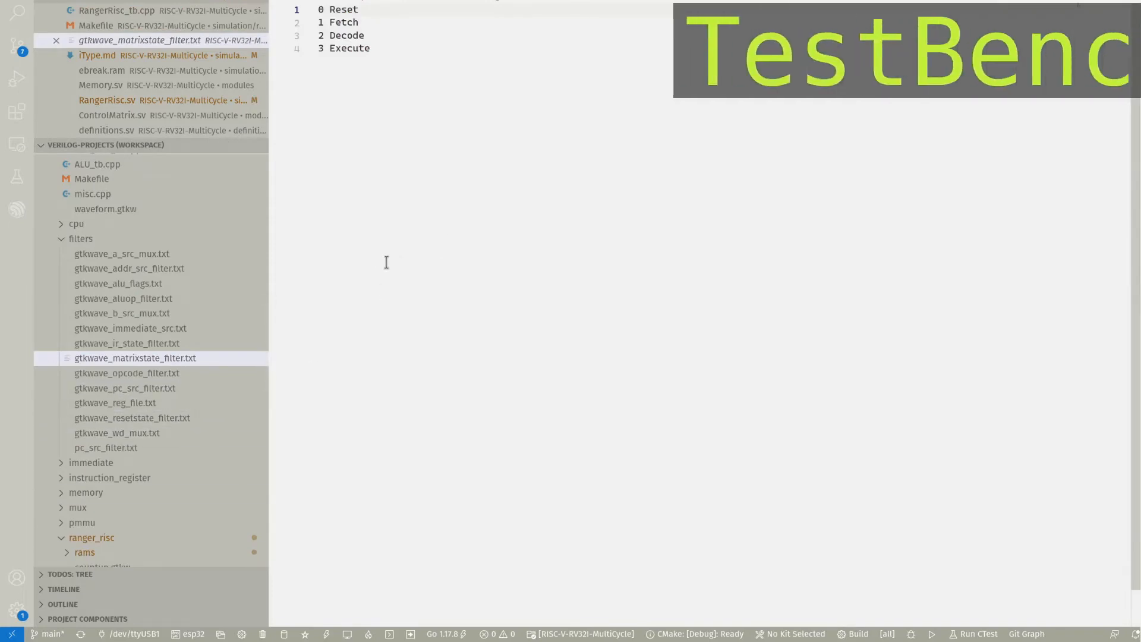
{"action": "mouse_move", "coordinate": [168, 294]}
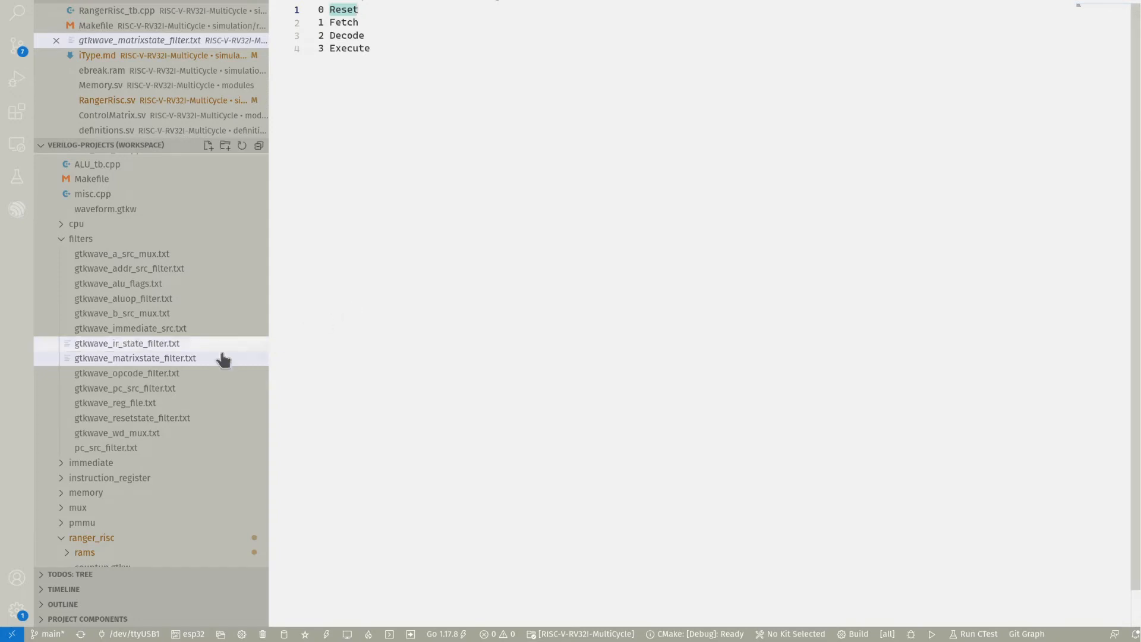
{"action": "mouse_move", "coordinate": [164, 354]}
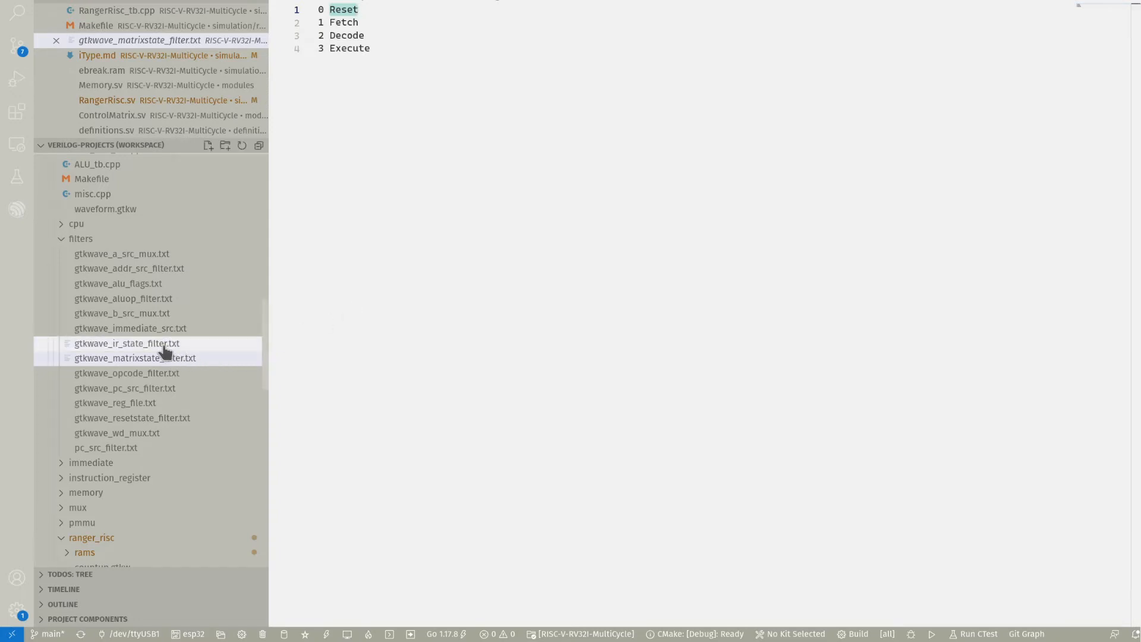
- Browse the IR state, immediate source, B and A mux filters, ending on the reset-state filter
{"action": "left_click", "coordinate": [126, 343]}
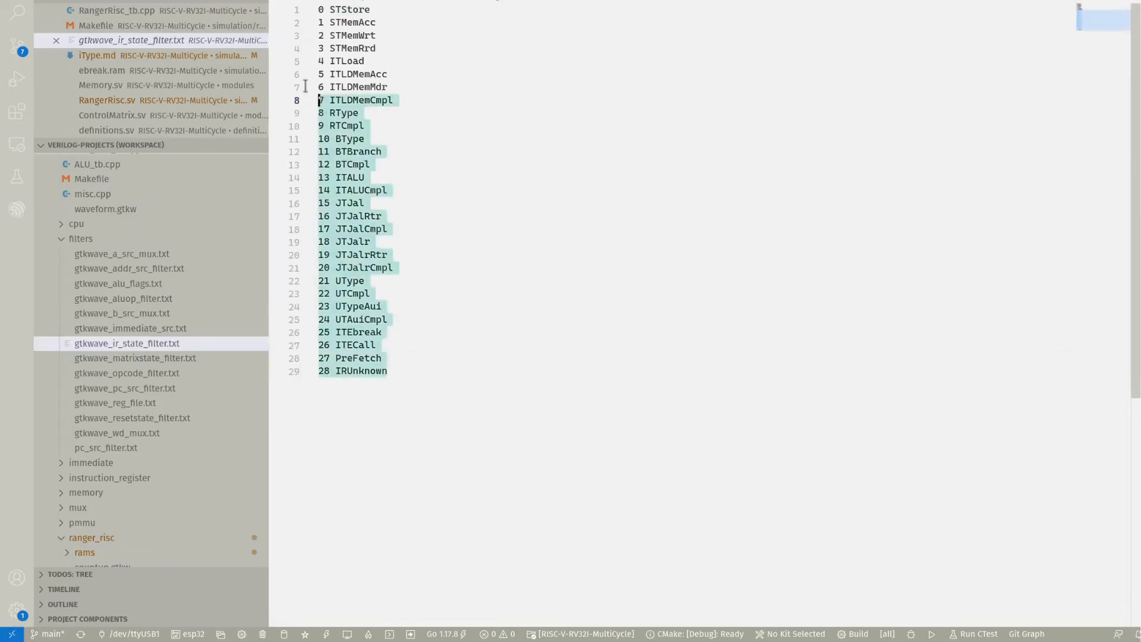
{"action": "left_click", "coordinate": [130, 327]}
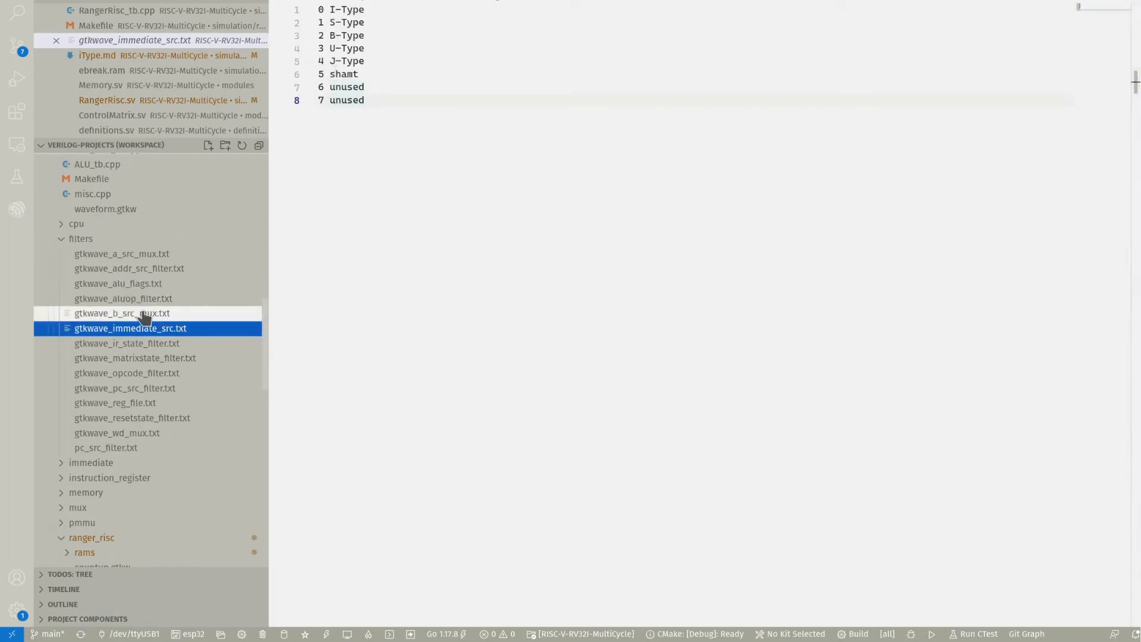
{"action": "left_click", "coordinate": [123, 313]}
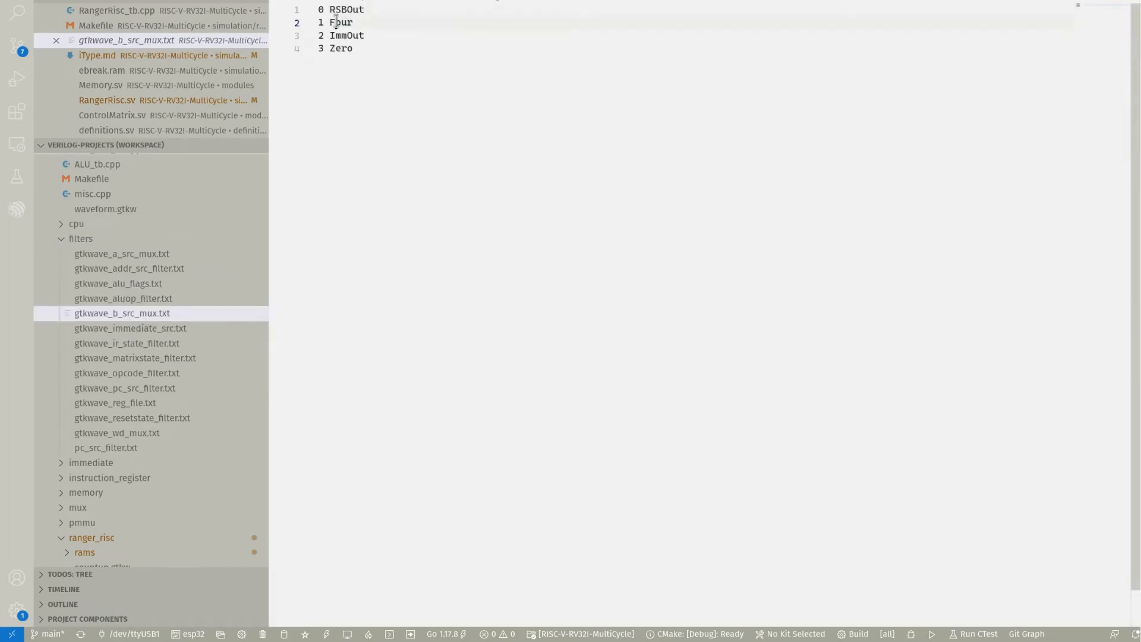
{"action": "left_click", "coordinate": [122, 253]}
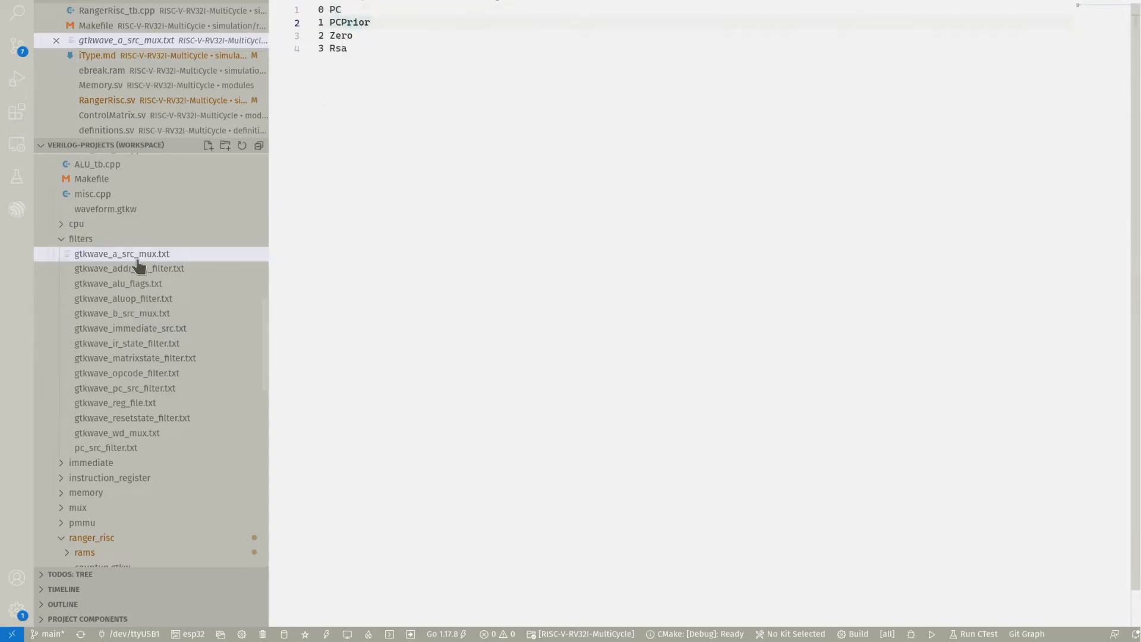
{"action": "left_click", "coordinate": [132, 418]}
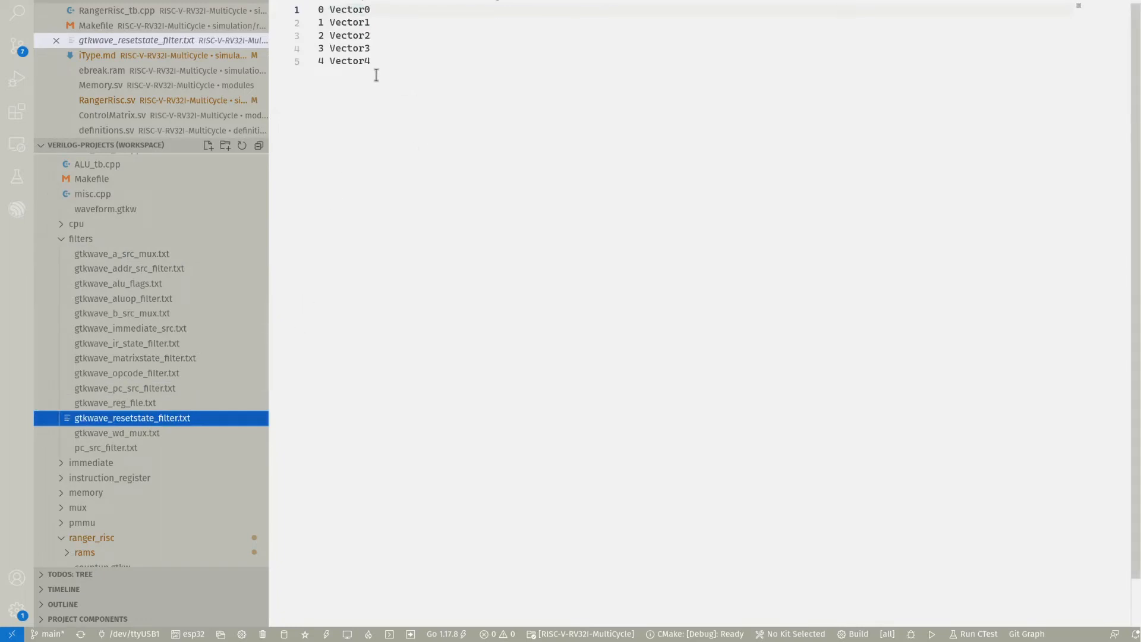
{"action": "left_click", "coordinate": [351, 9]}
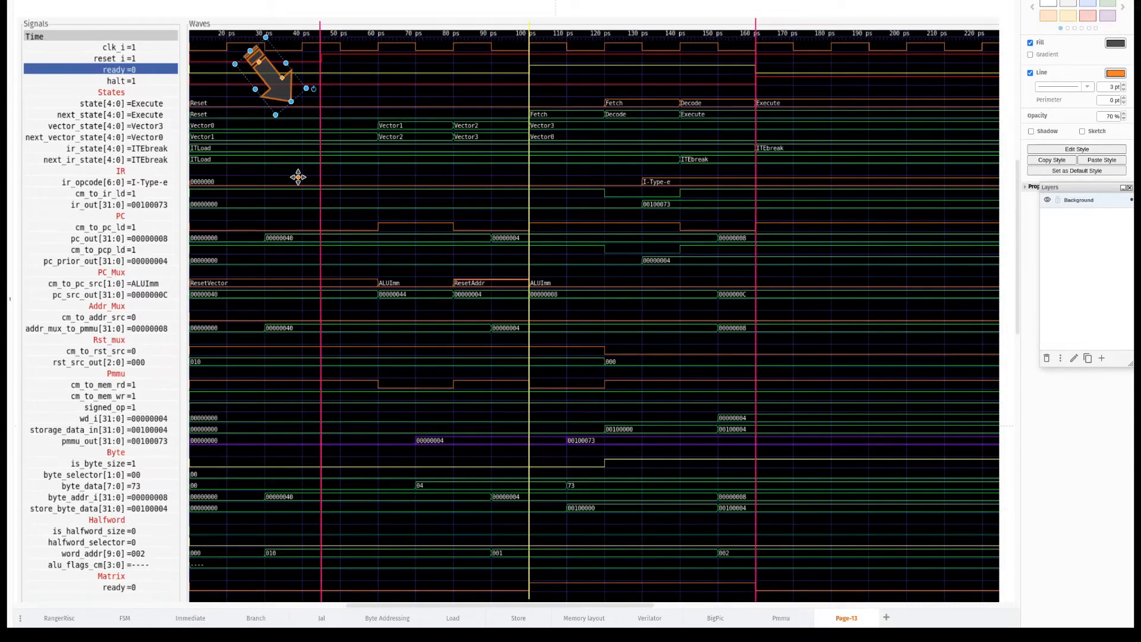
{"action": "mouse_move", "coordinate": [305, 144]}
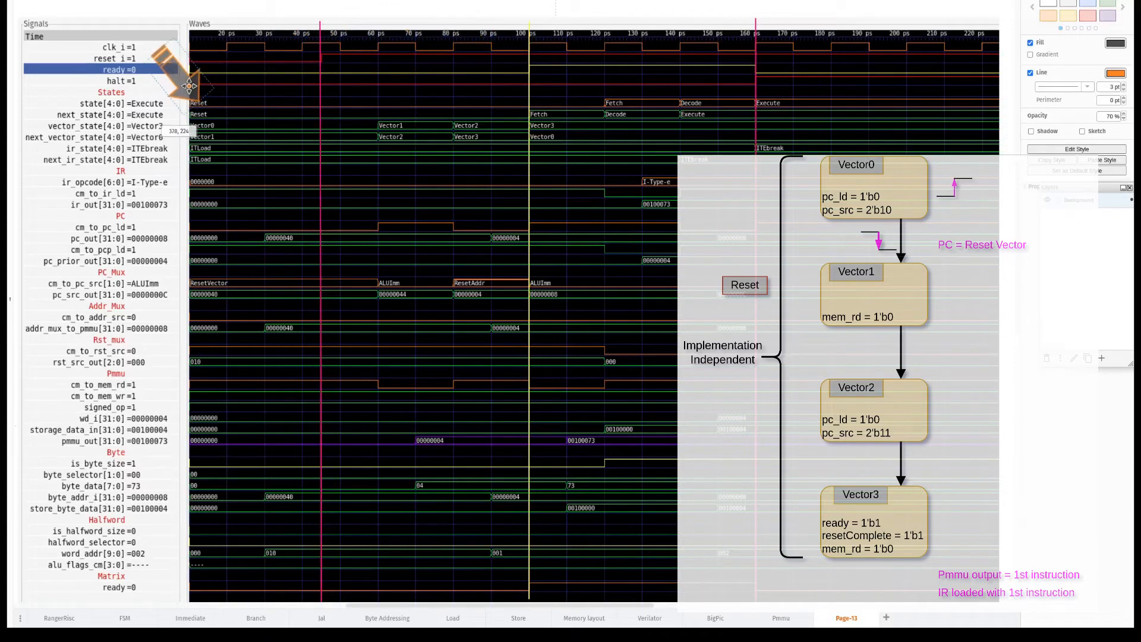
{"action": "mouse_move", "coordinate": [191, 87]}
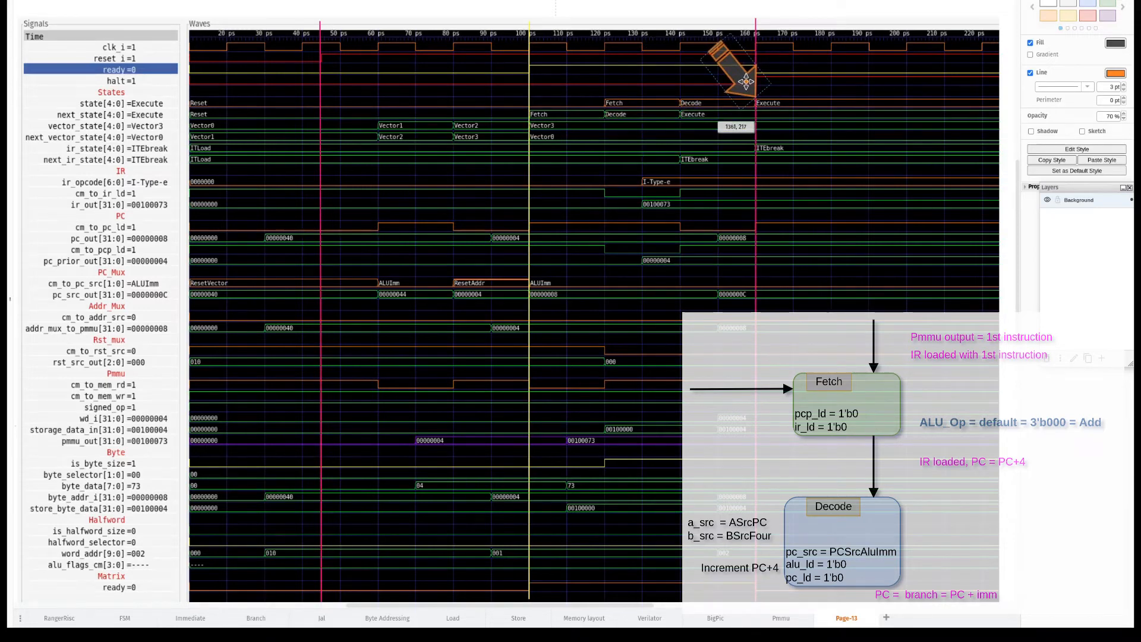
{"action": "mouse_move", "coordinate": [182, 110]}
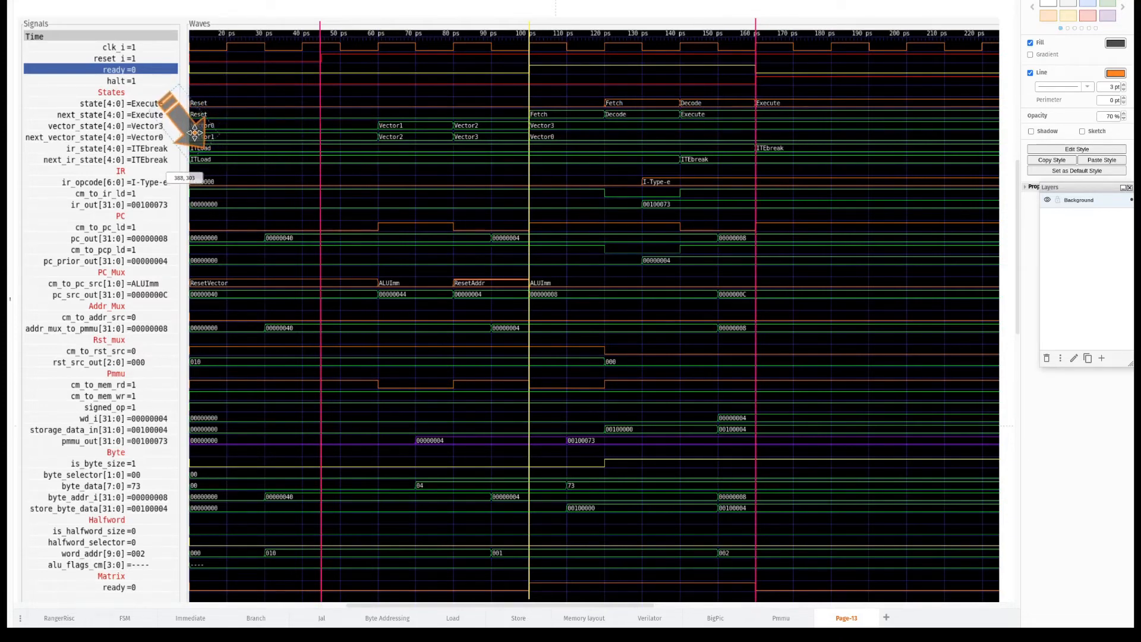
{"action": "mouse_move", "coordinate": [193, 130]}
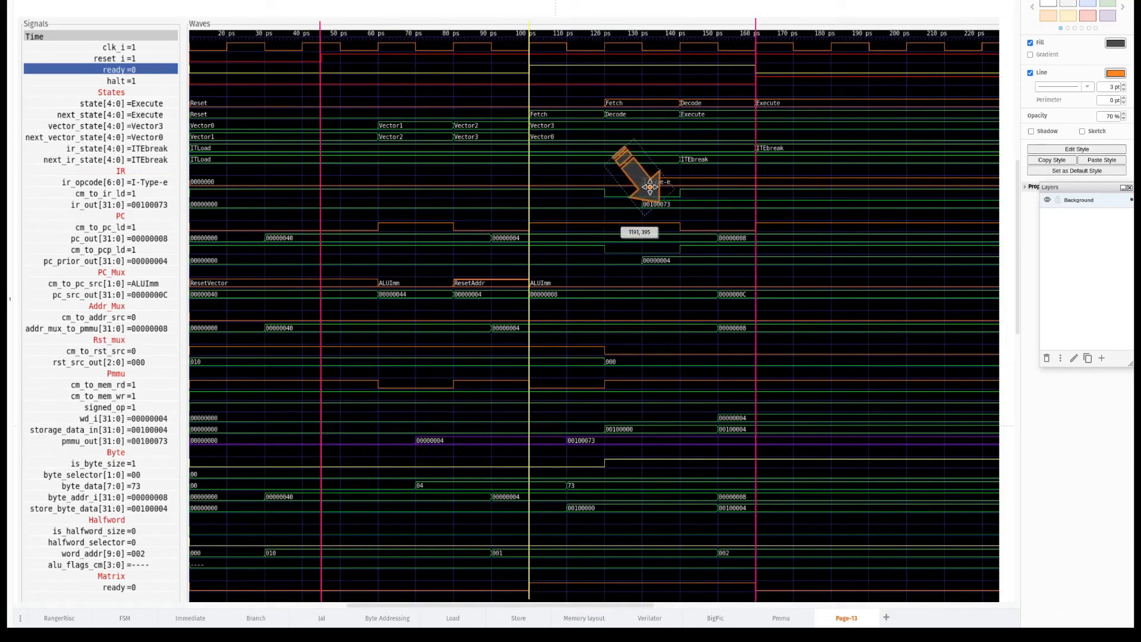
{"action": "mouse_move", "coordinate": [630, 182]}
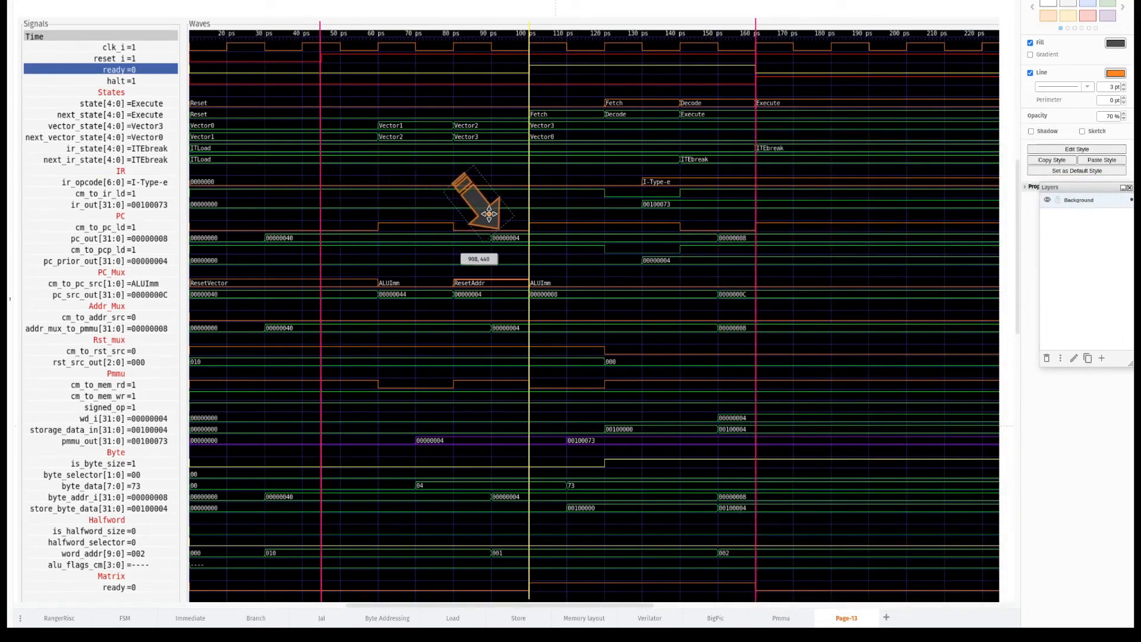
{"action": "mouse_move", "coordinate": [520, 95]}
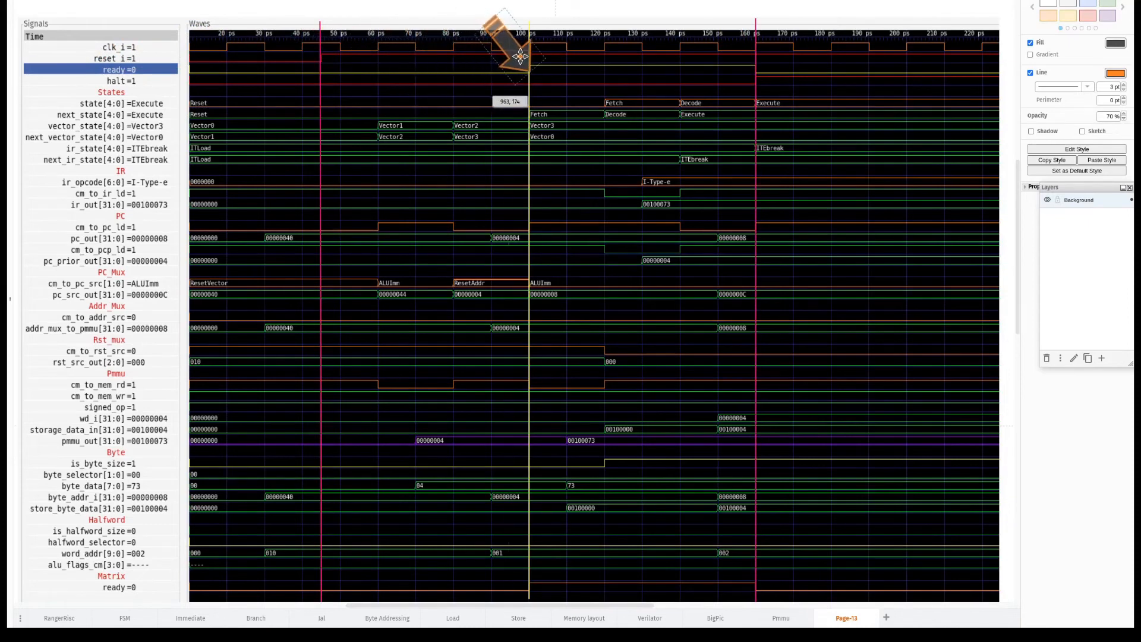
{"action": "mouse_move", "coordinate": [520, 58]}
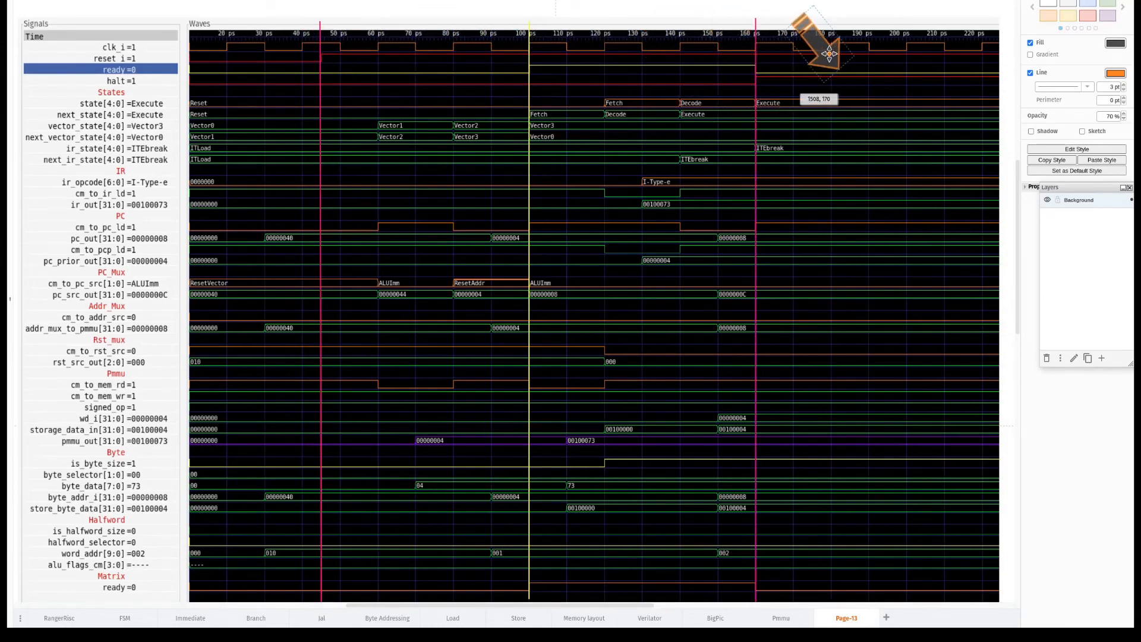
{"action": "mouse_move", "coordinate": [518, 202]}
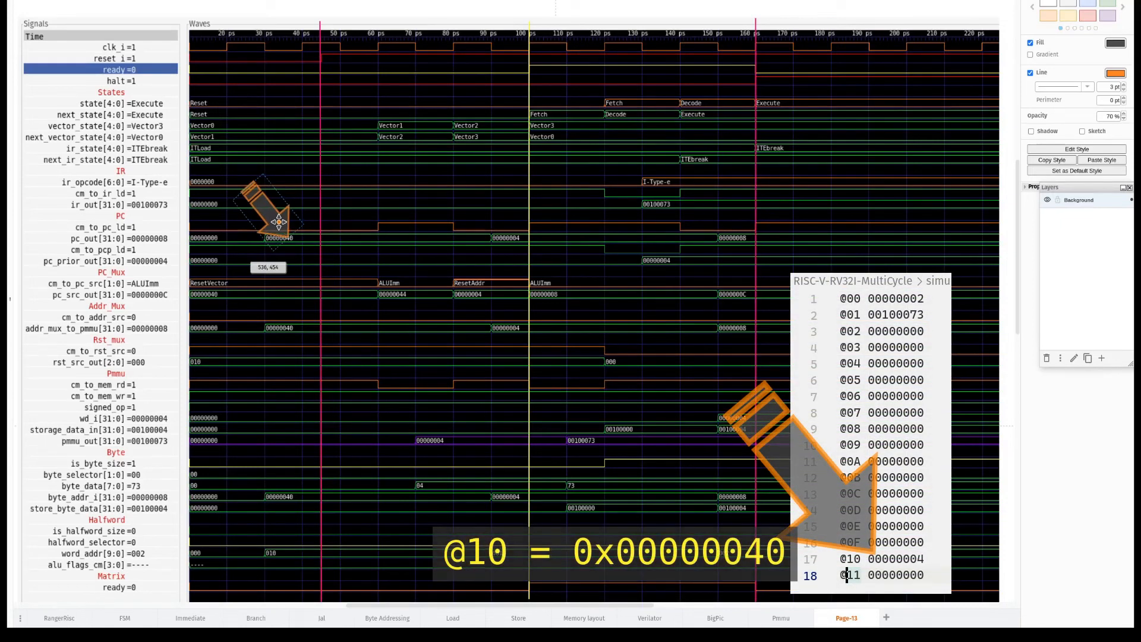
- Move the orange arrow onto the ALUImm entry in the cm_to_pc_src row near 70 ps
{"action": "left_click_drag", "start_coordinate": [265, 211], "coordinate": [455, 214]}
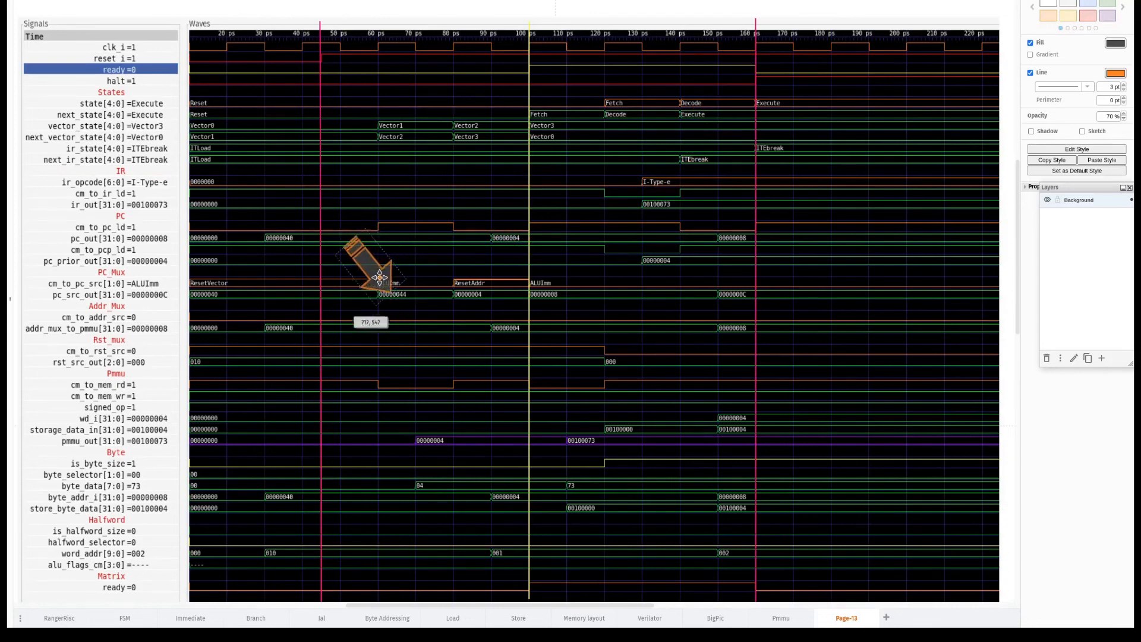
{"action": "mouse_move", "coordinate": [194, 255]}
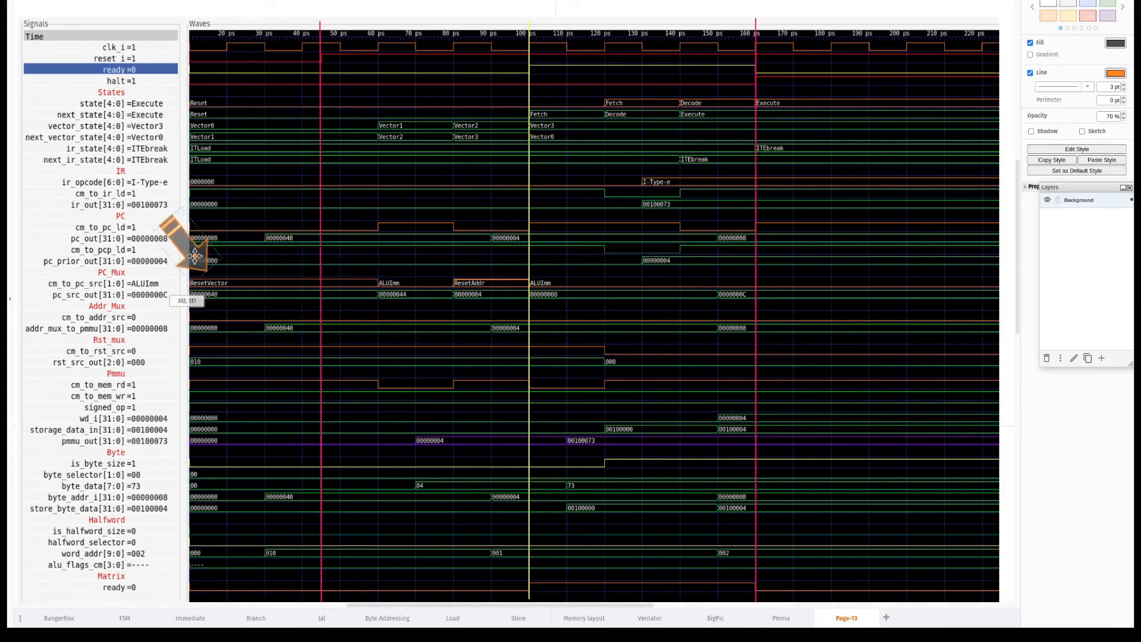
{"action": "mouse_move", "coordinate": [200, 221]}
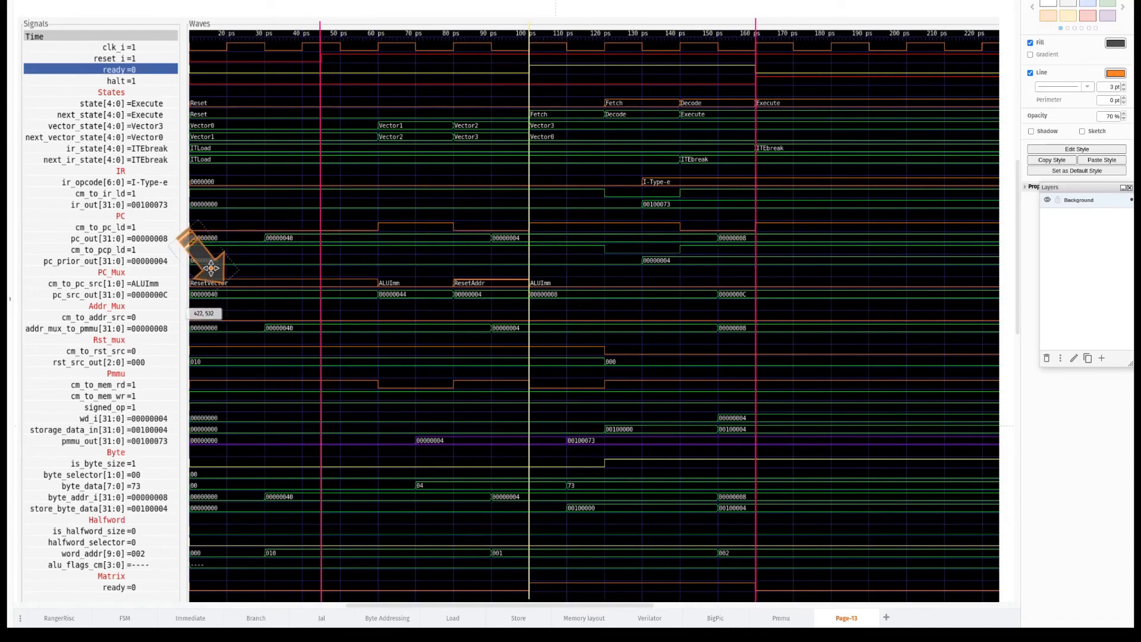
{"action": "mouse_move", "coordinate": [192, 266]}
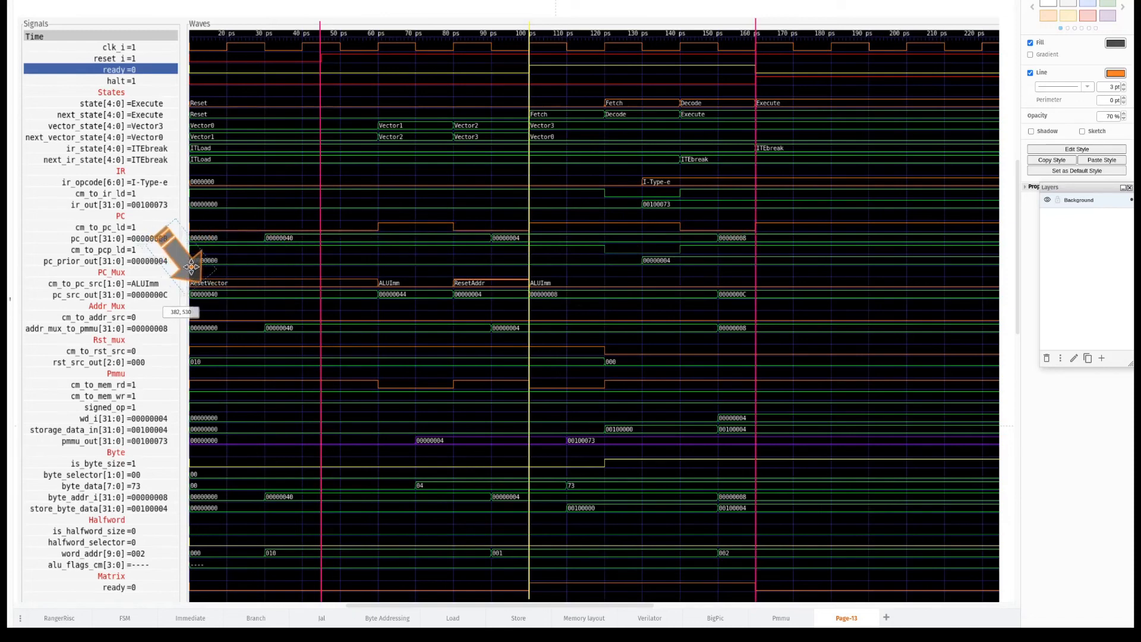
{"action": "mouse_move", "coordinate": [189, 265]}
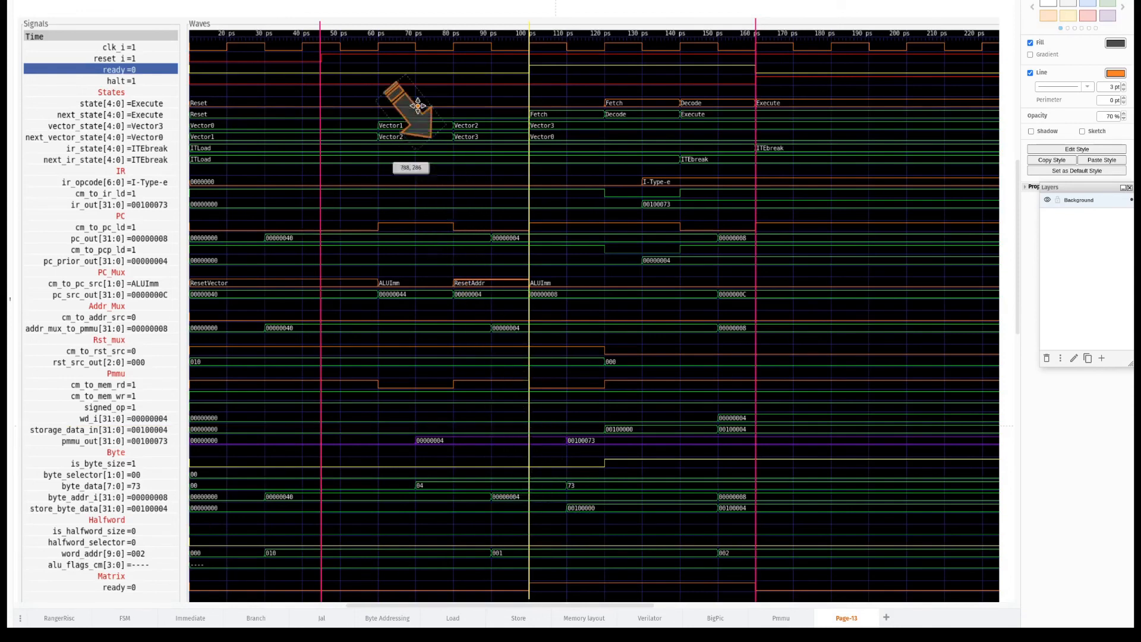
- Raise the orange arrow to point at the clock, reset and ready traces around 65 ps
{"action": "left_click_drag", "start_coordinate": [412, 106], "coordinate": [398, 73]}
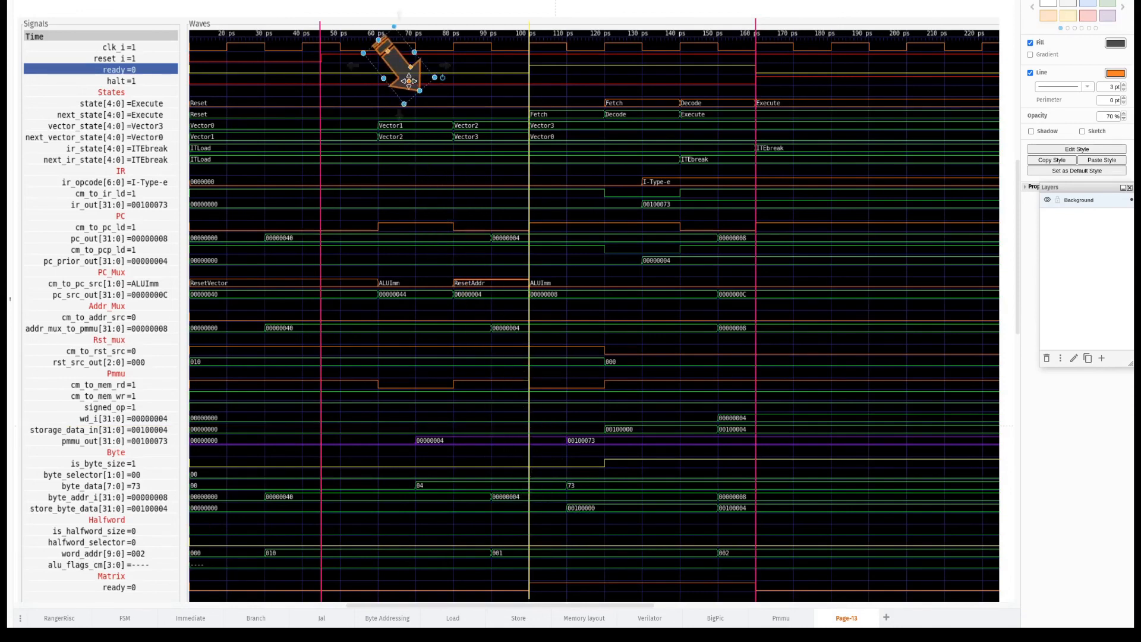